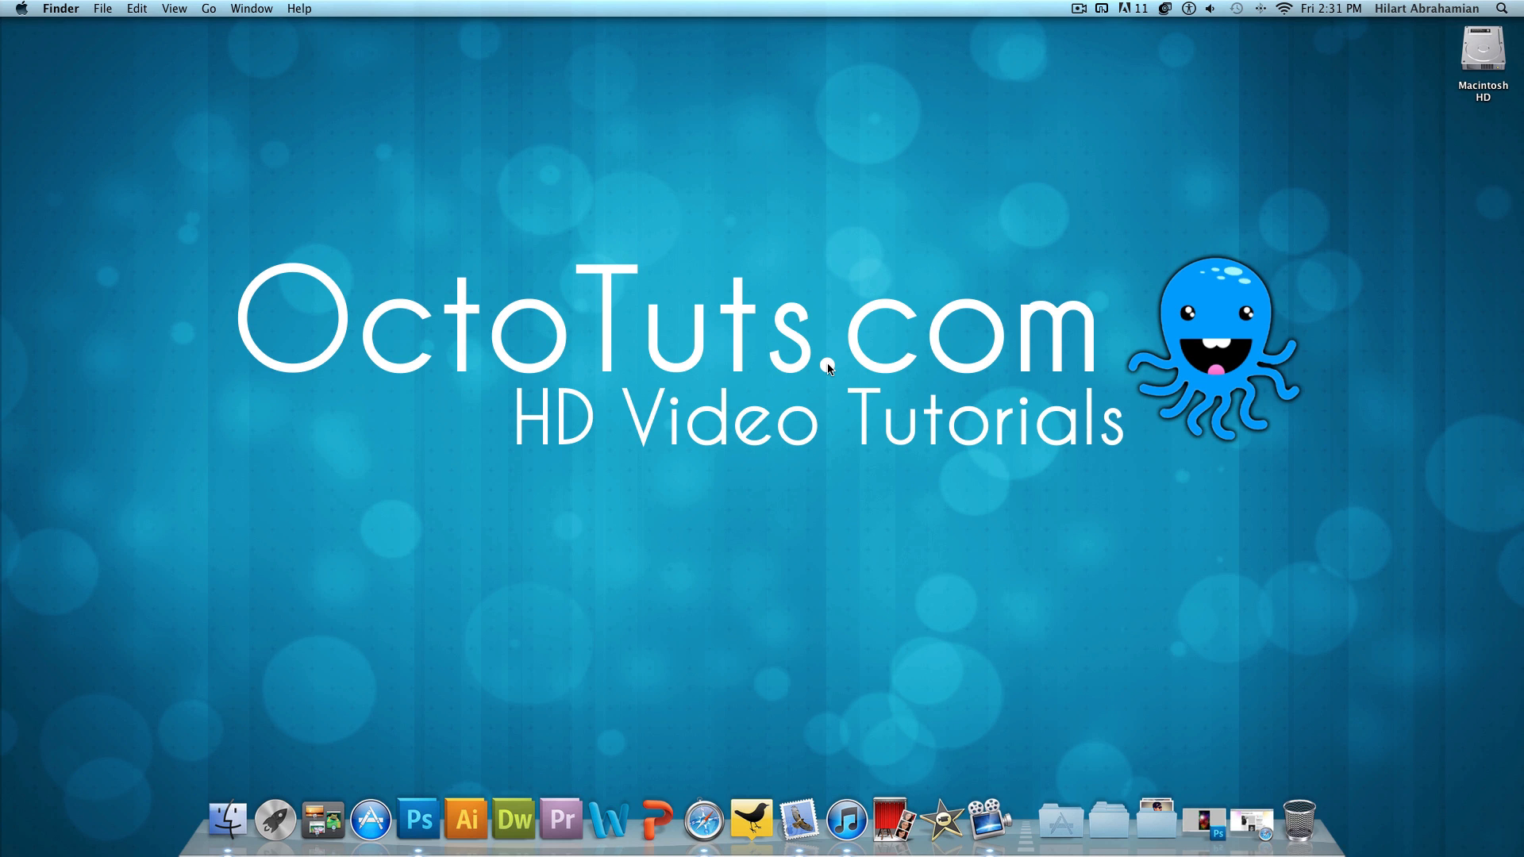
mouse_move(1201, 822)
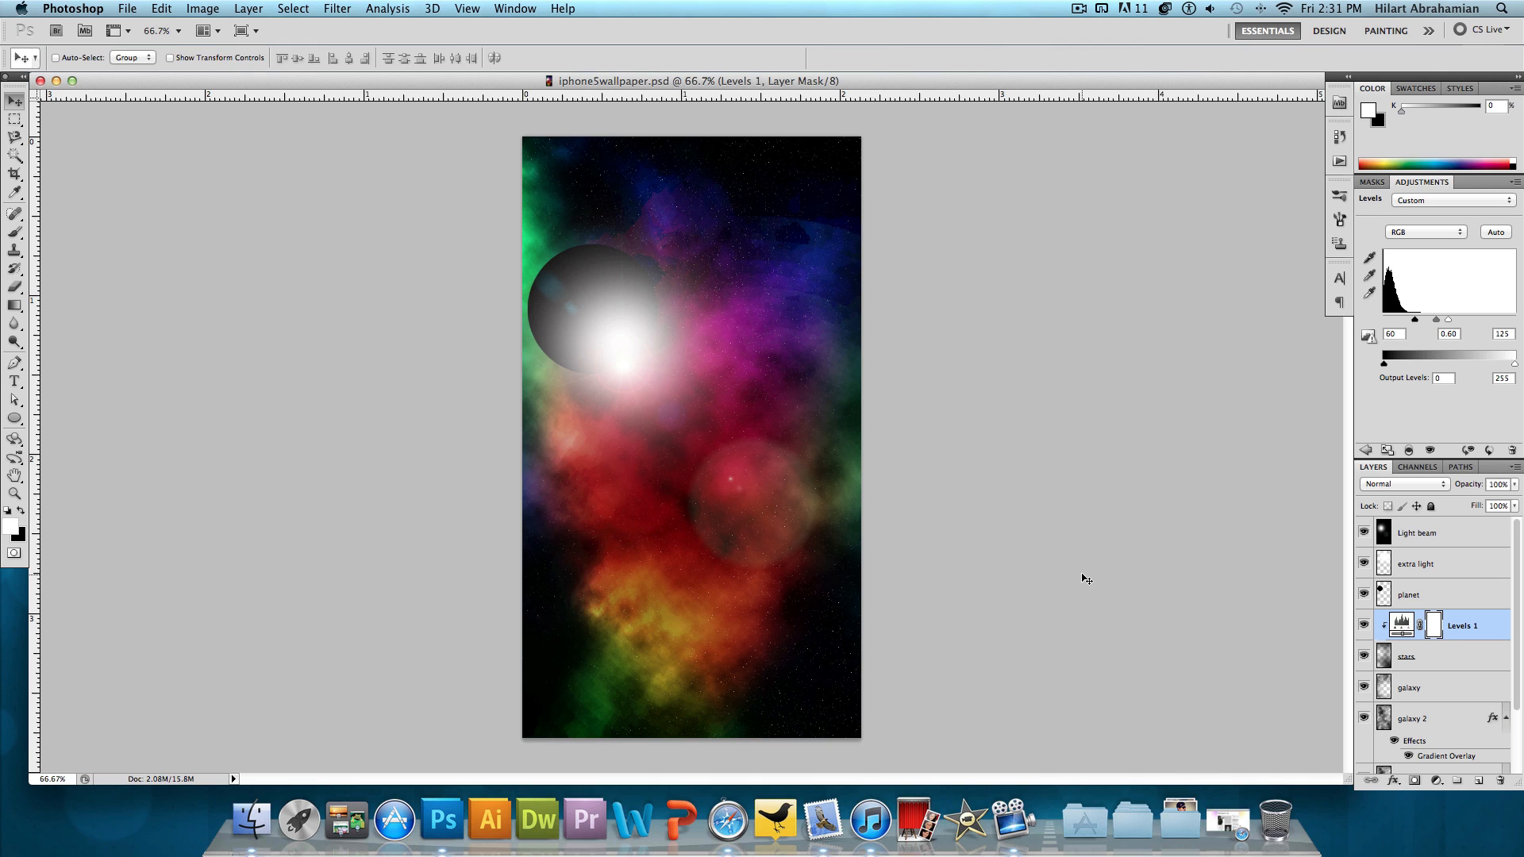
mouse_move(668, 433)
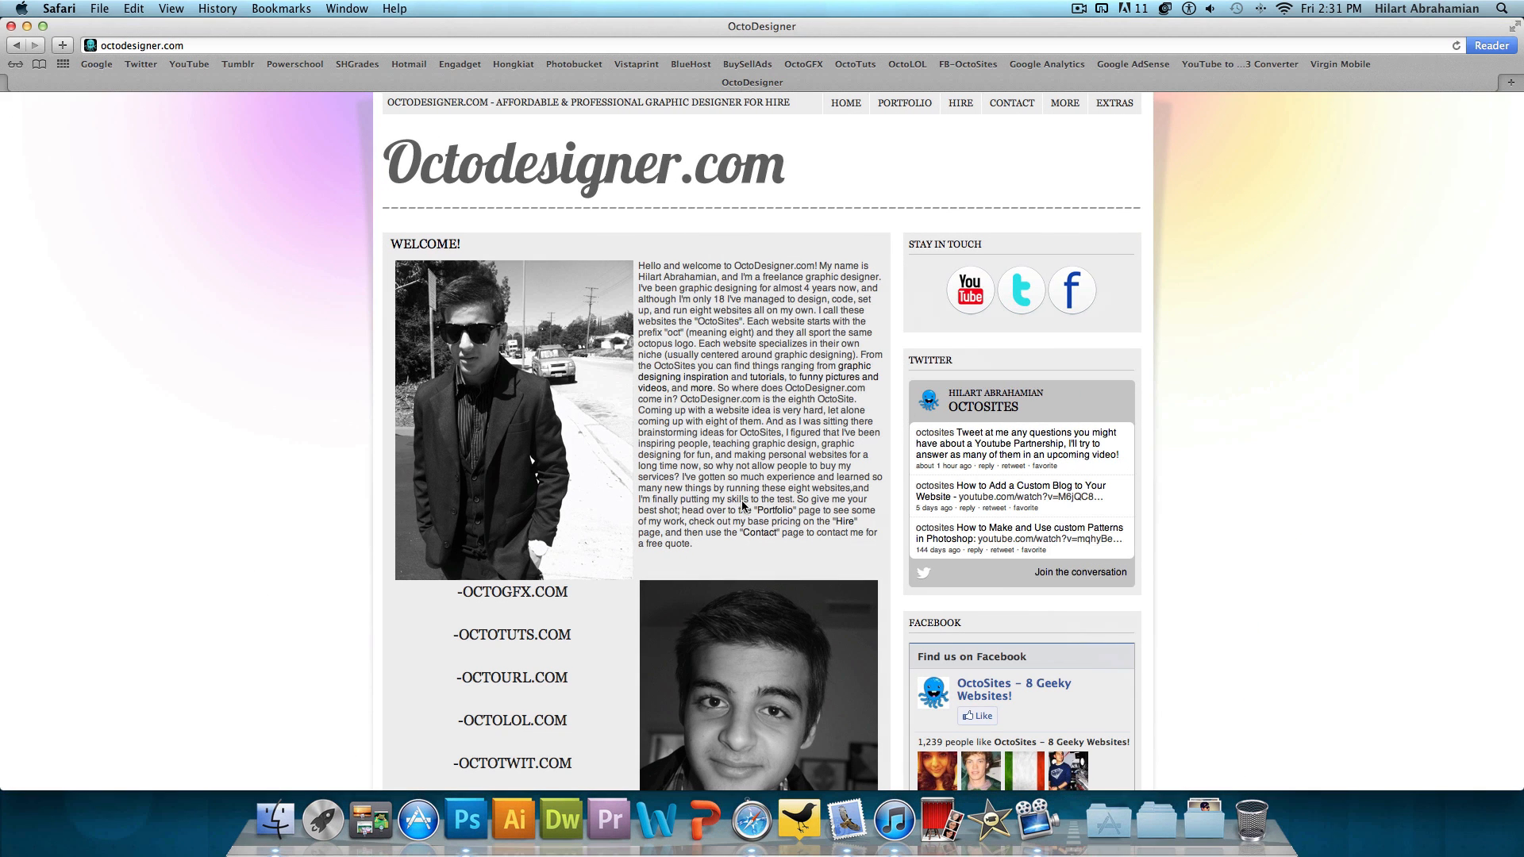
mouse_move(538, 32)
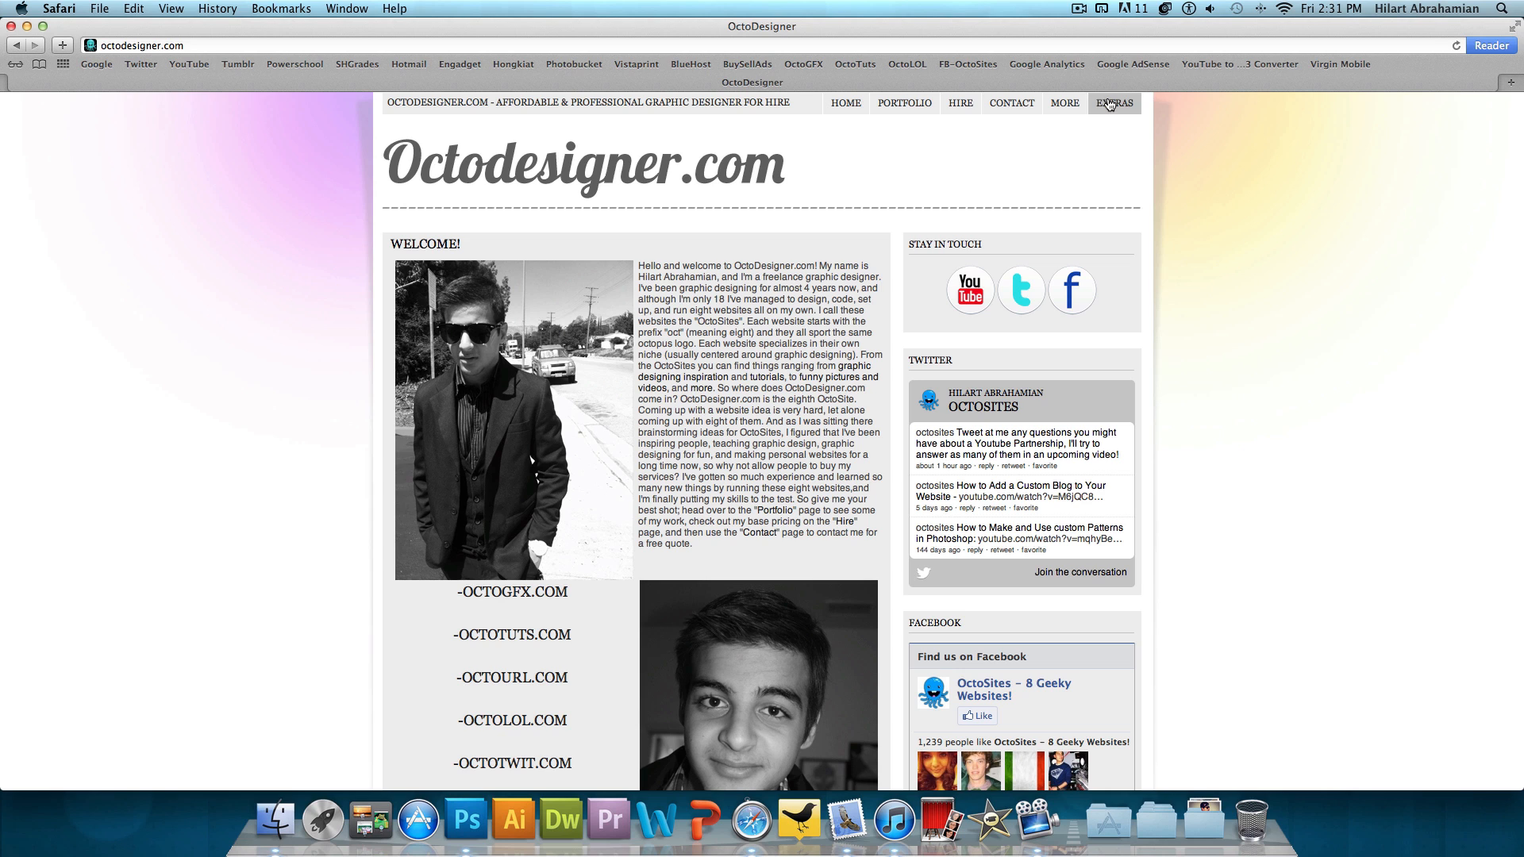
- Show the iPhone 5 Wallpaper item on Octodesigner.com's Extras page, then hide Safari
left_click(1114, 103)
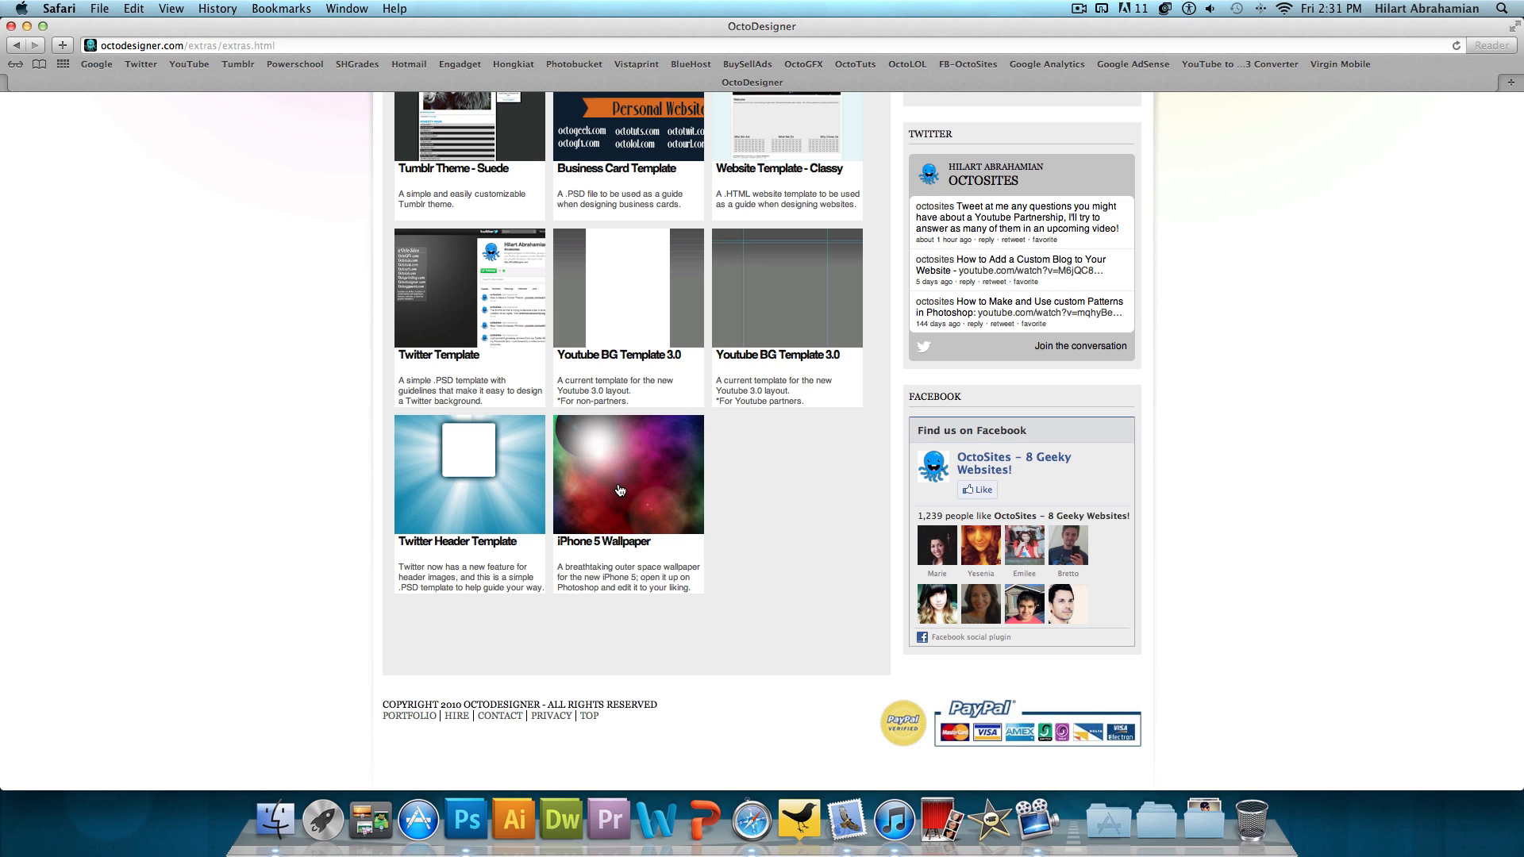
scroll("up", 3)
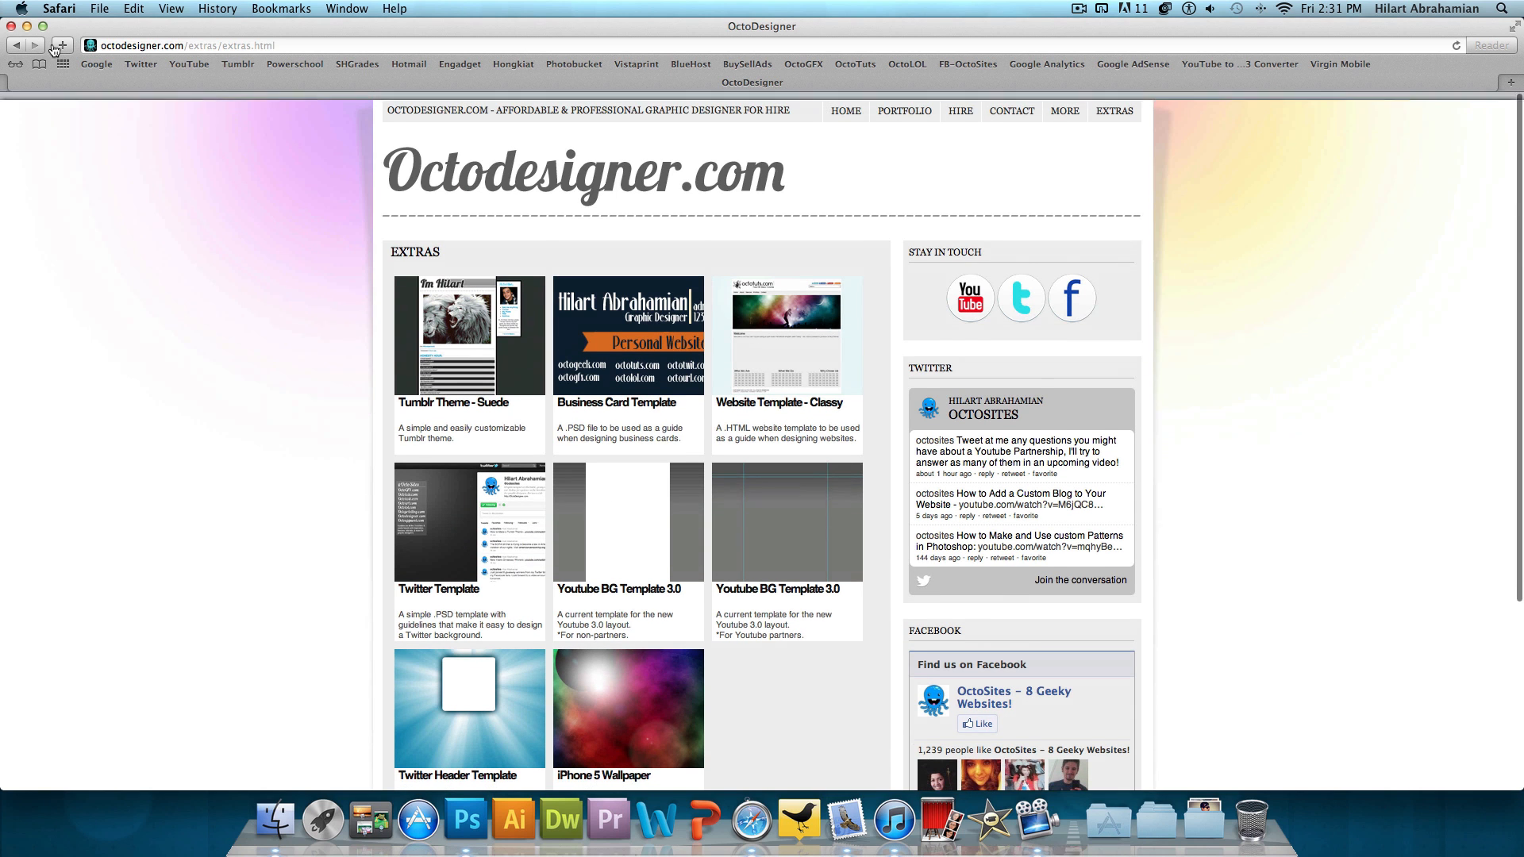
left_click(465, 819)
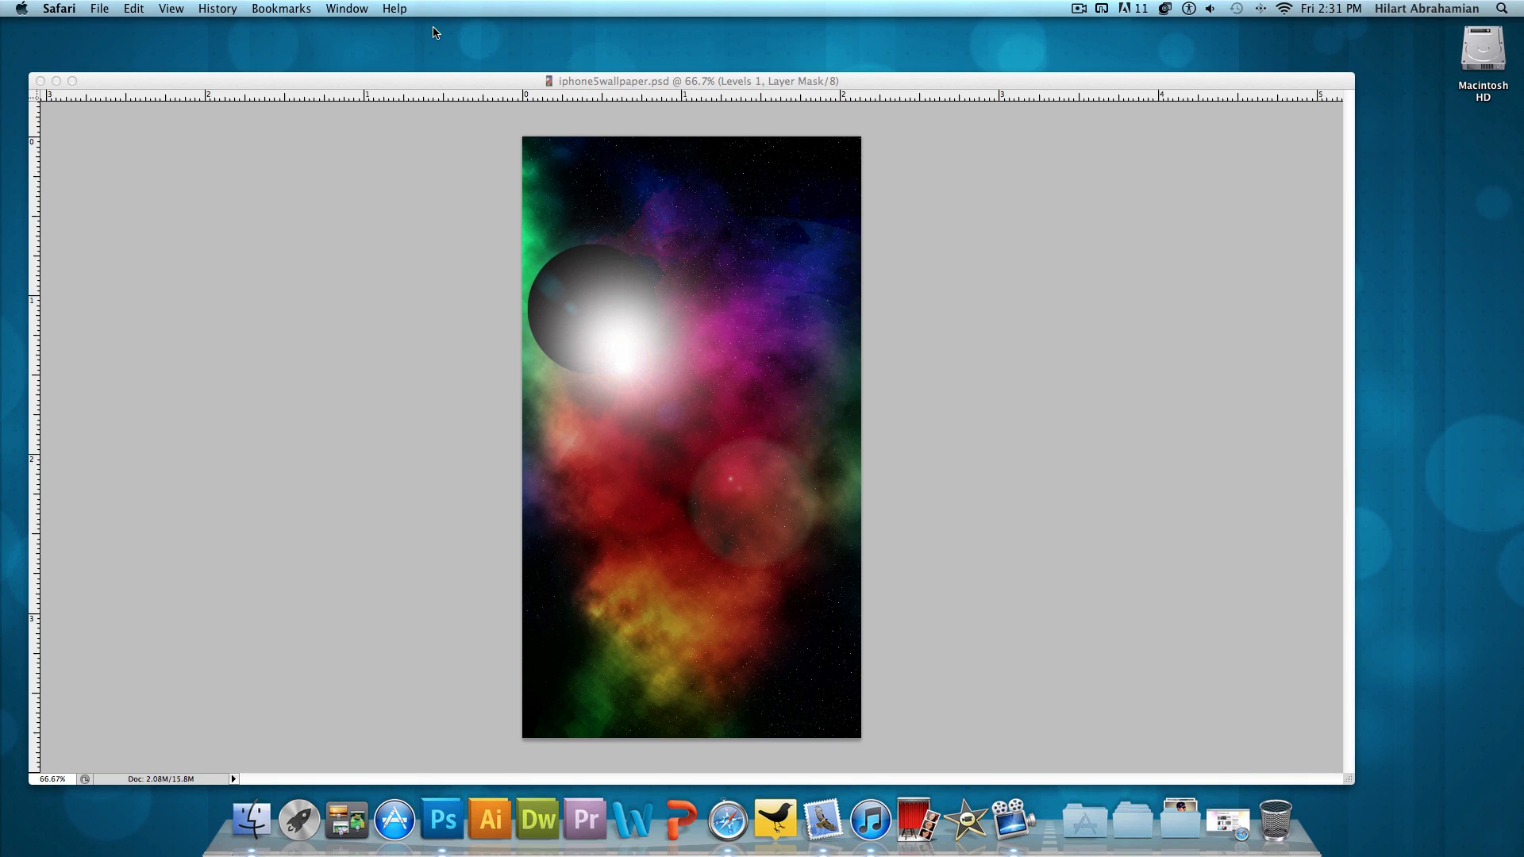
- Create a new 640 × 1136 pixel document at 300 pixels/inch
left_click(442, 819)
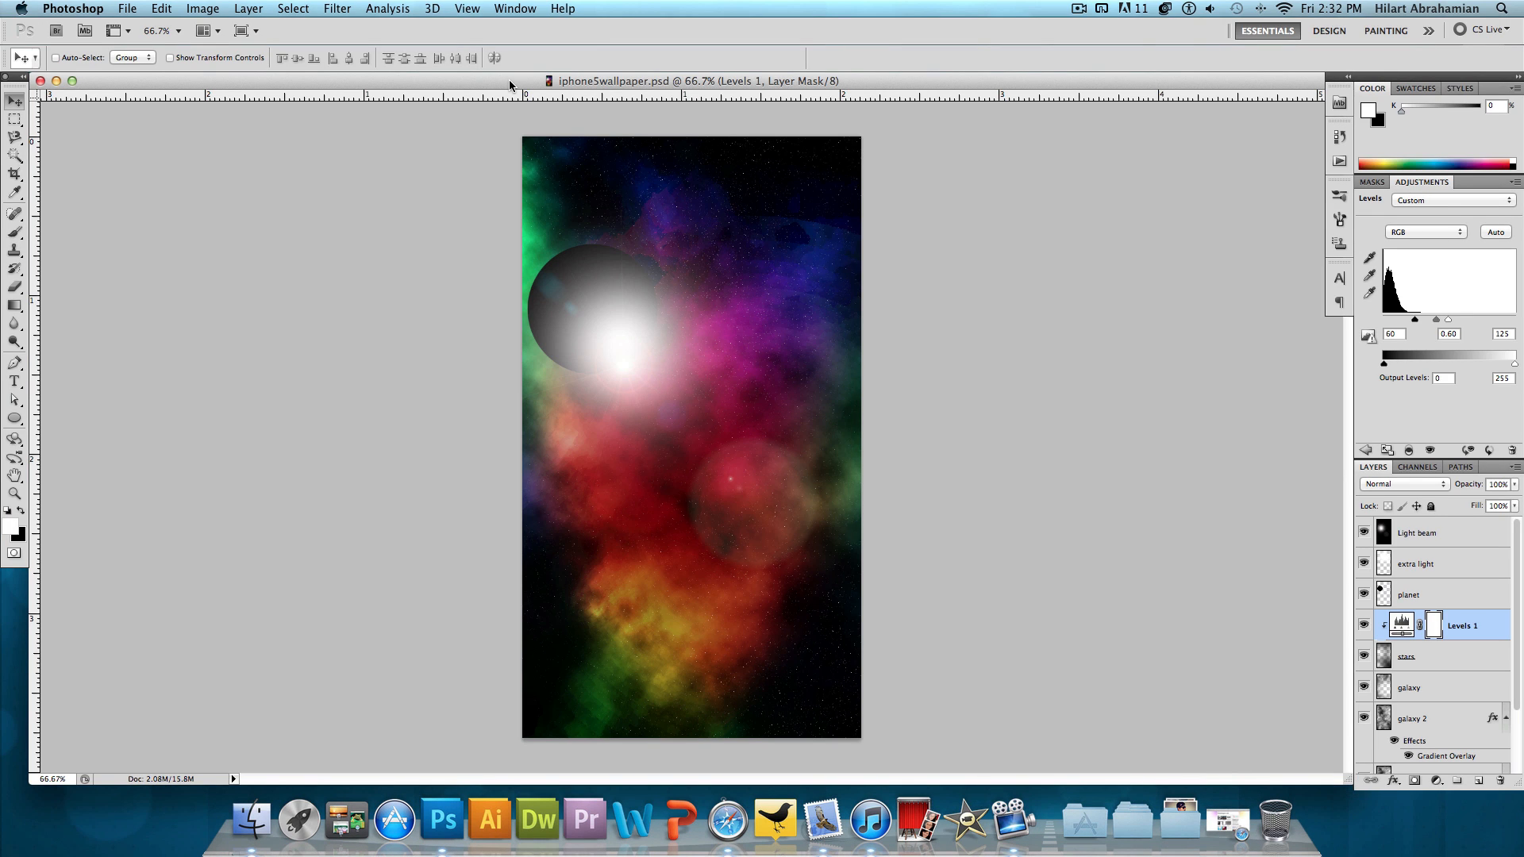
left_click(127, 7)
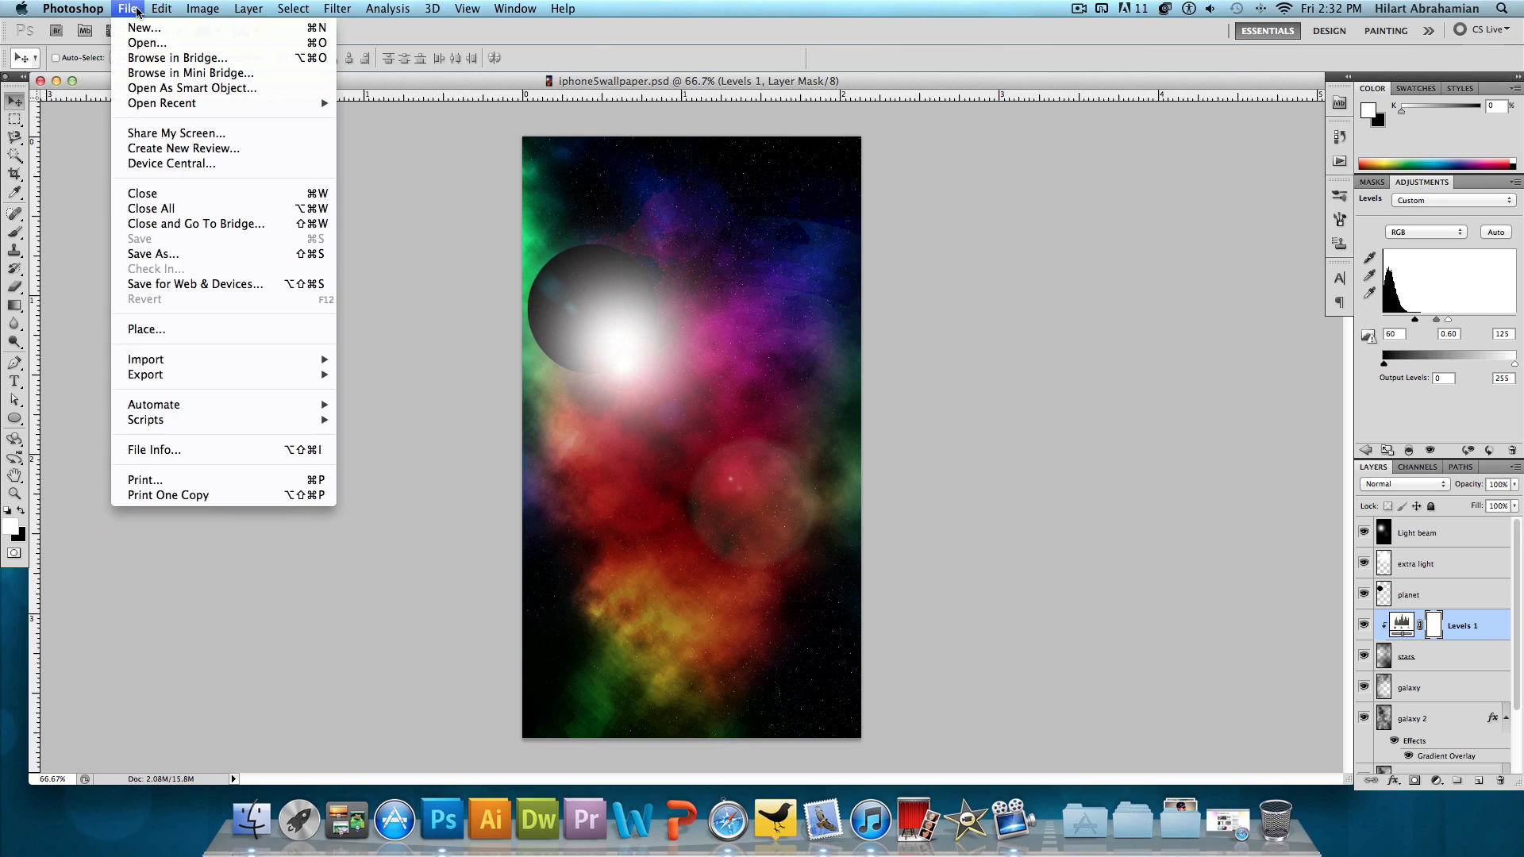
left_click(142, 27)
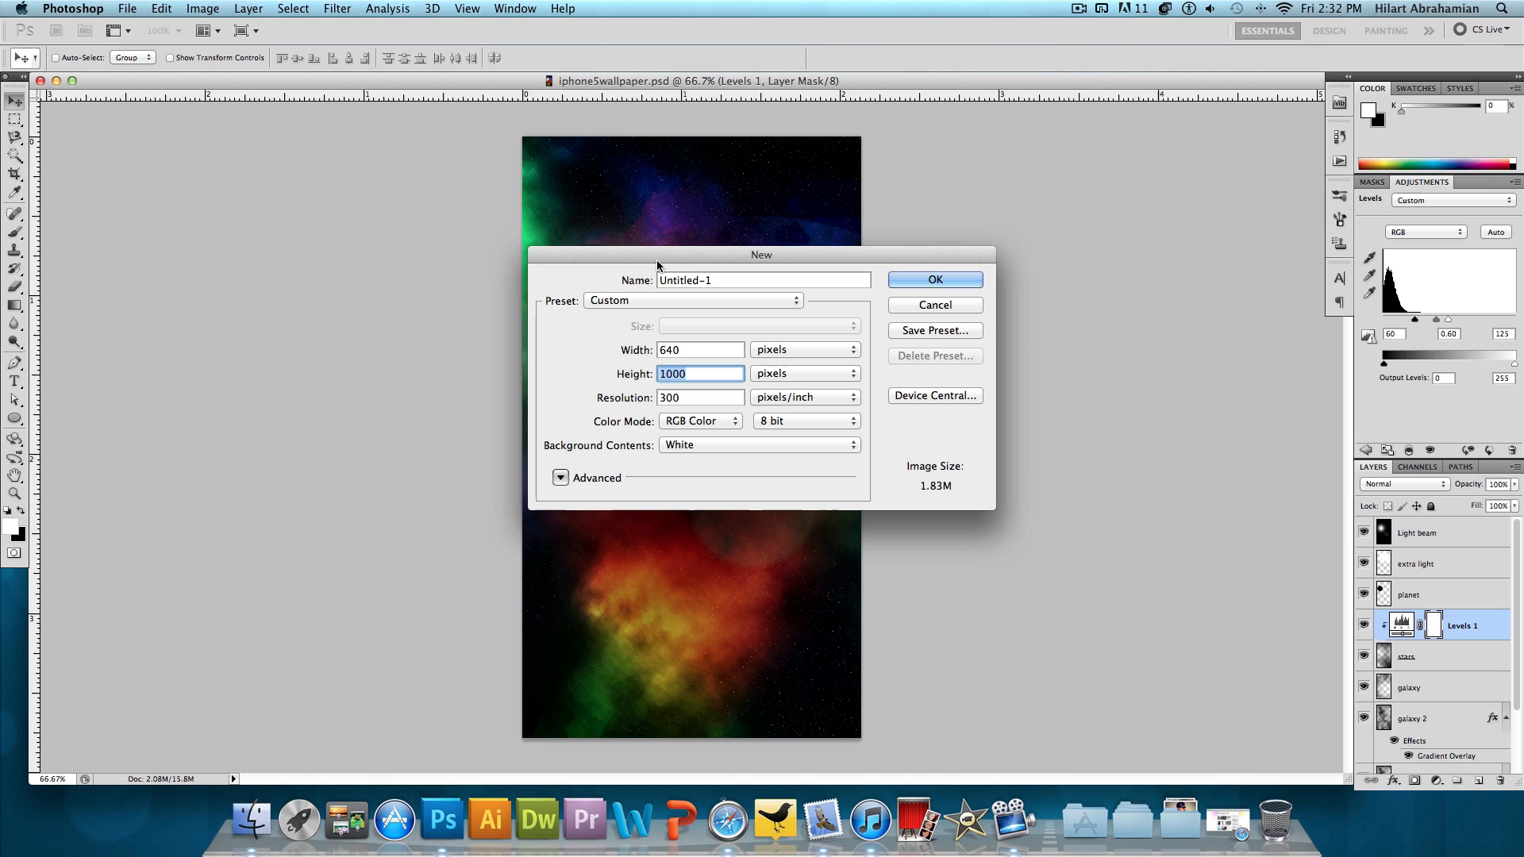
type("113")
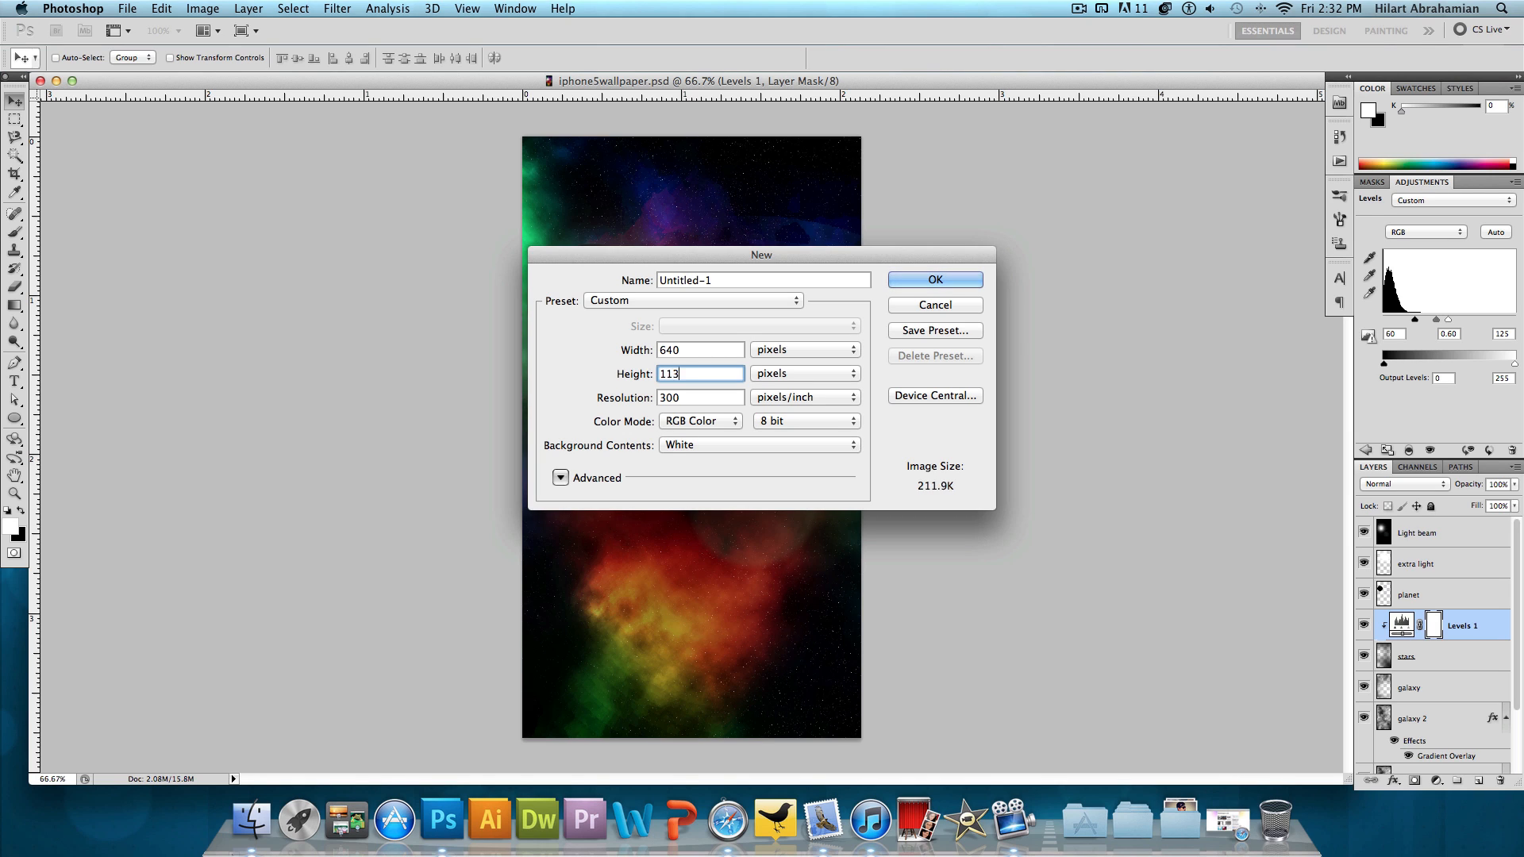
type("6")
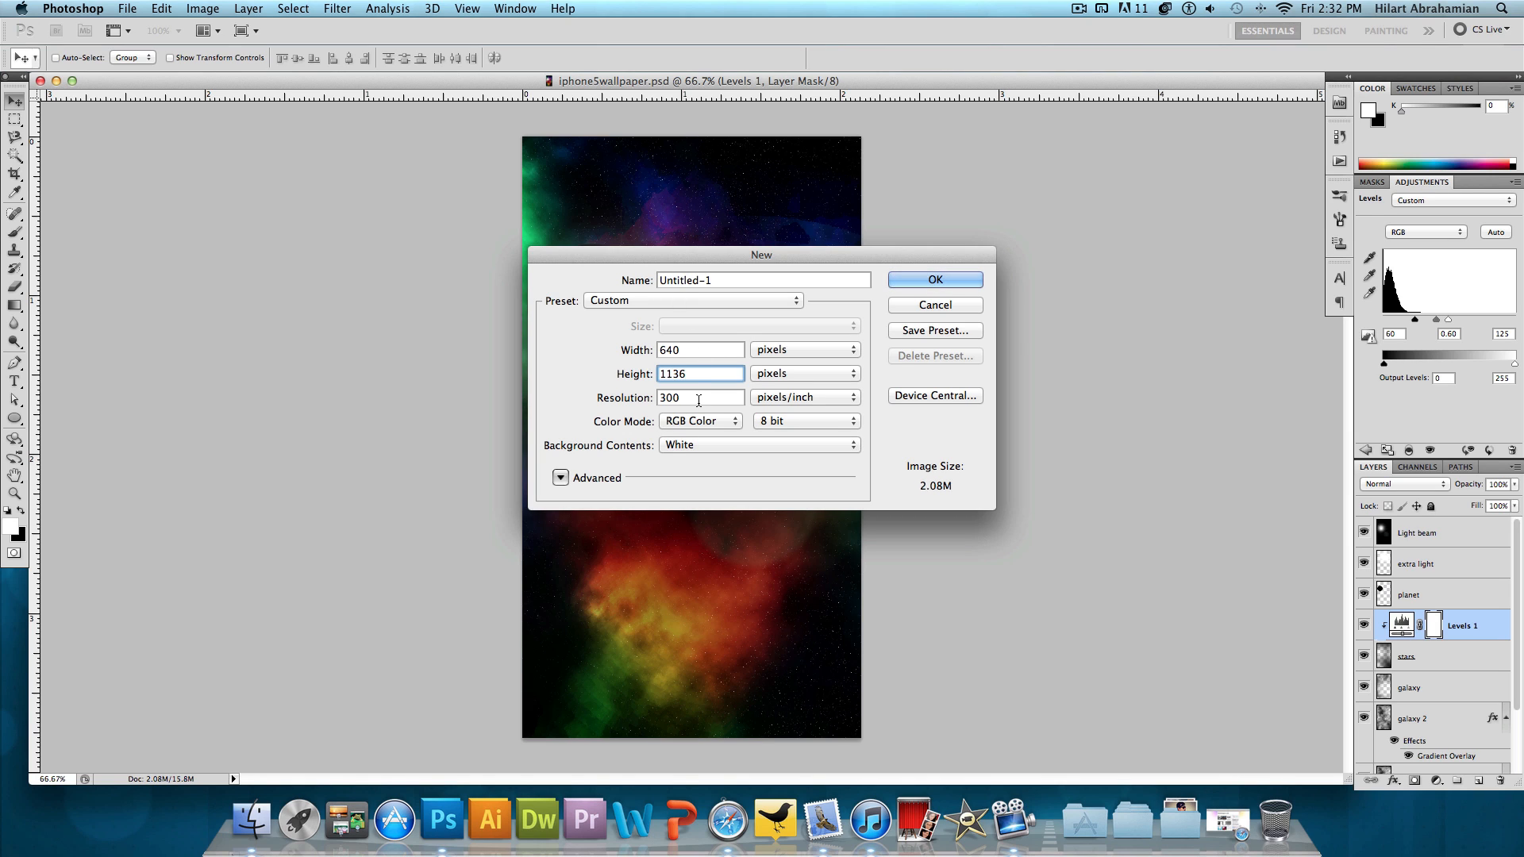
left_click(700, 397)
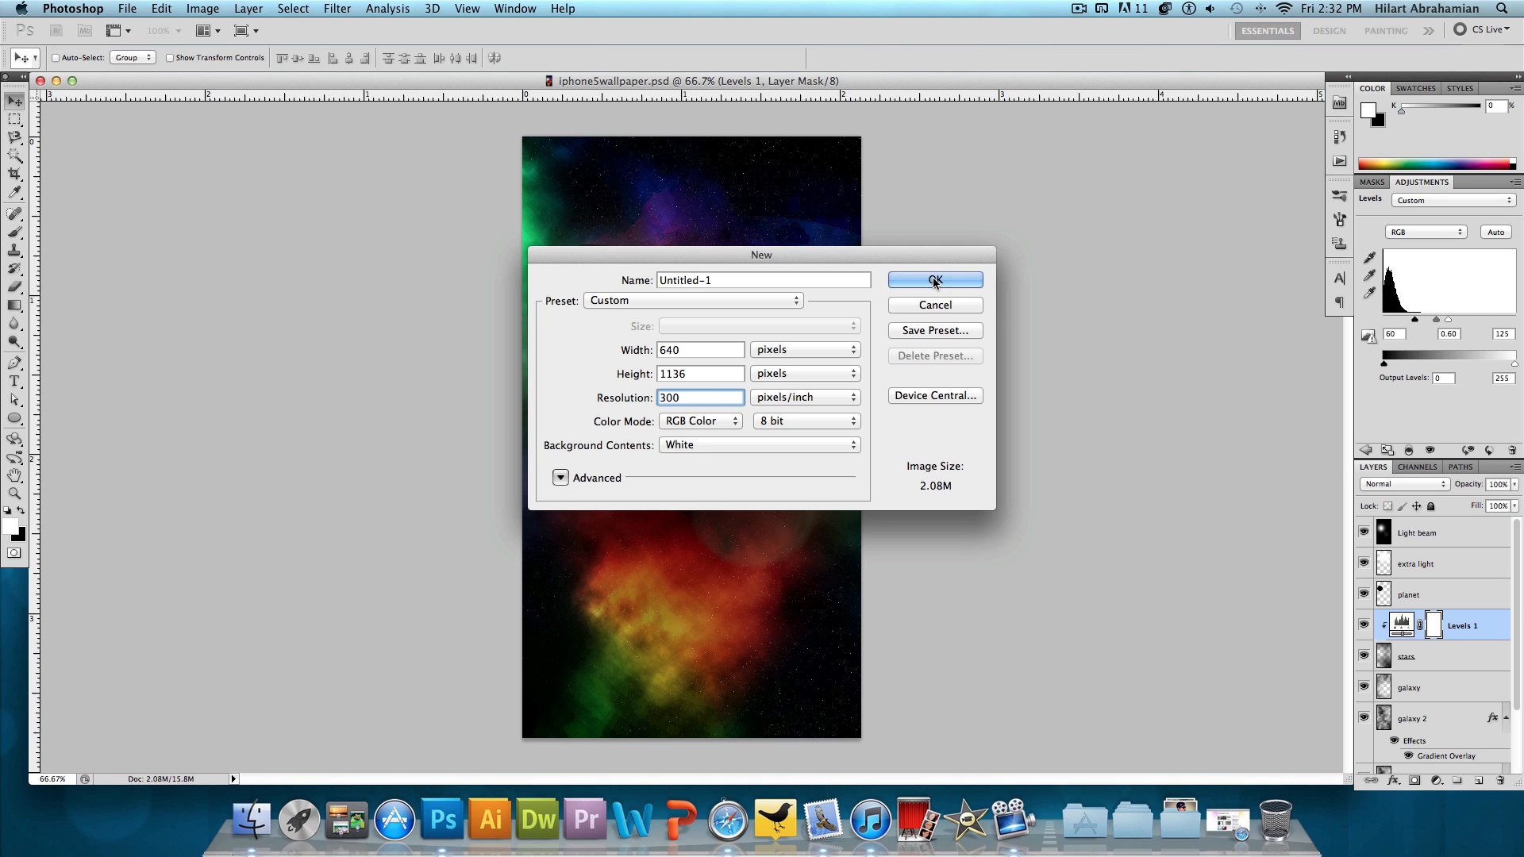
left_click(933, 279)
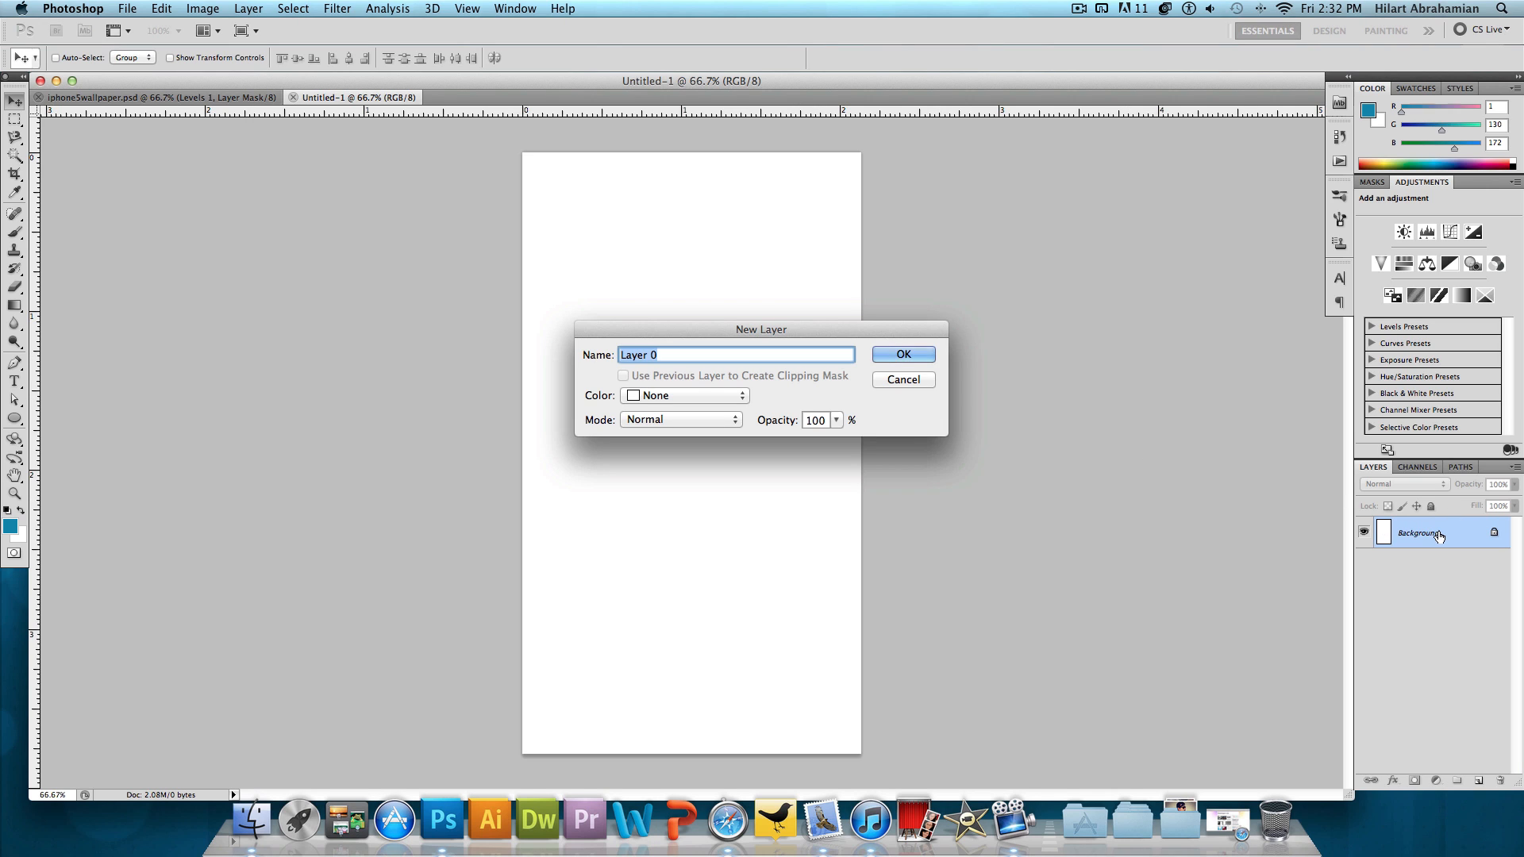
mouse_move(870, 338)
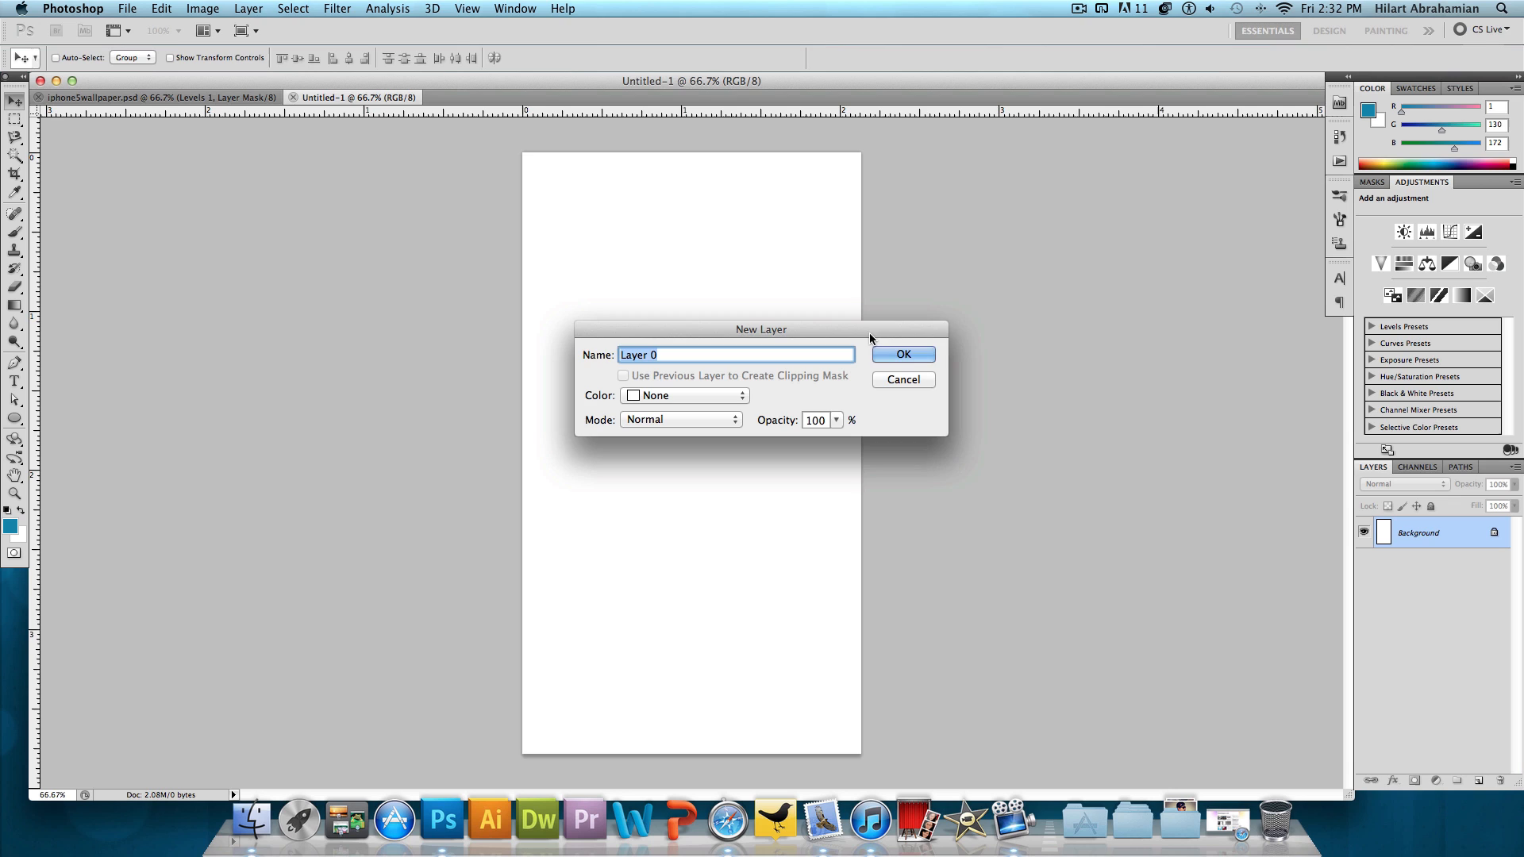
- Unlock the background, fill it black and brush a soft #292929 gray glow with a 569 px soft brush
left_click(901, 353)
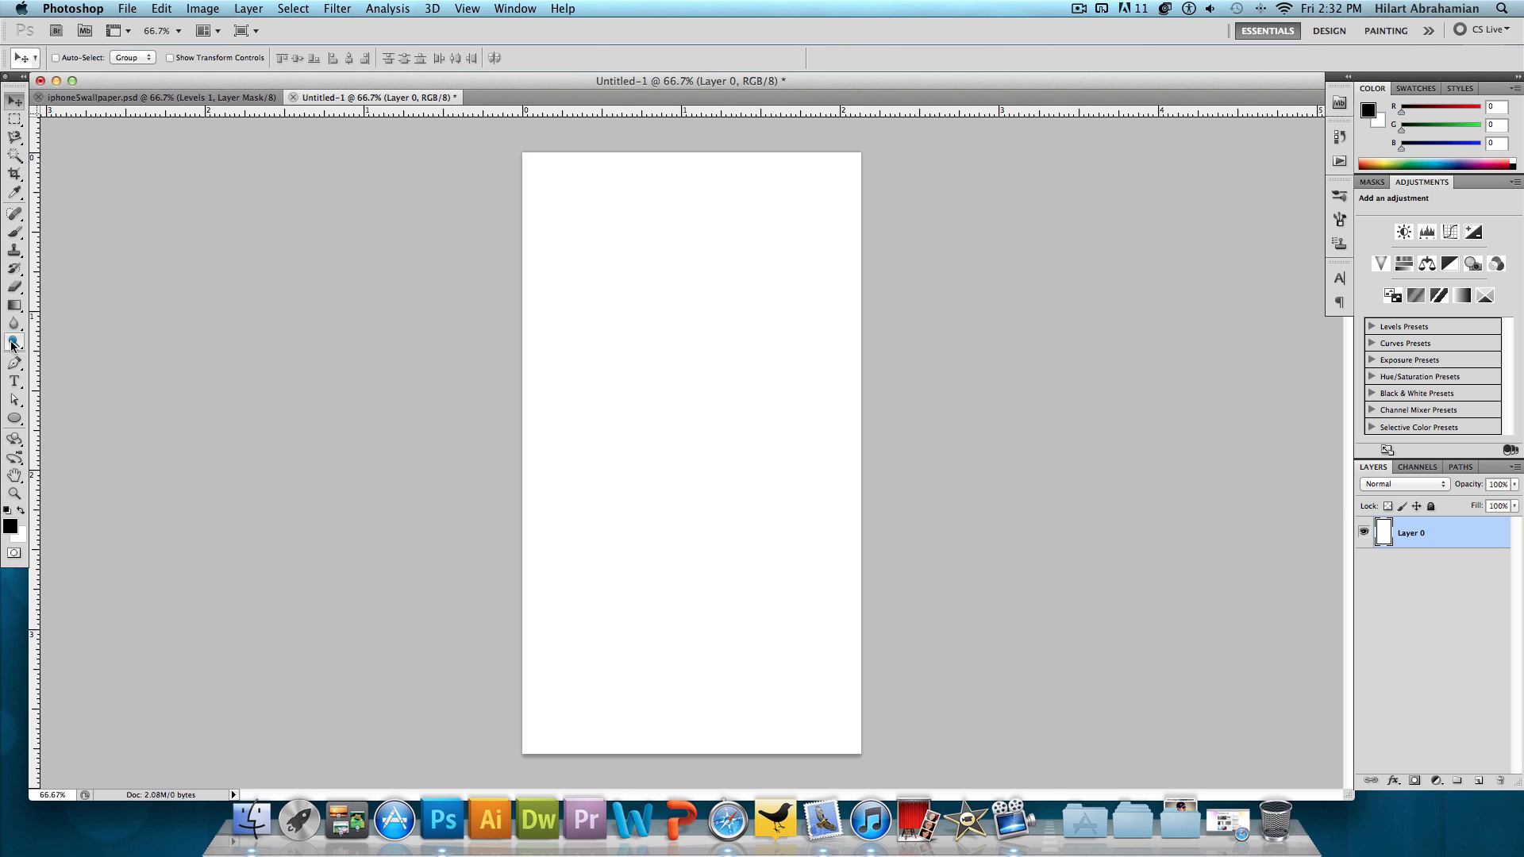
left_click(638, 325)
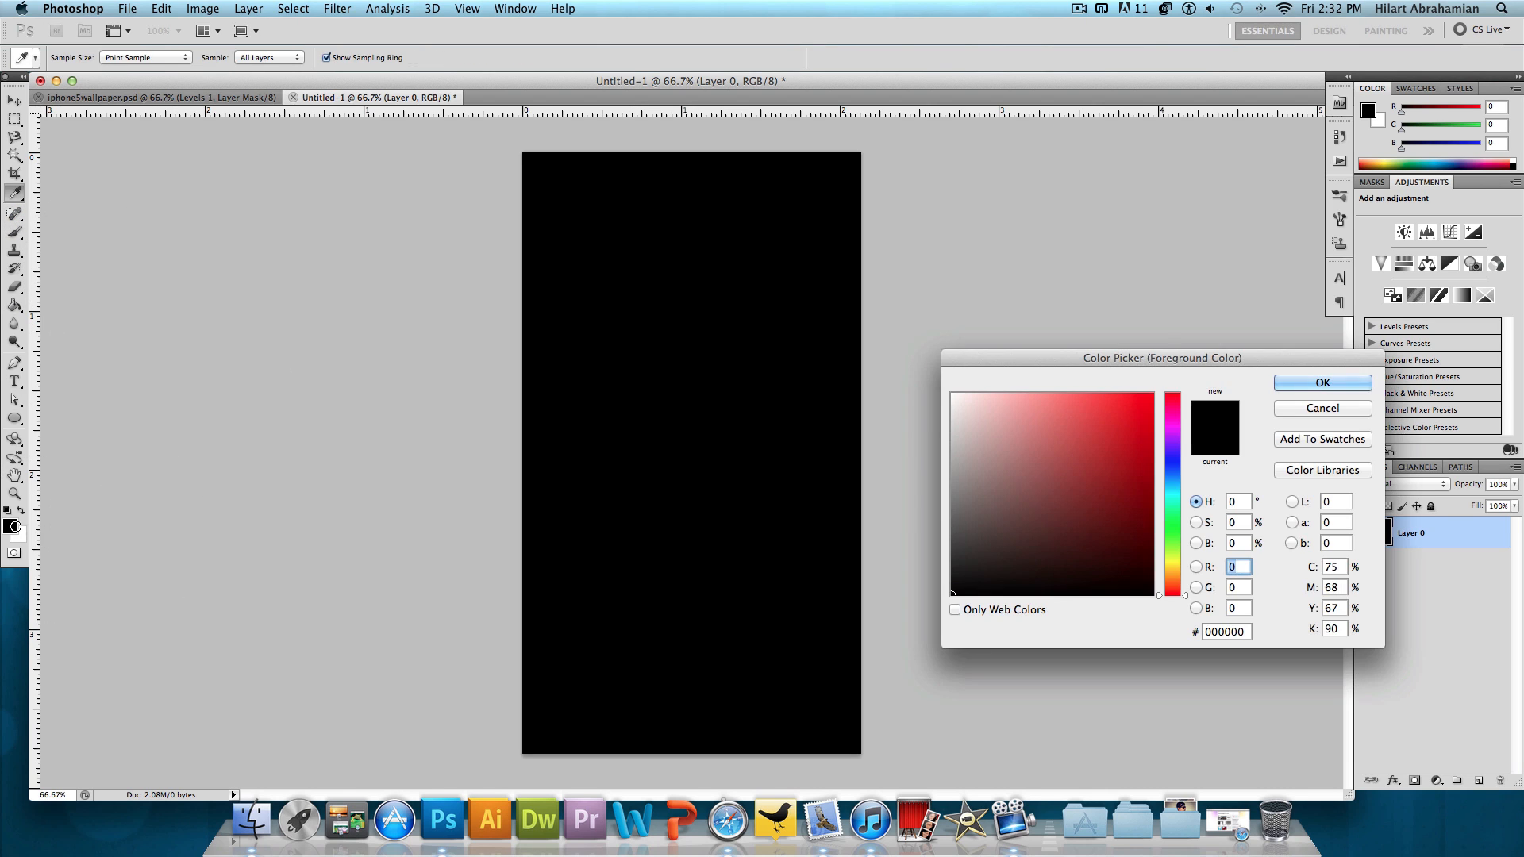
left_click(933, 562)
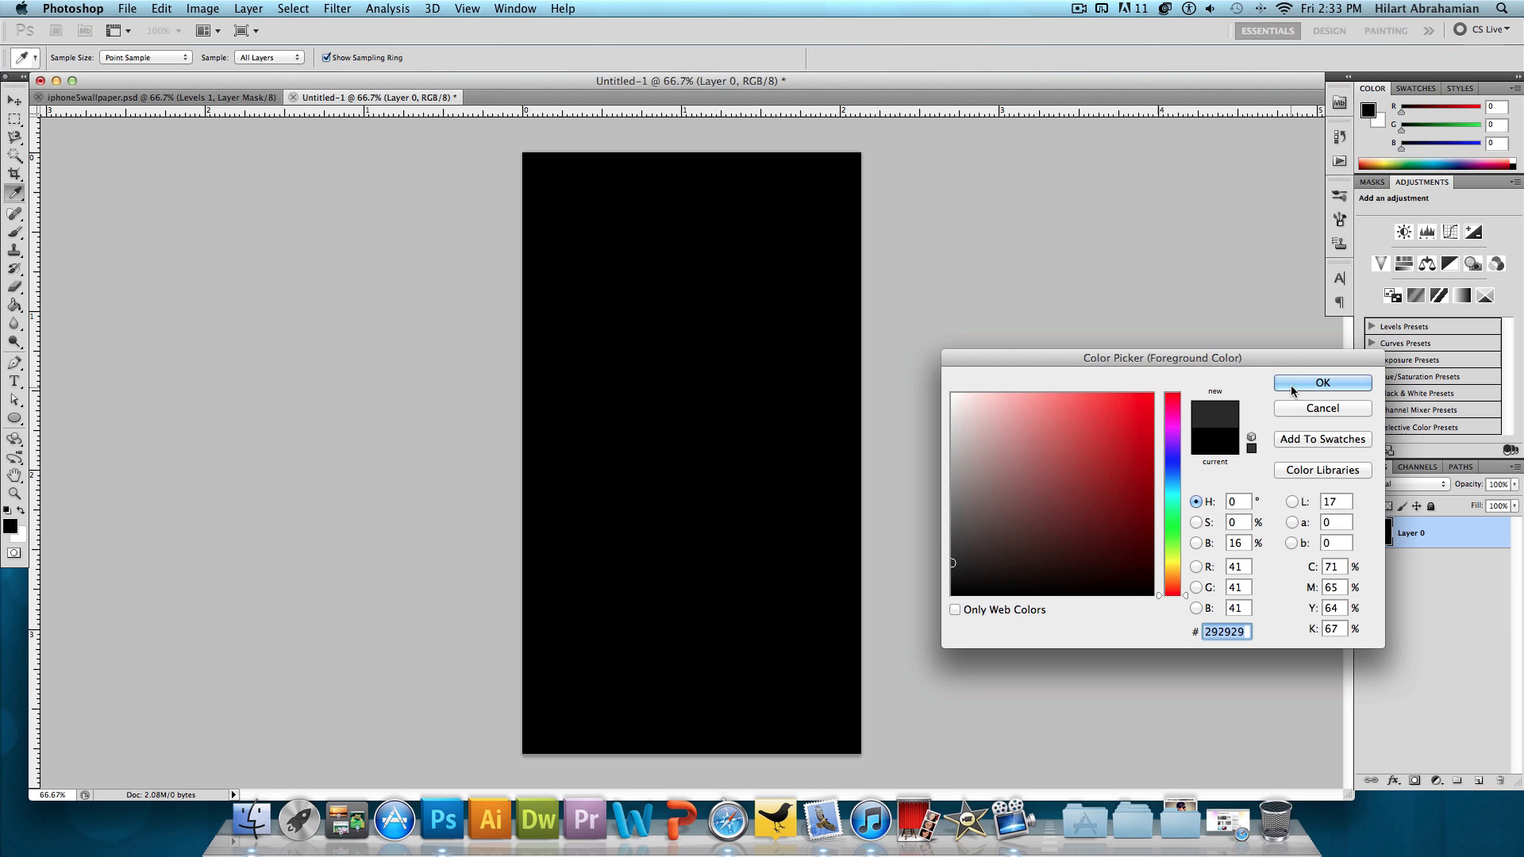
left_click(1322, 382)
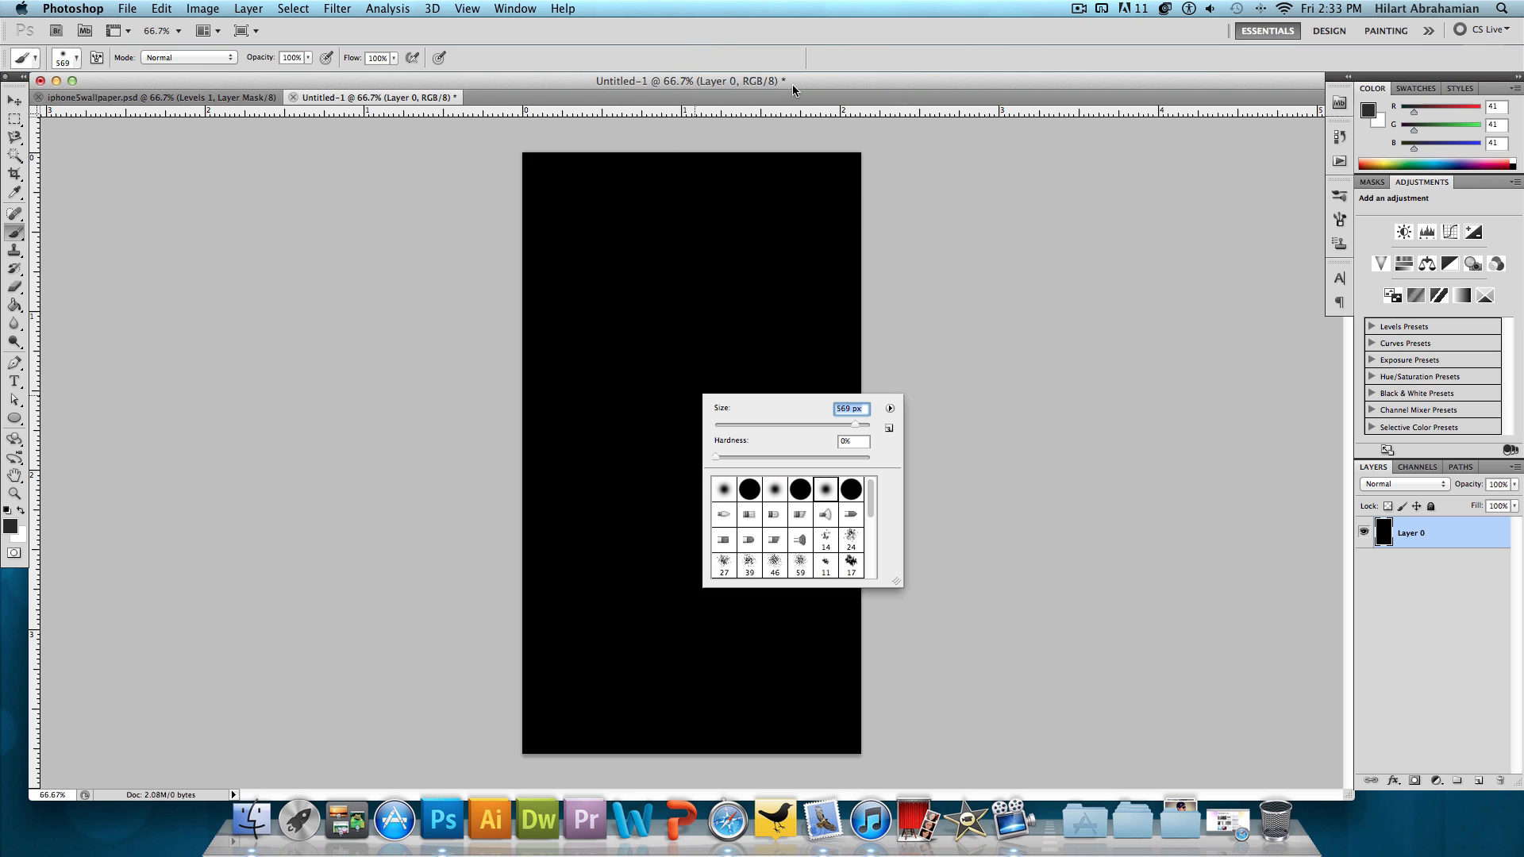
left_click(732, 500)
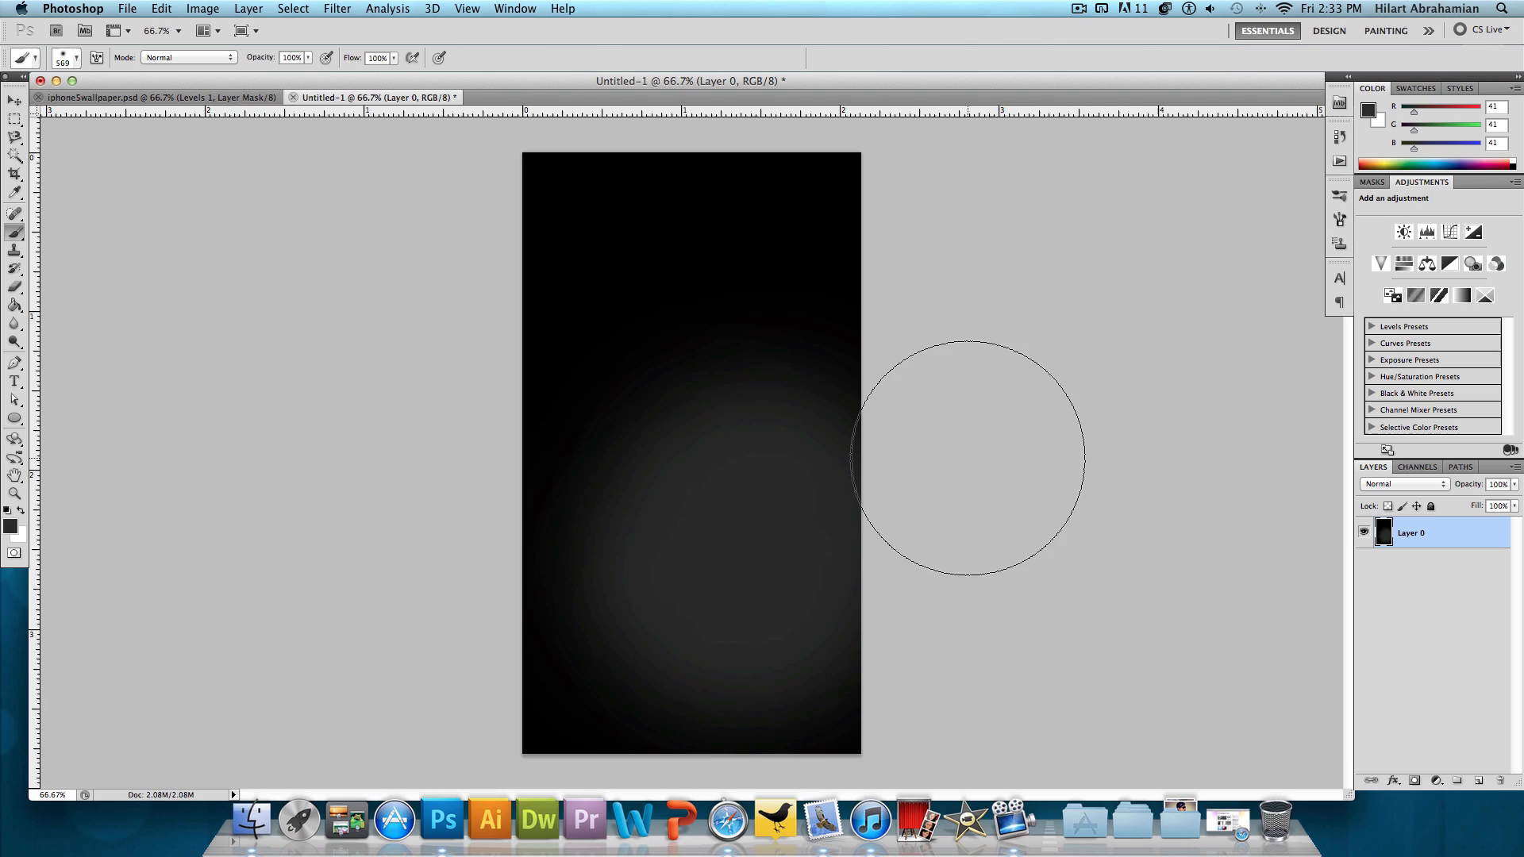
- Add Layer 1 and fill it with black-and-white rendered clouds
key("cmd+shift+n")
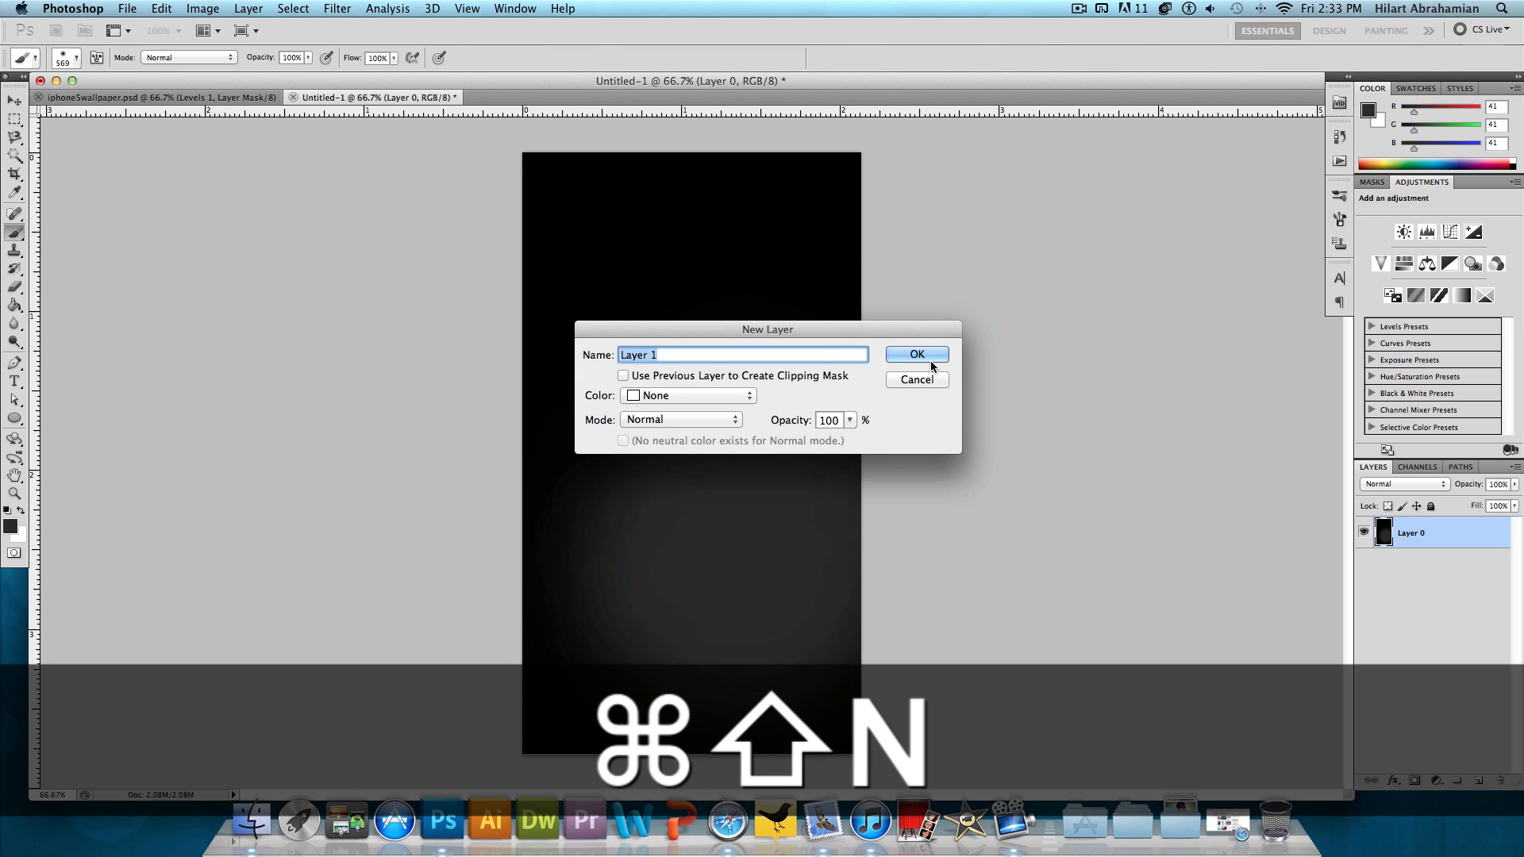
left_click(916, 354)
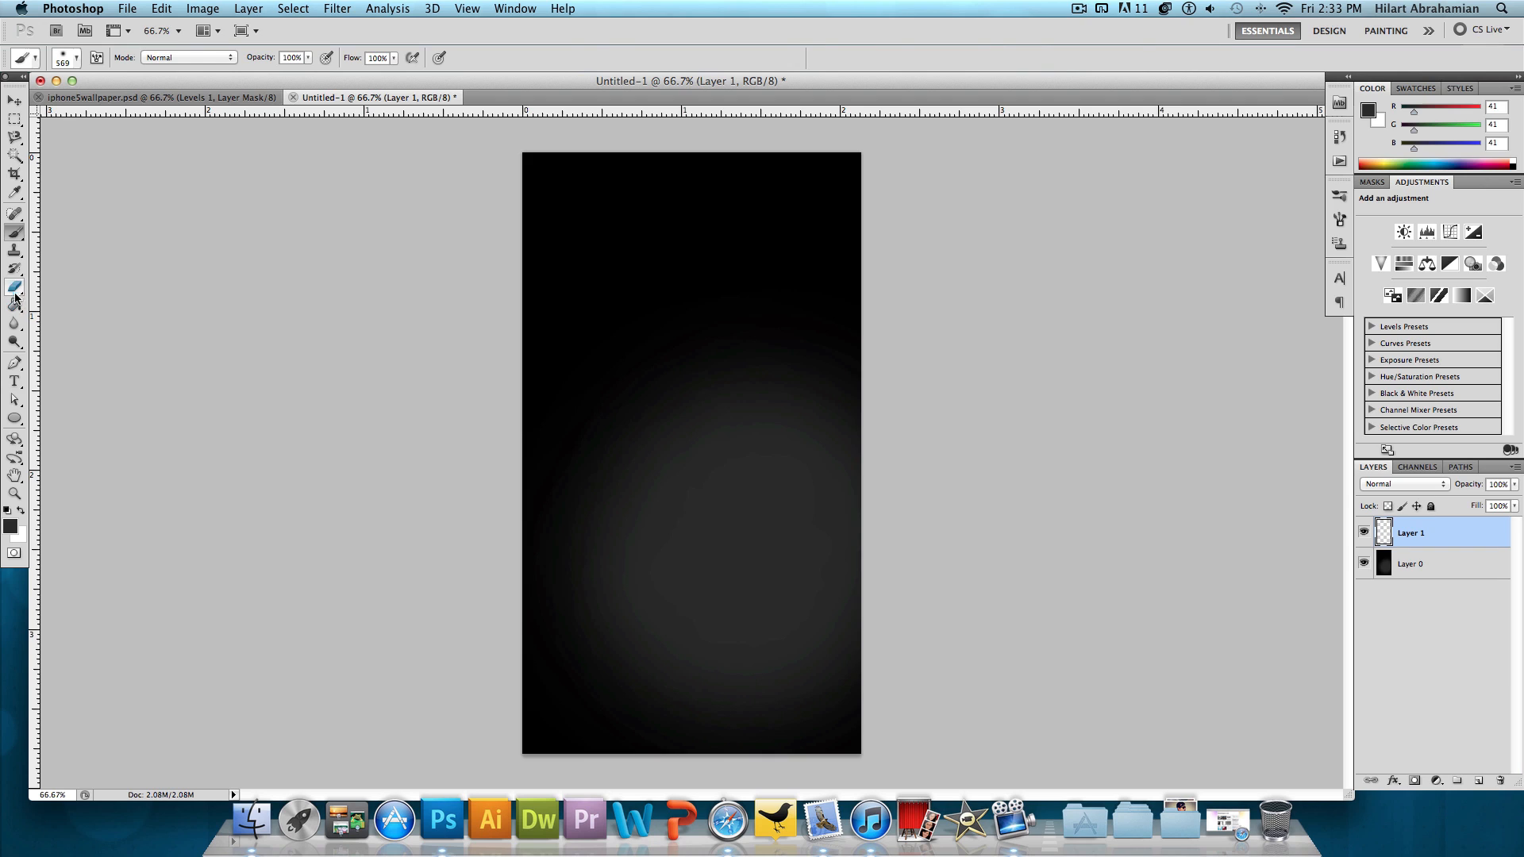
left_click(15, 320)
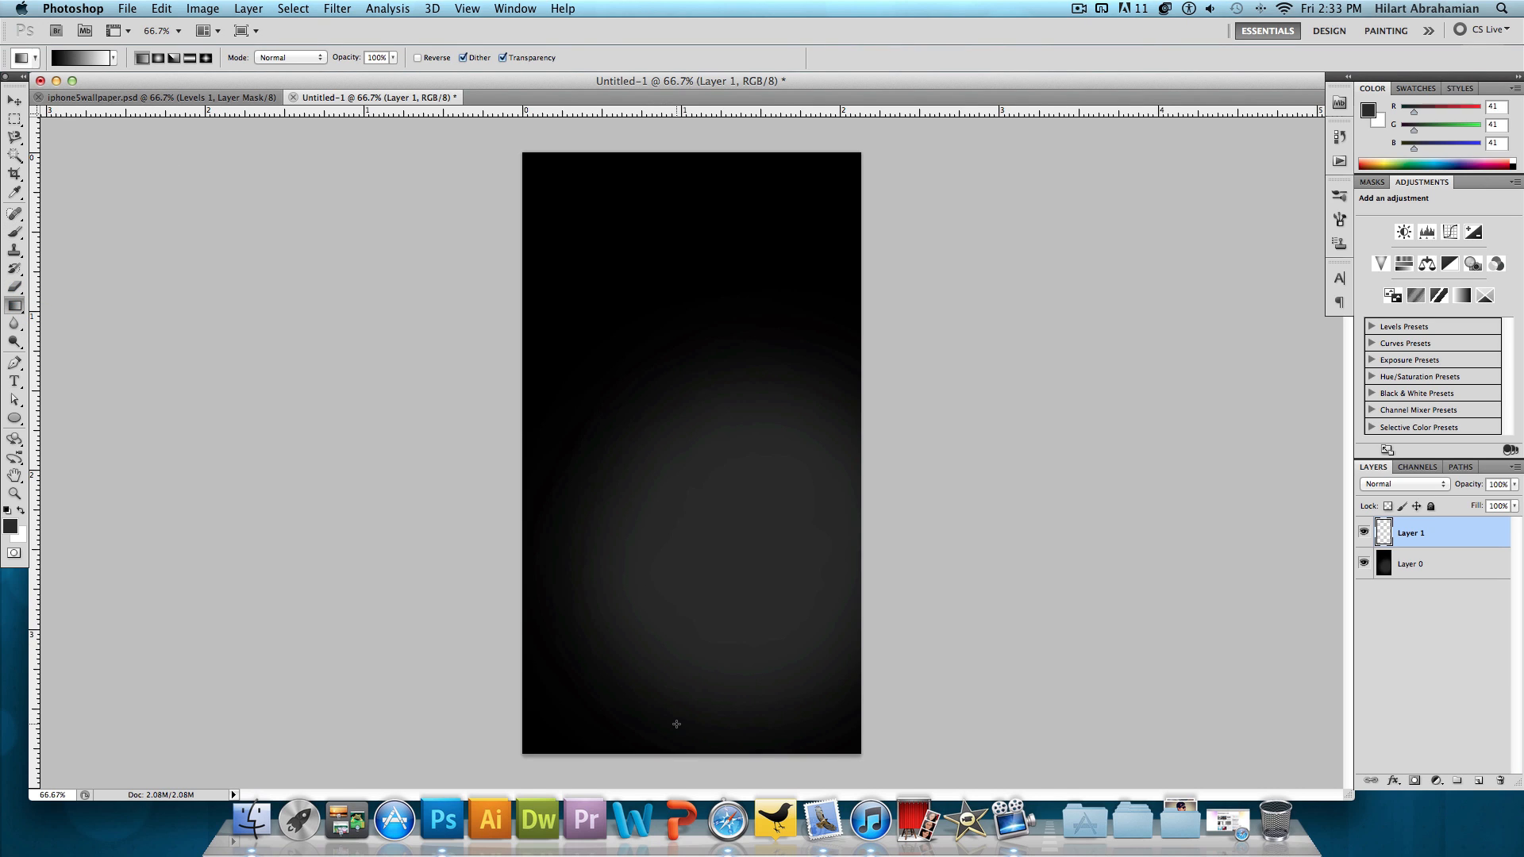
mouse_move(657, 186)
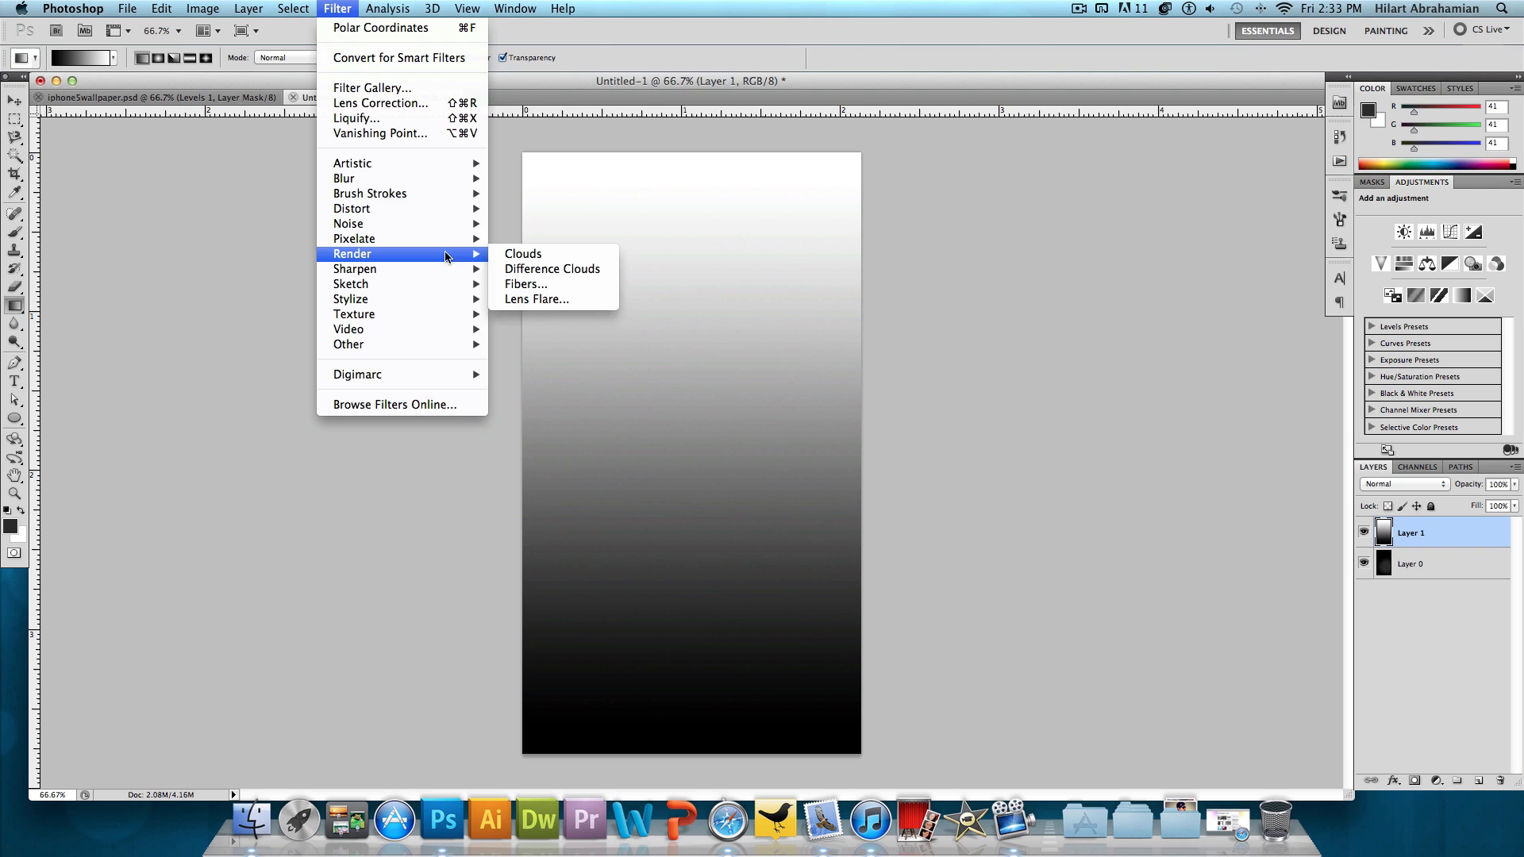
left_click(522, 254)
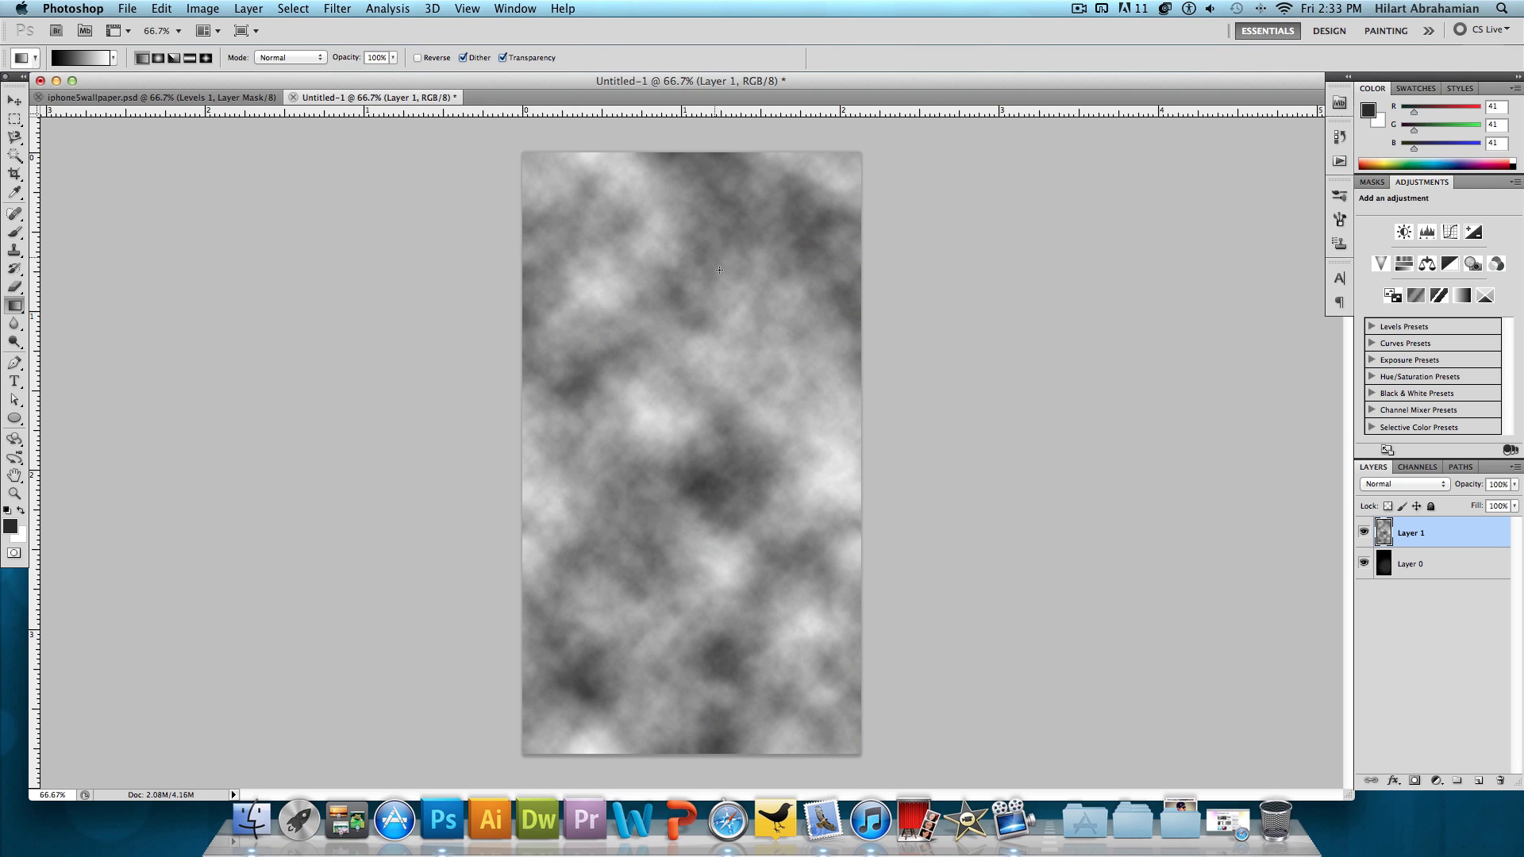
mouse_move(1257, 670)
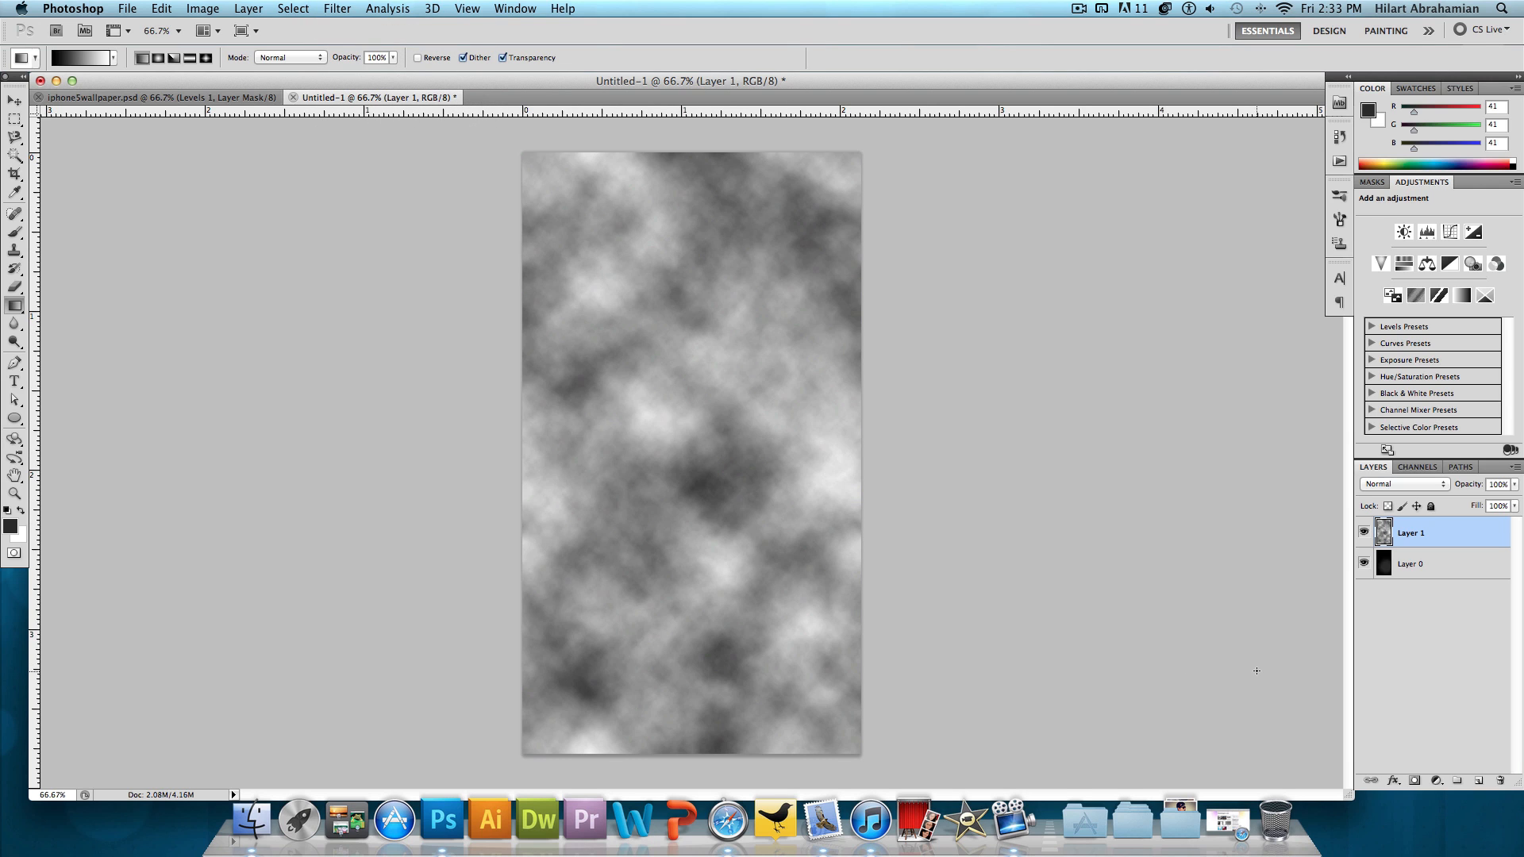
- Give Layer 1 a Spectrum gradient overlay from the Spectrums set, blended as Overlay at a diagonal angle
double_click(1409, 533)
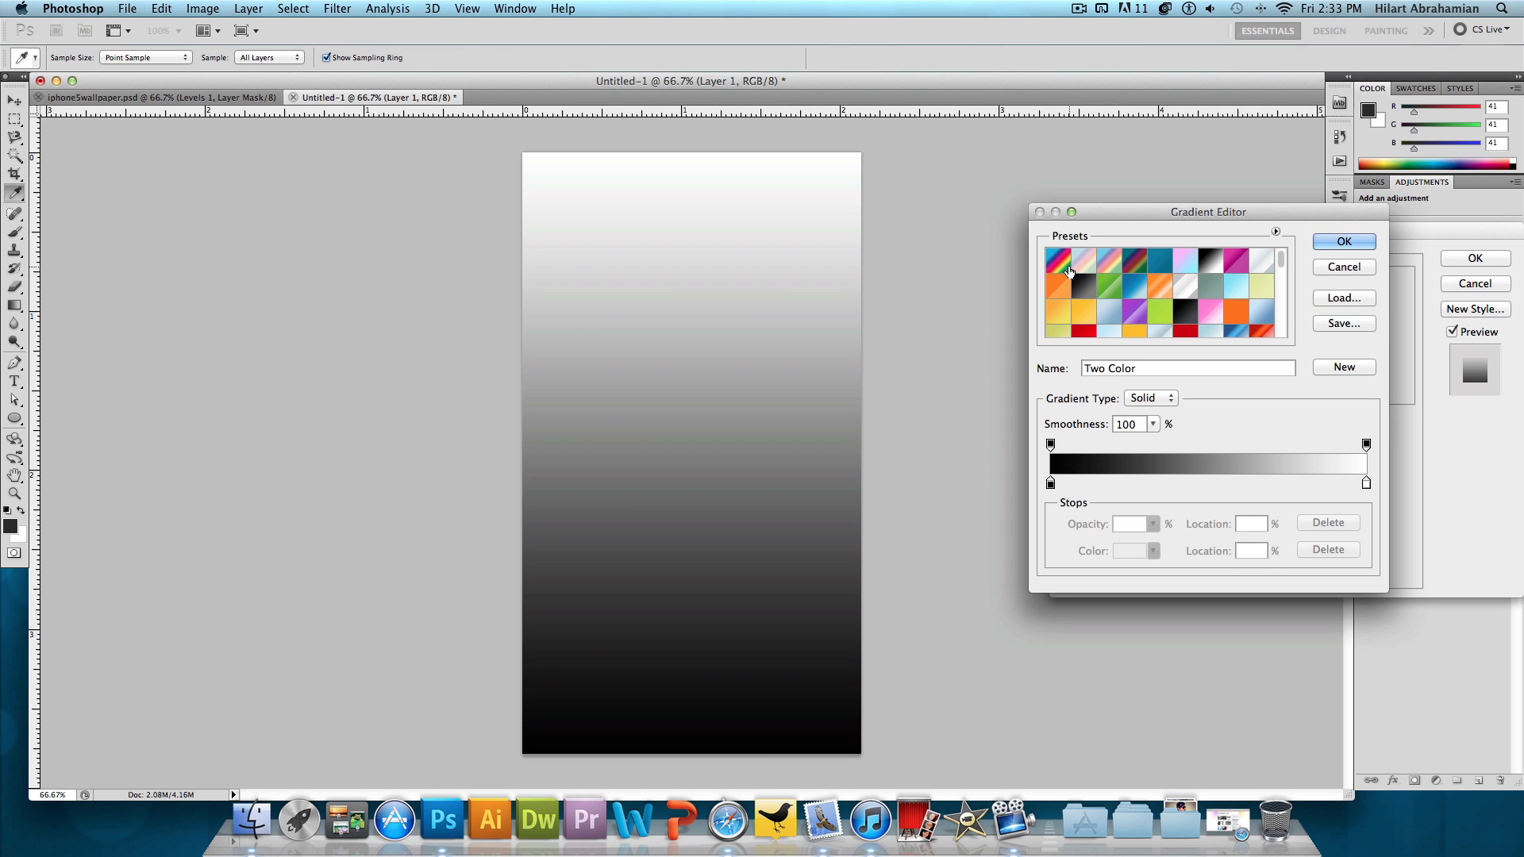
left_click(1057, 260)
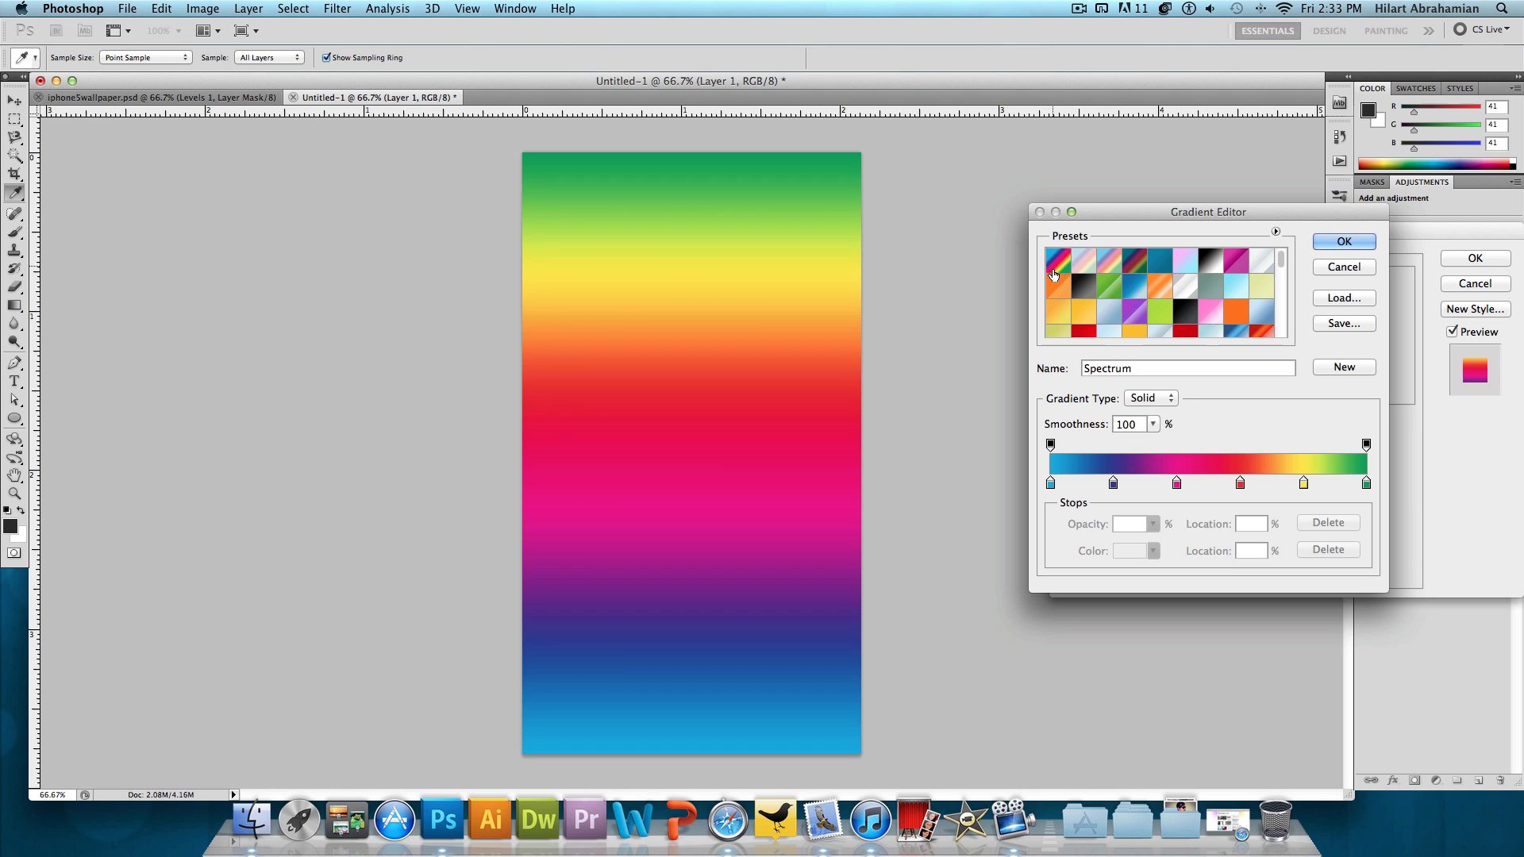
mouse_move(1131, 240)
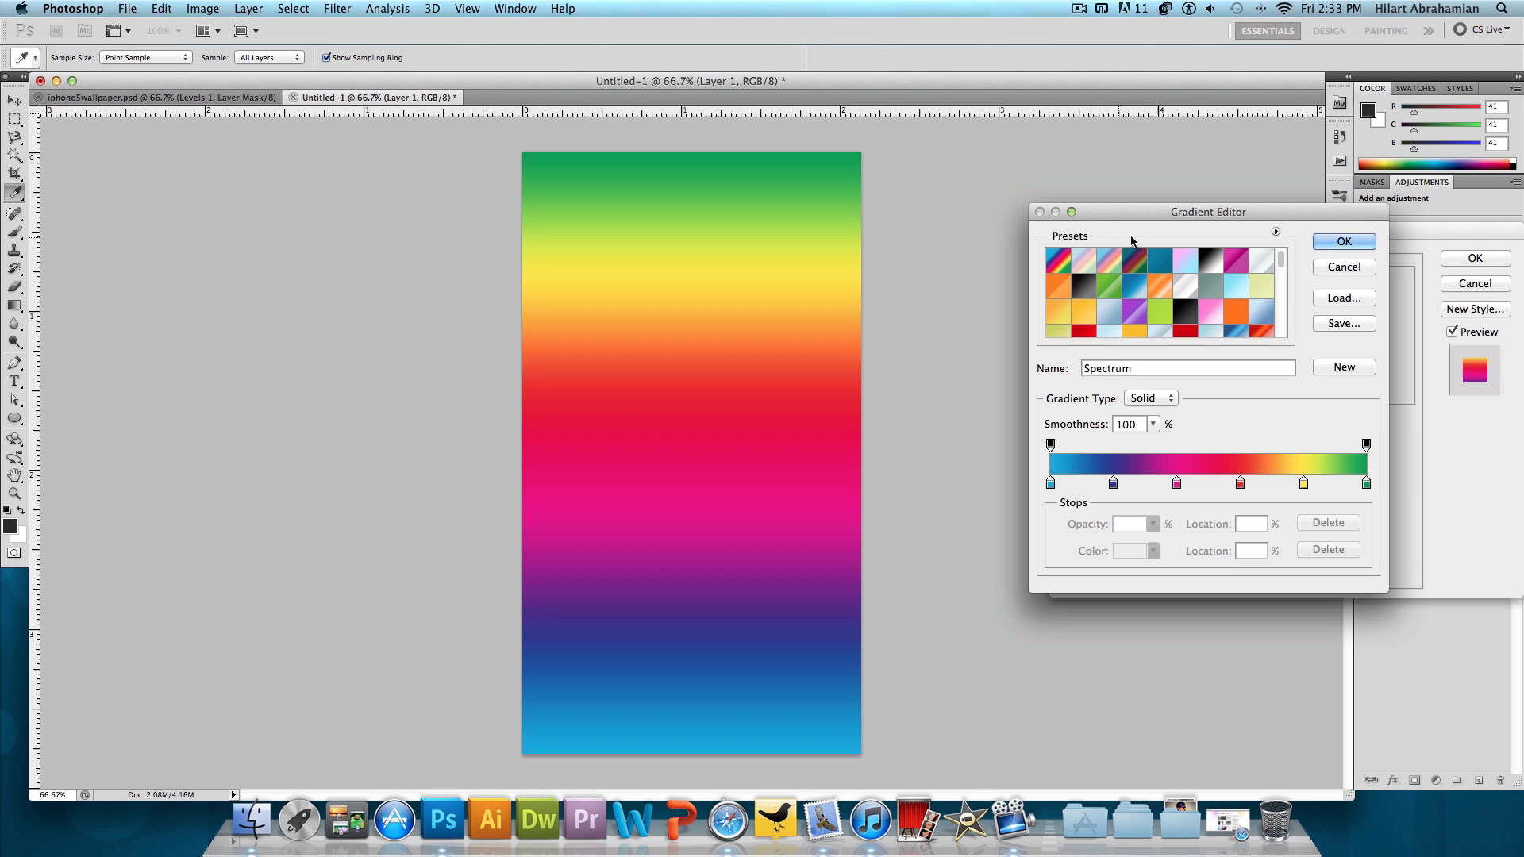
left_click(1274, 232)
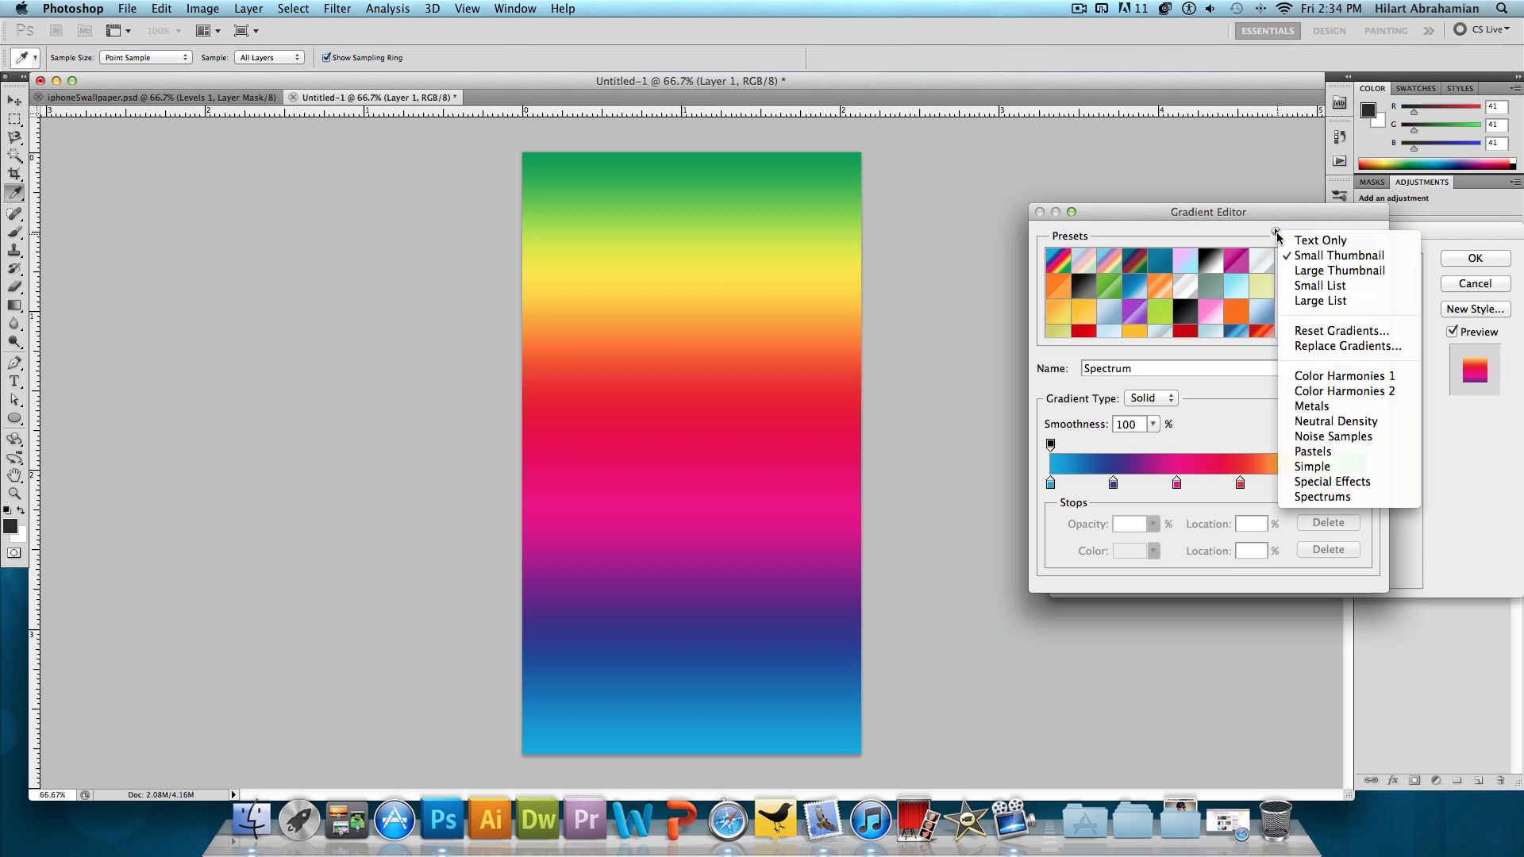
mouse_move(1322, 497)
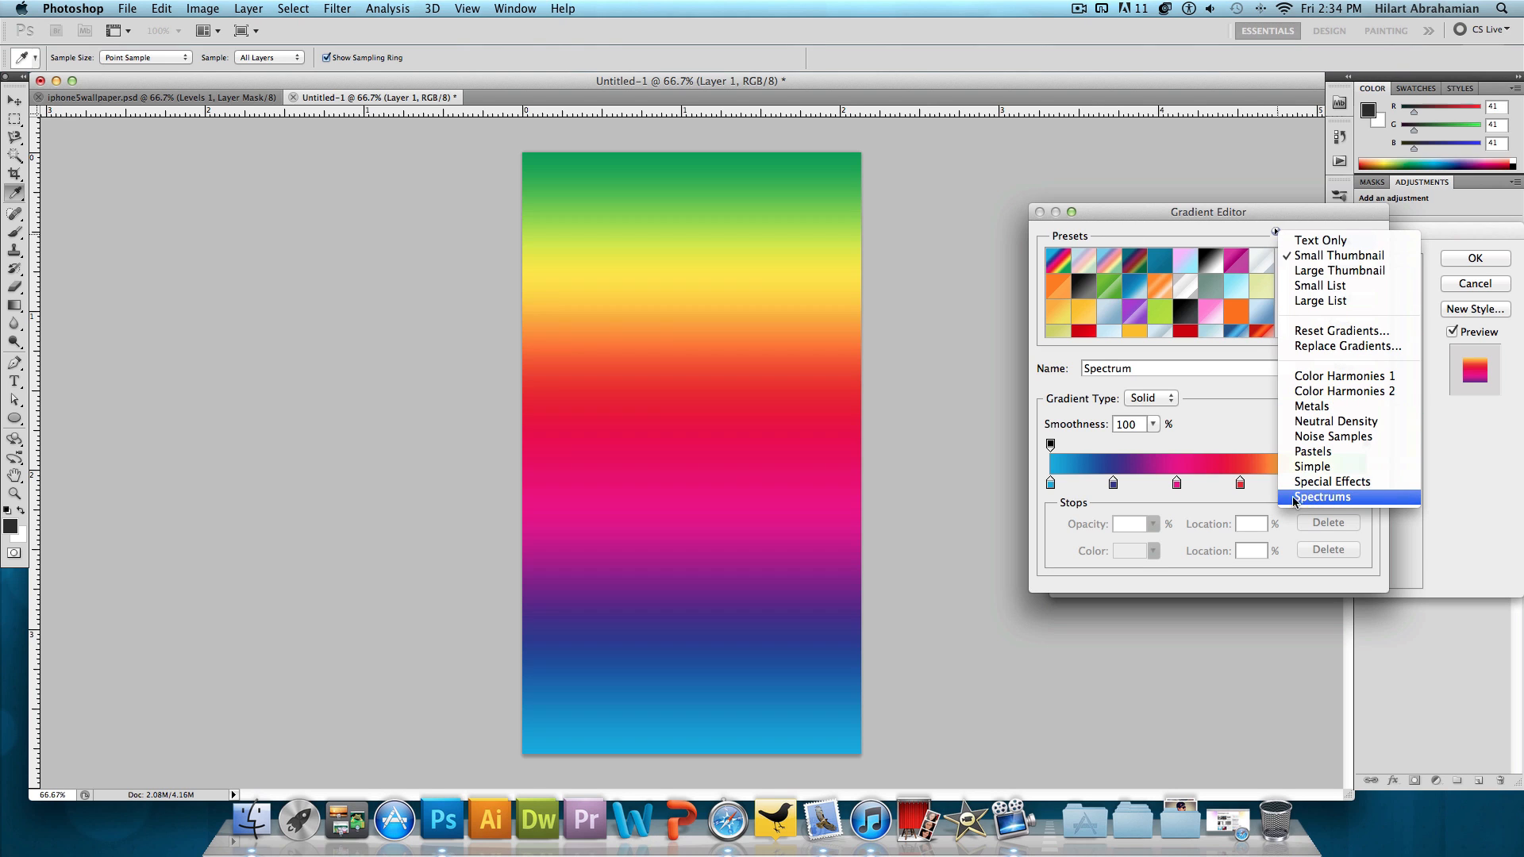
left_click(1322, 497)
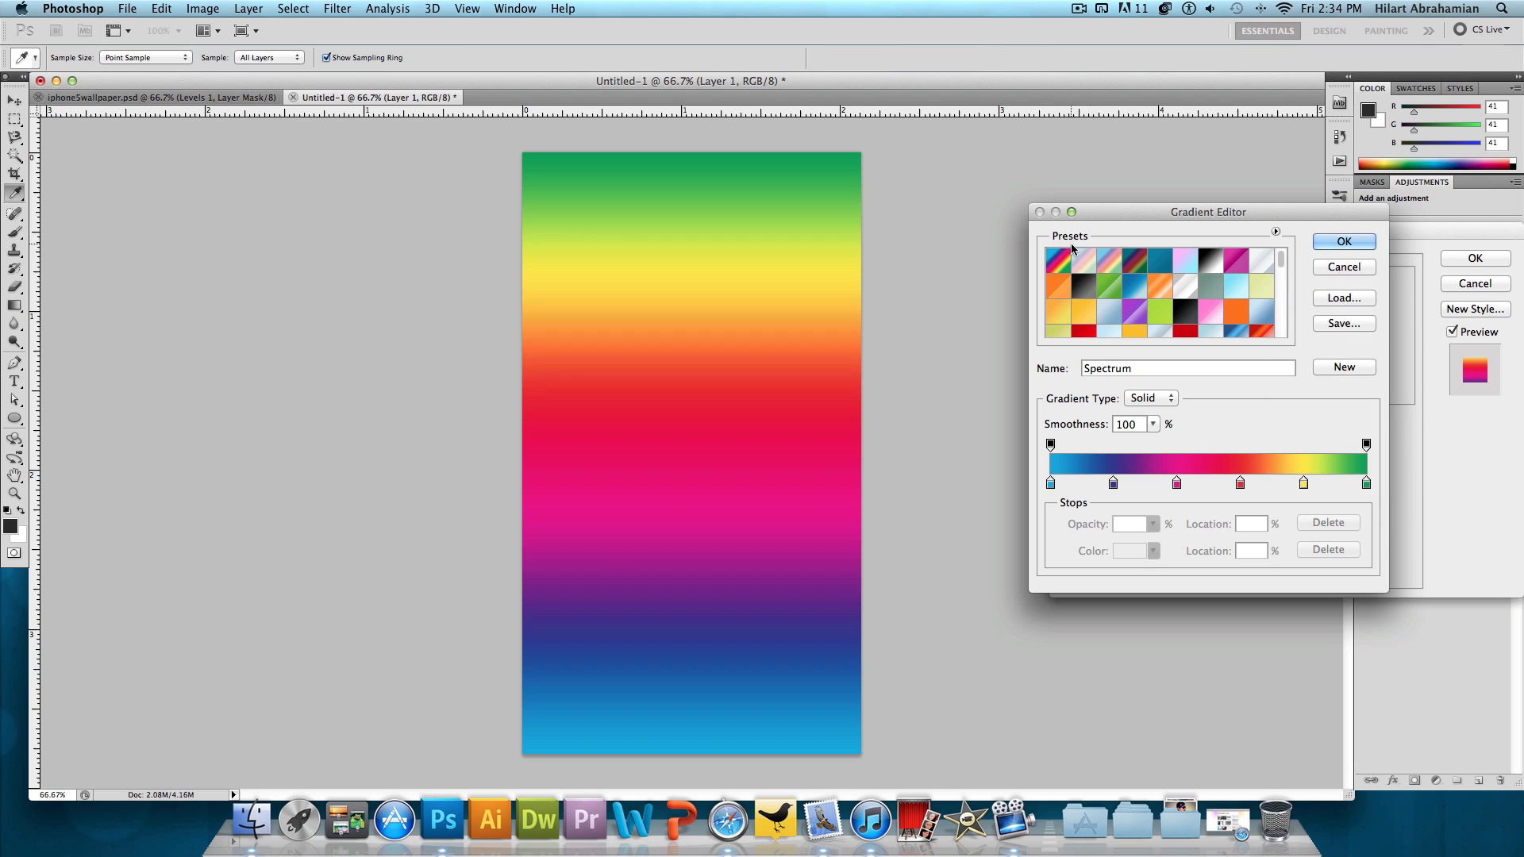
left_click(1344, 242)
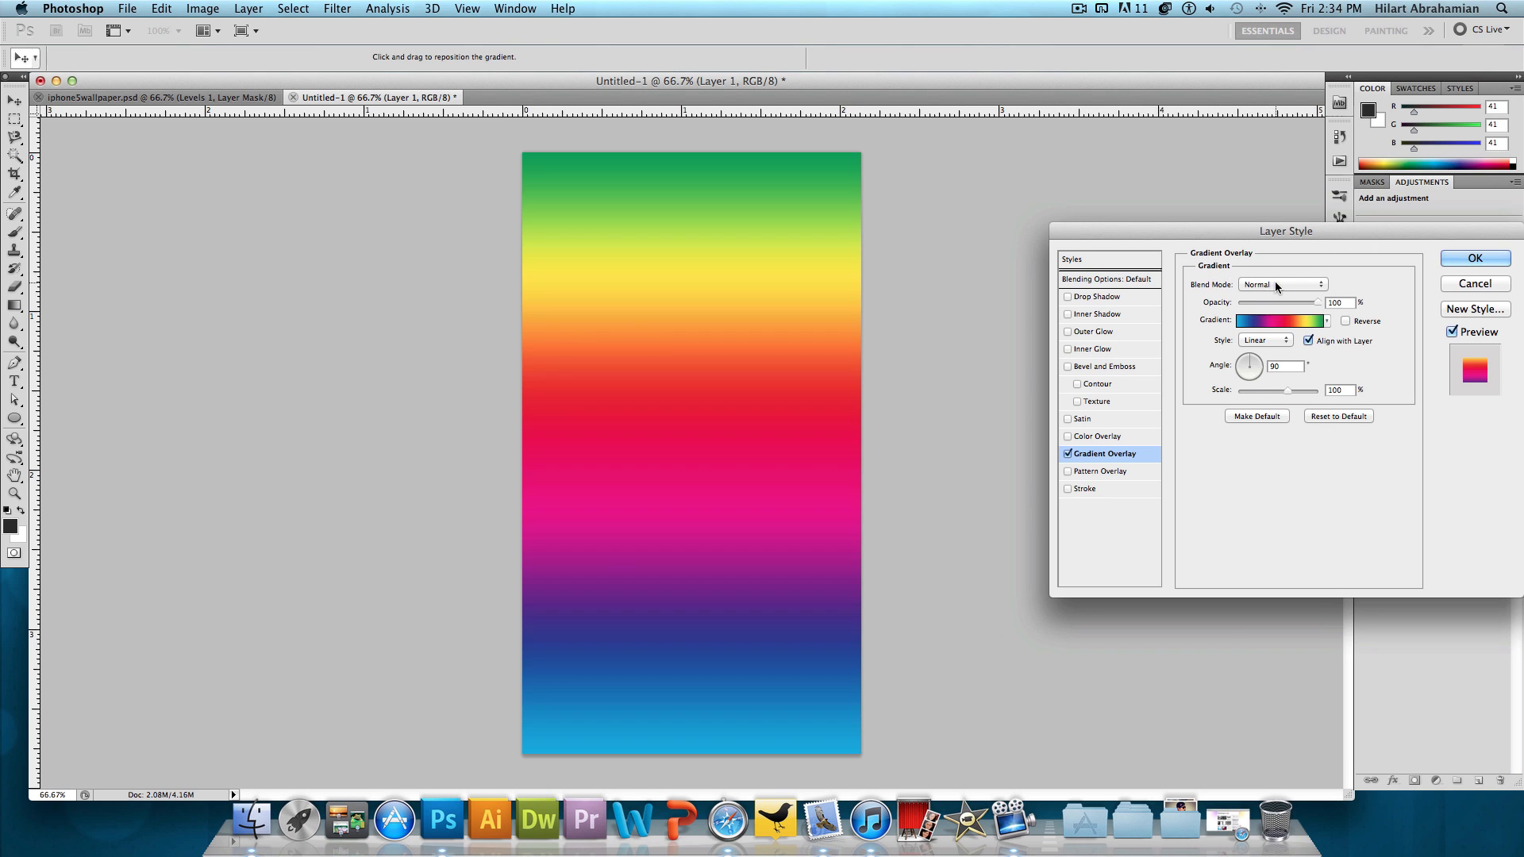
left_click(1281, 284)
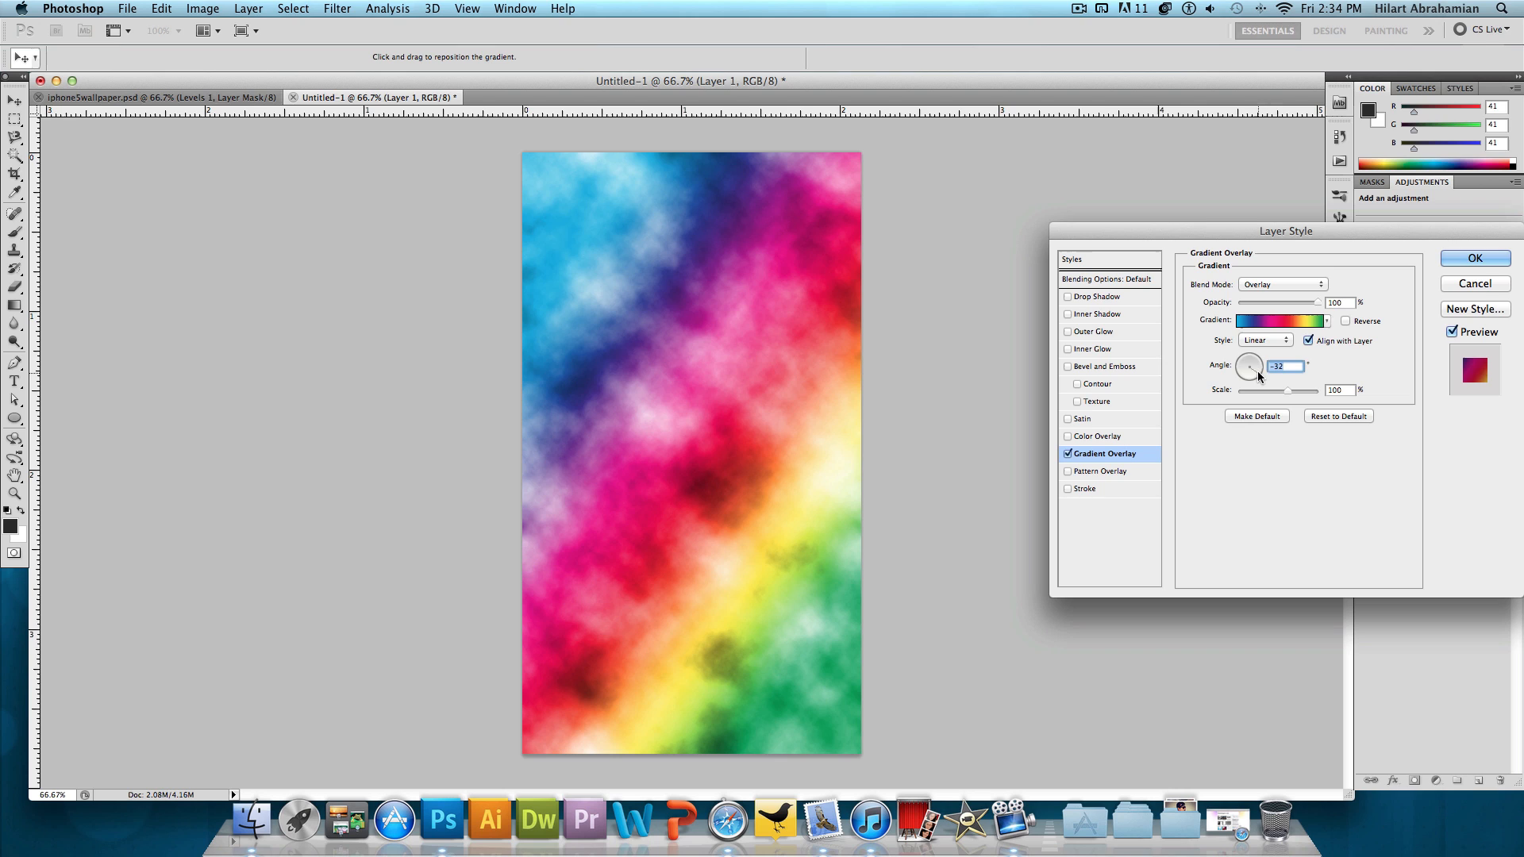
mouse_move(1162, 329)
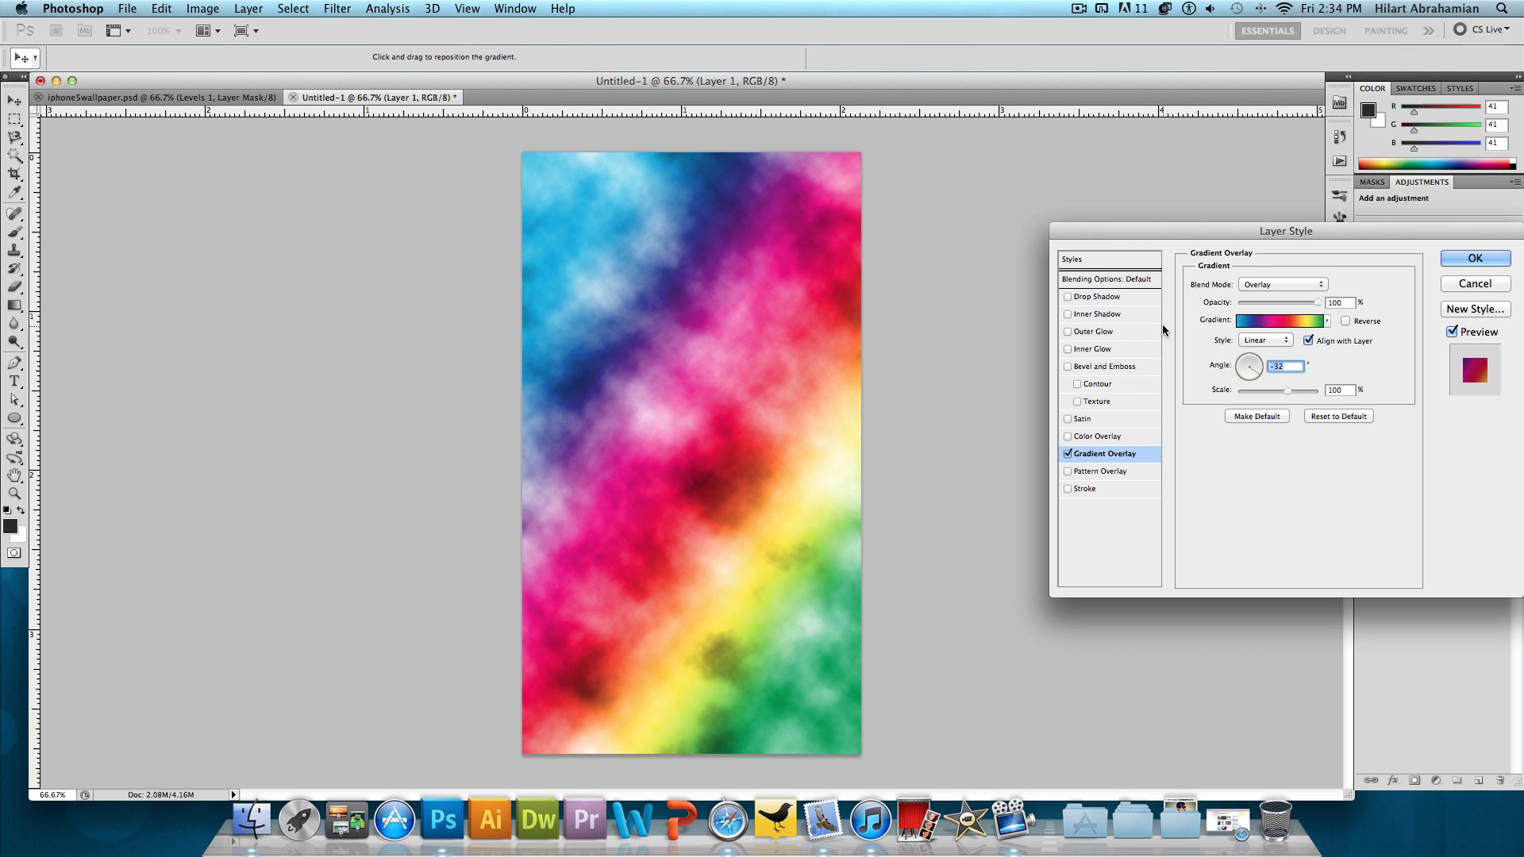
left_click(1473, 257)
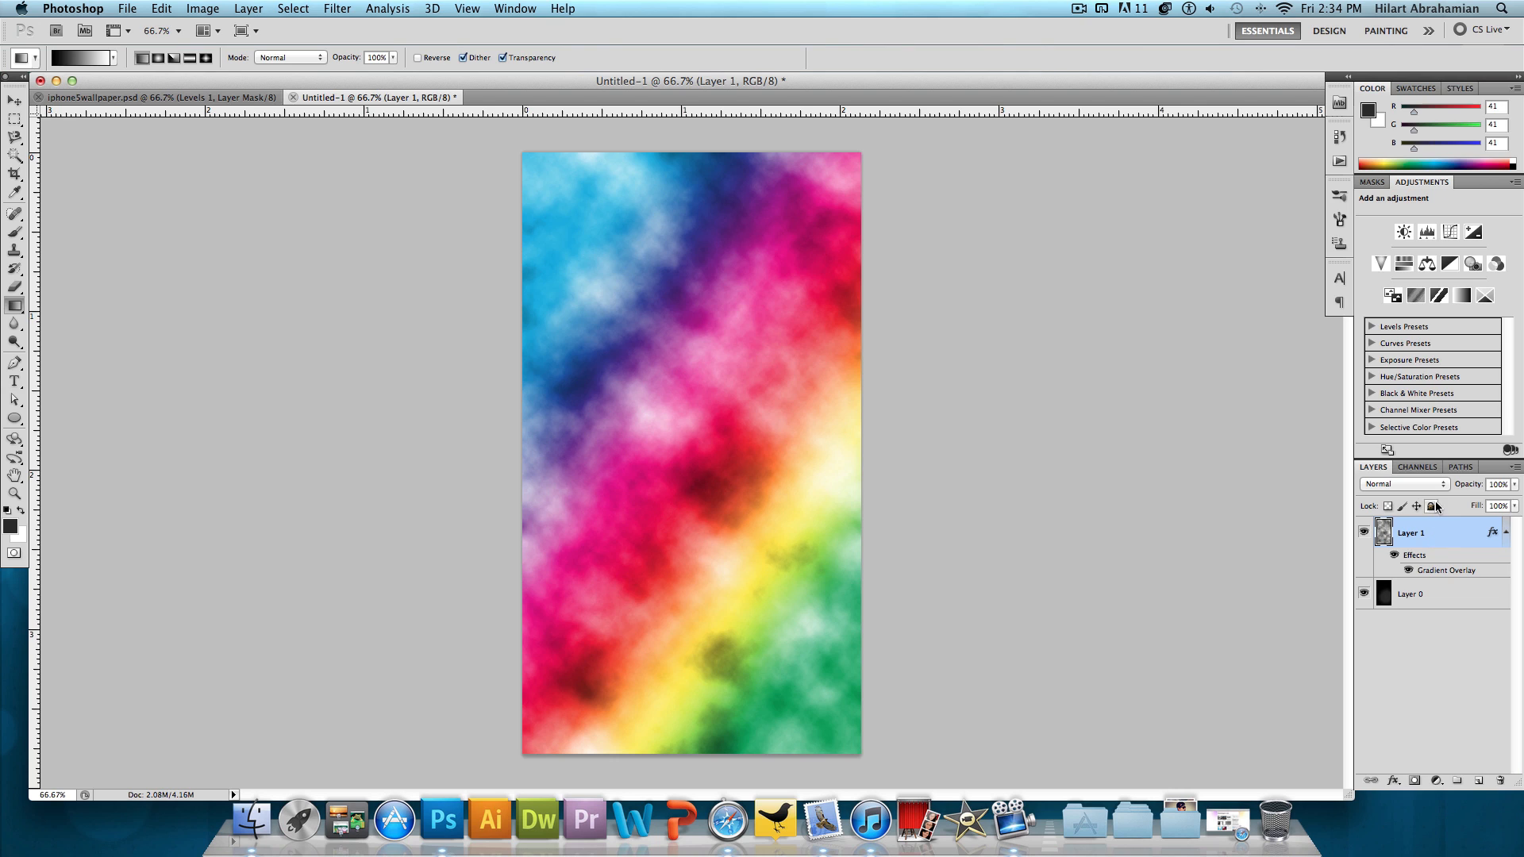
- Set Layer 1's blend mode to Overlay so faint rainbow clouds glow over black
left_click(1401, 484)
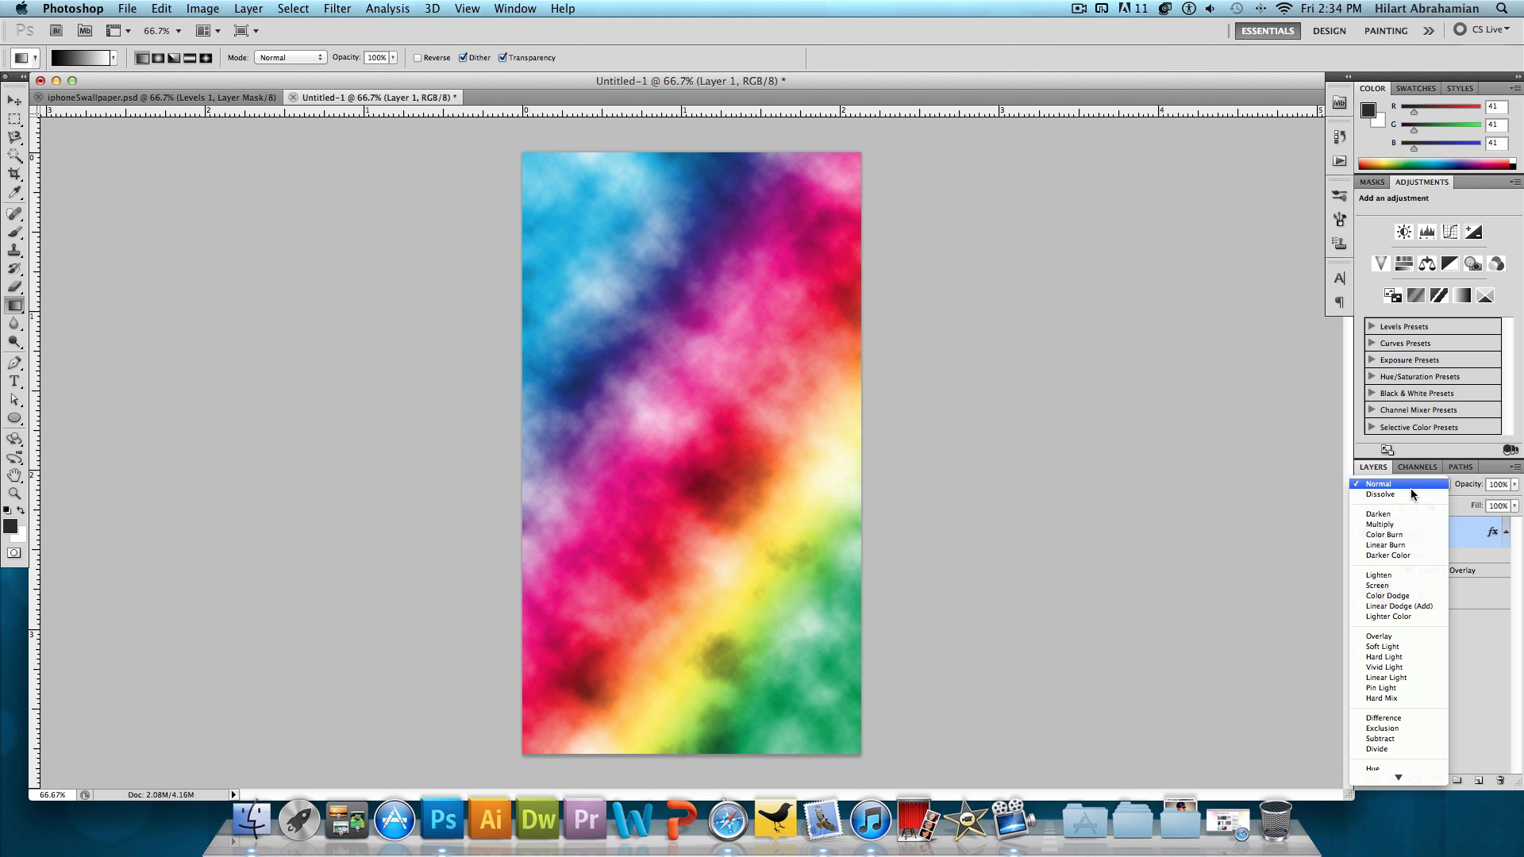
left_click(1378, 635)
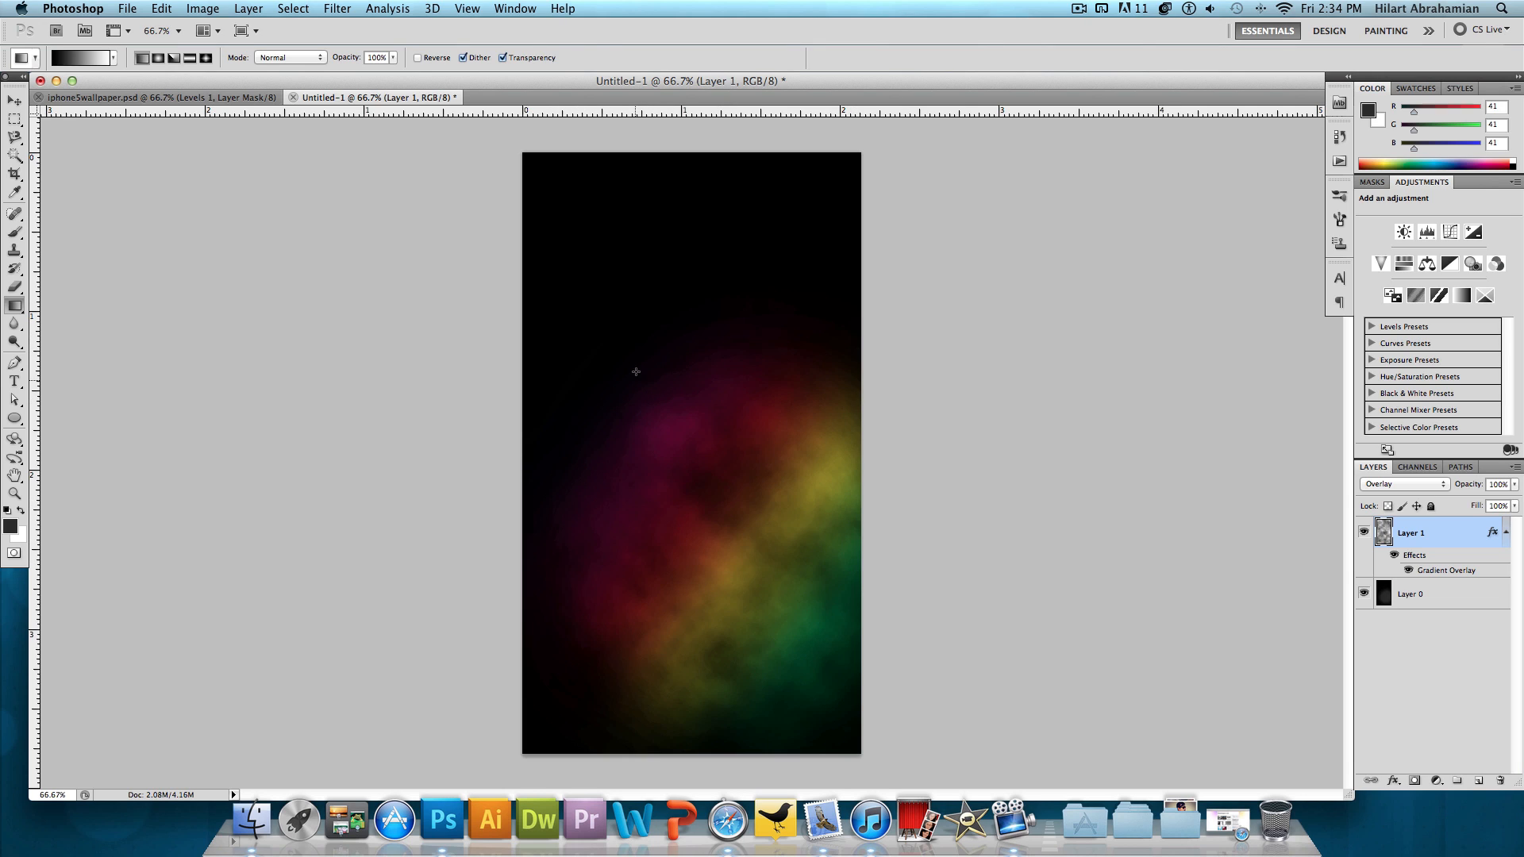
mouse_move(663, 510)
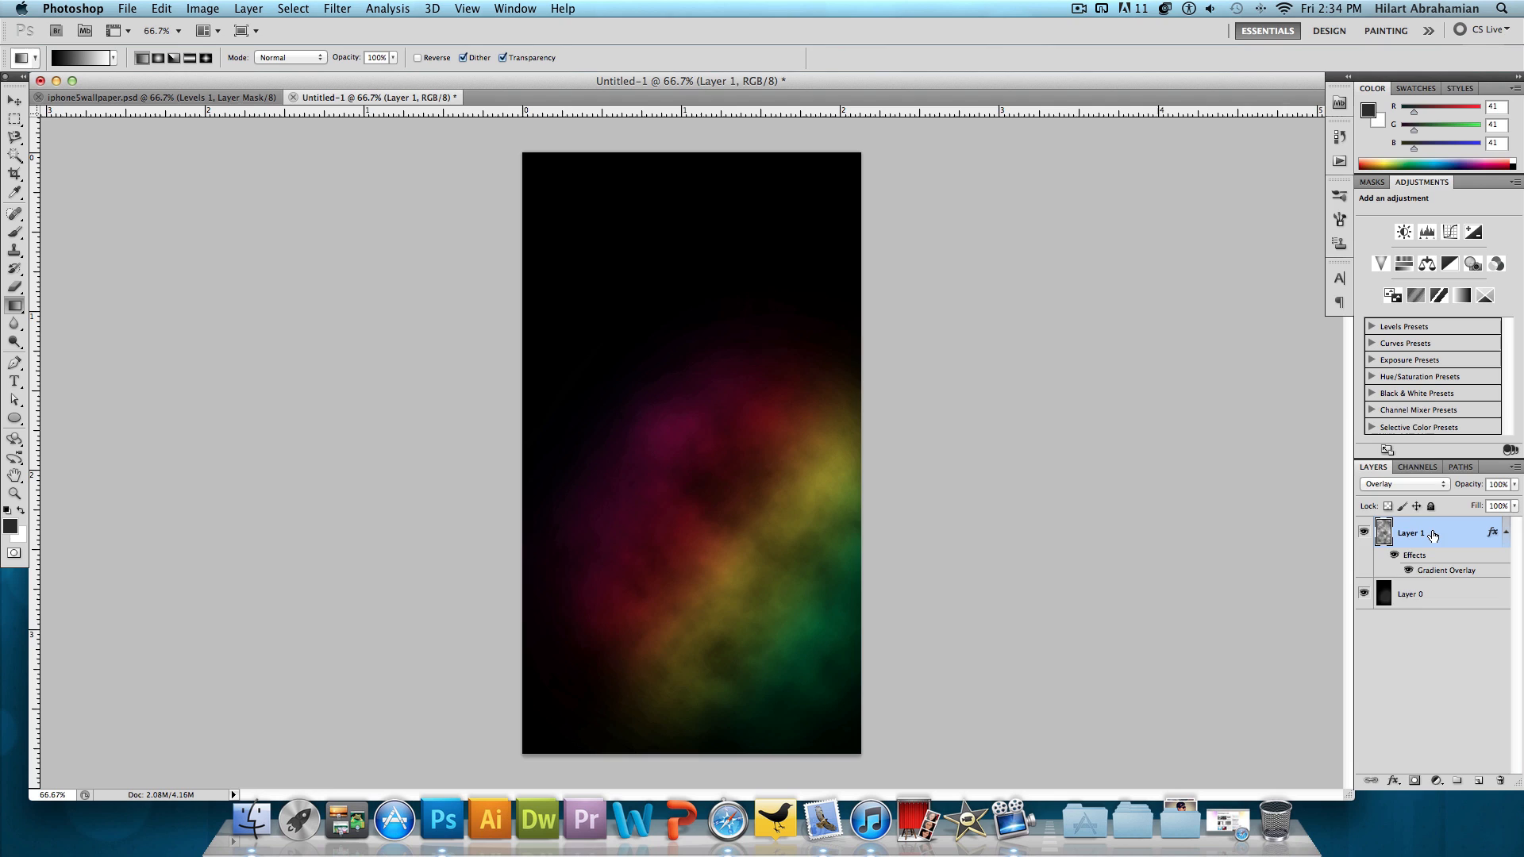
- Duplicate Layer 1 and rotate the copy's gradient overlay to a different angle
right_click(1416, 533)
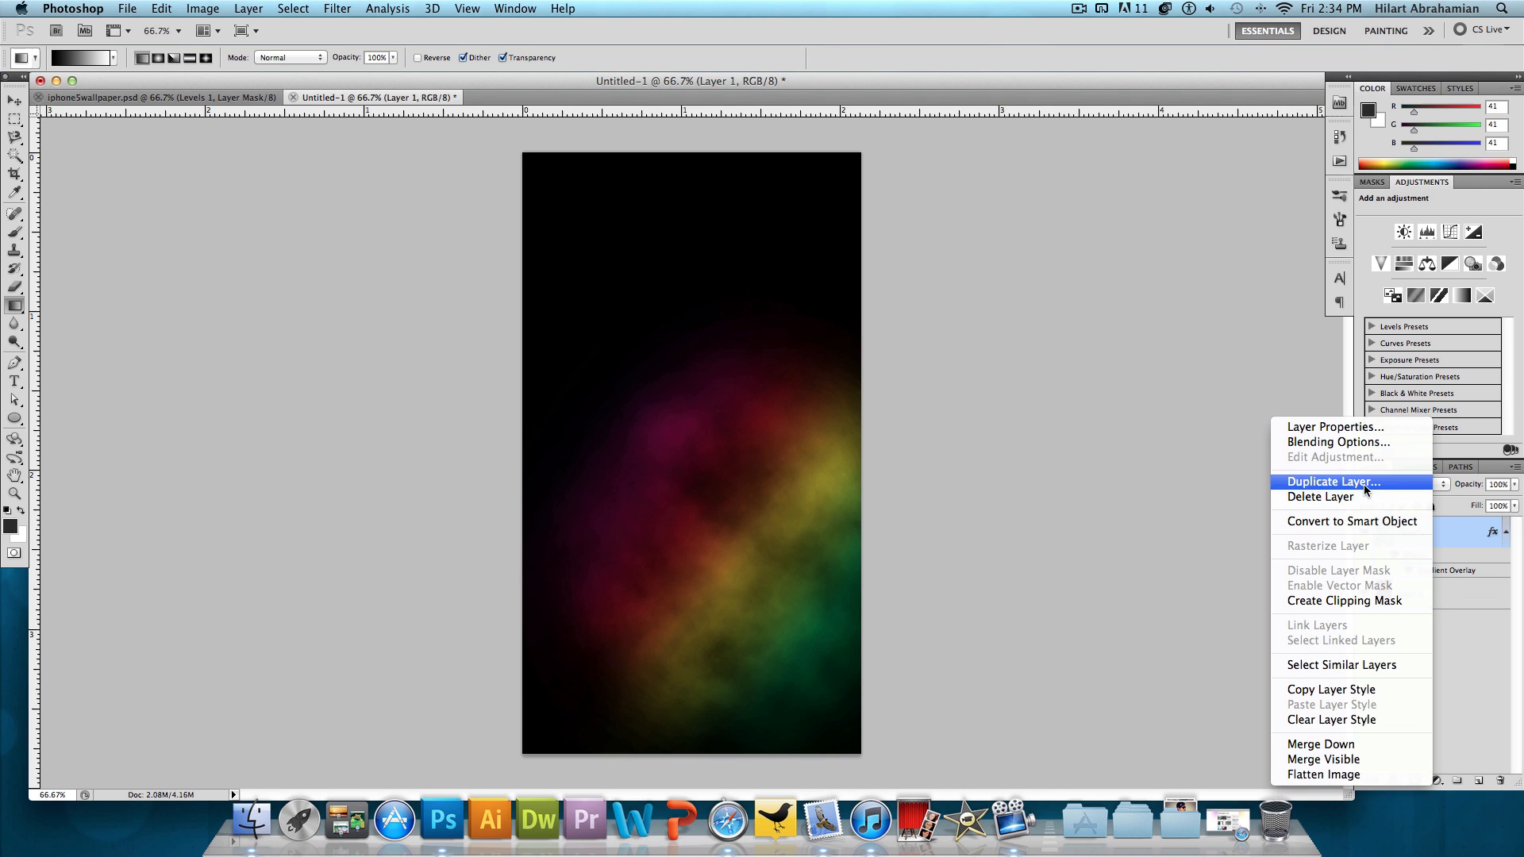
left_click(1331, 481)
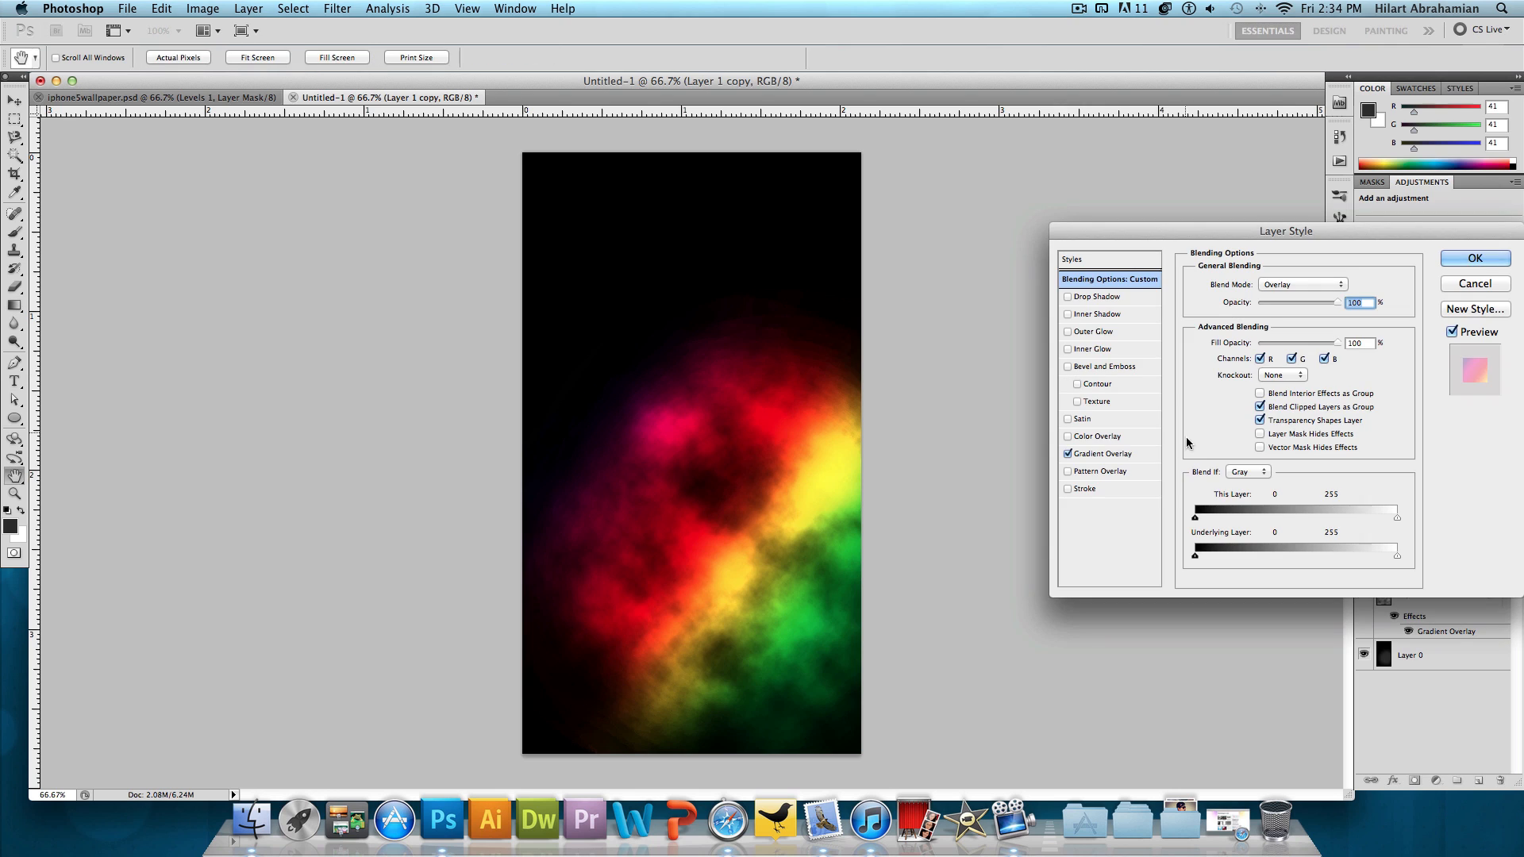
left_click(1103, 454)
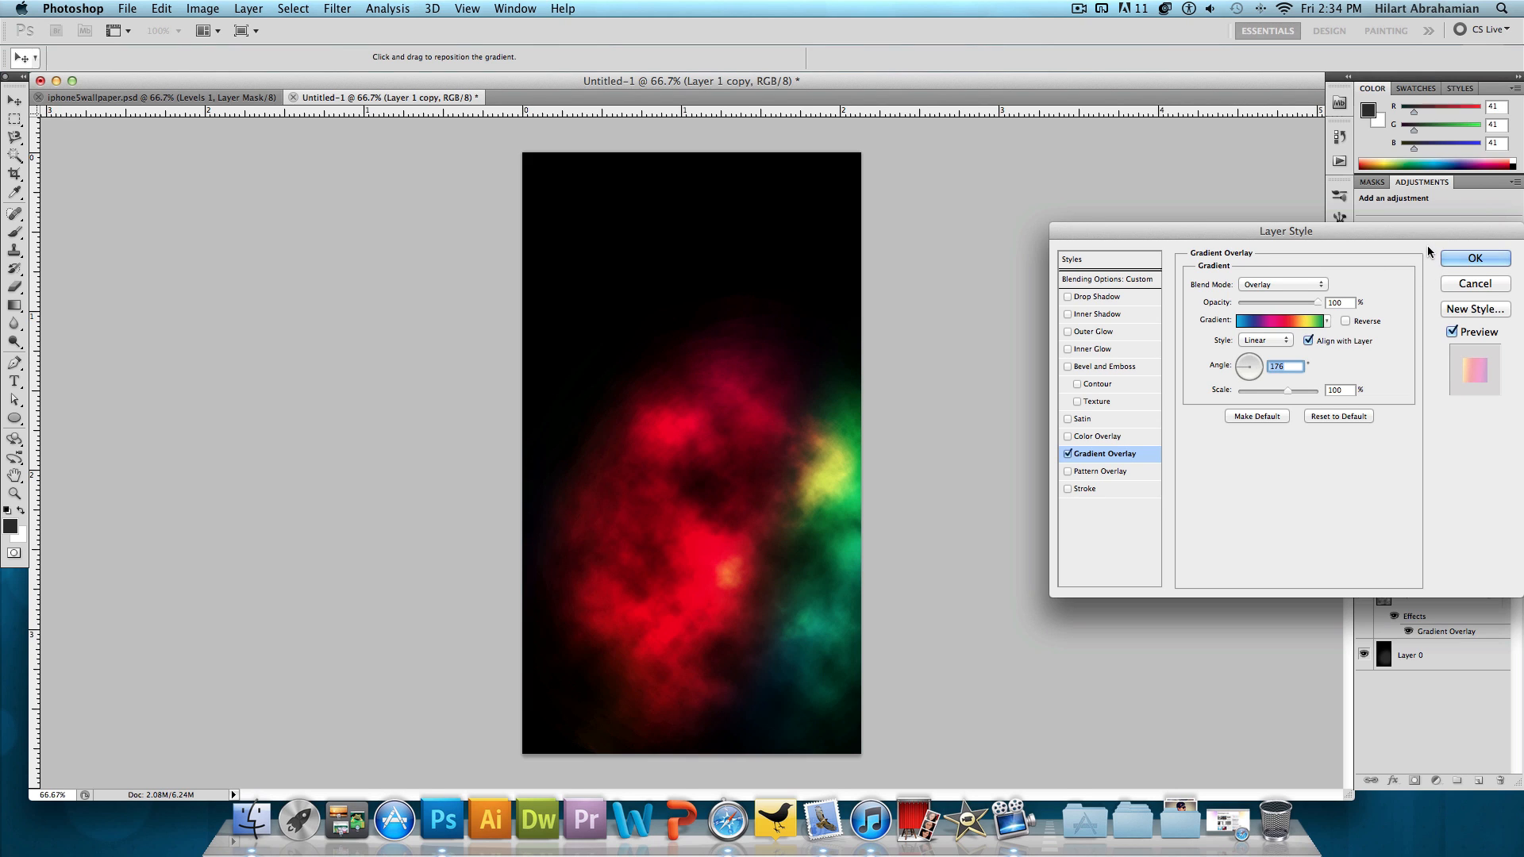
left_click(1474, 257)
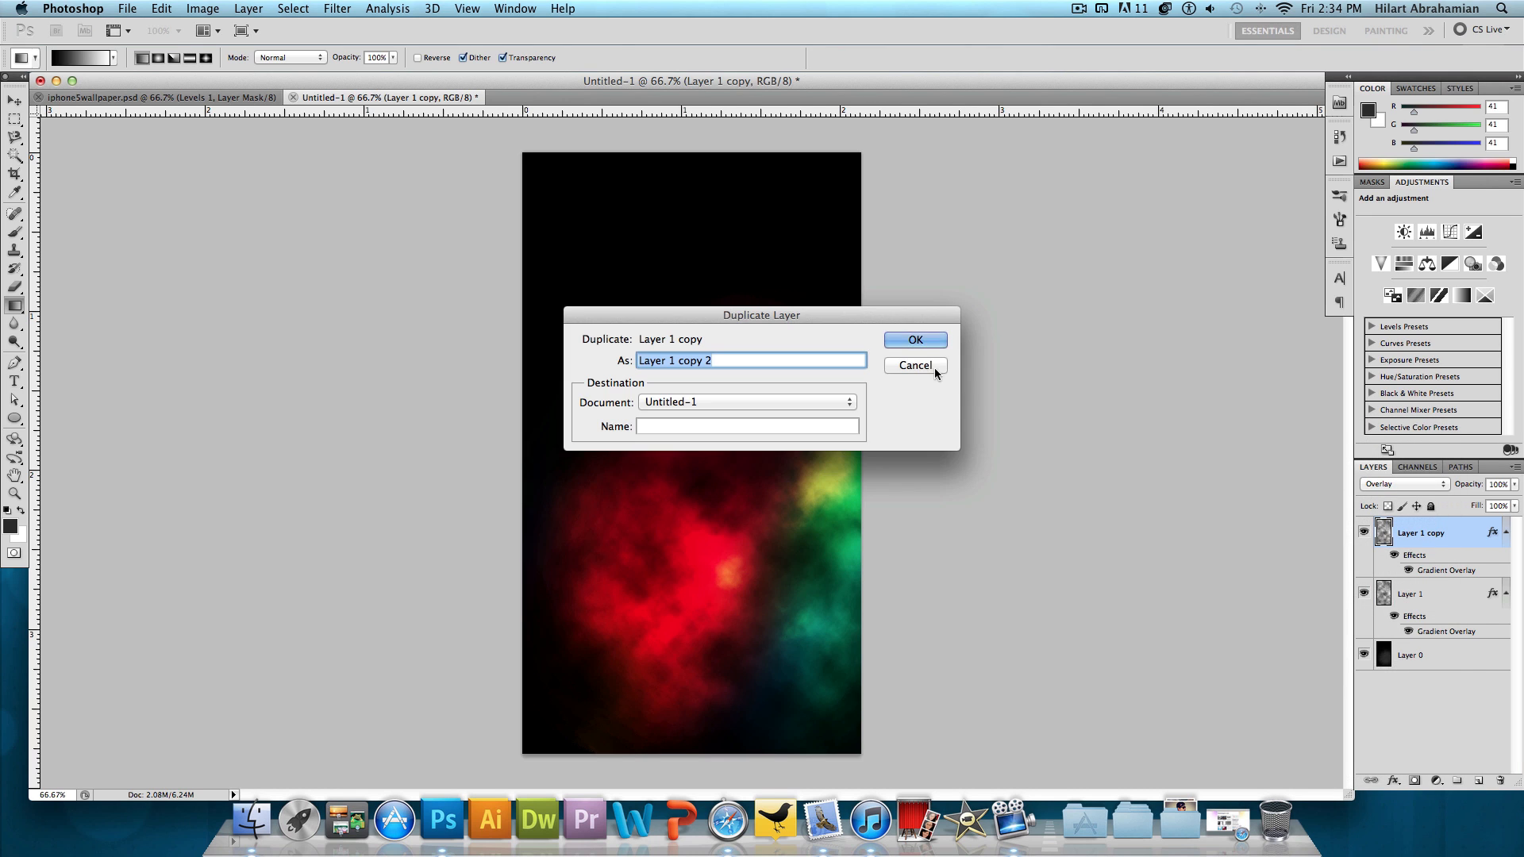
- Make a second nebula copy blended as Color Dodge with its Spectrum overlay re-angled
left_click(913, 339)
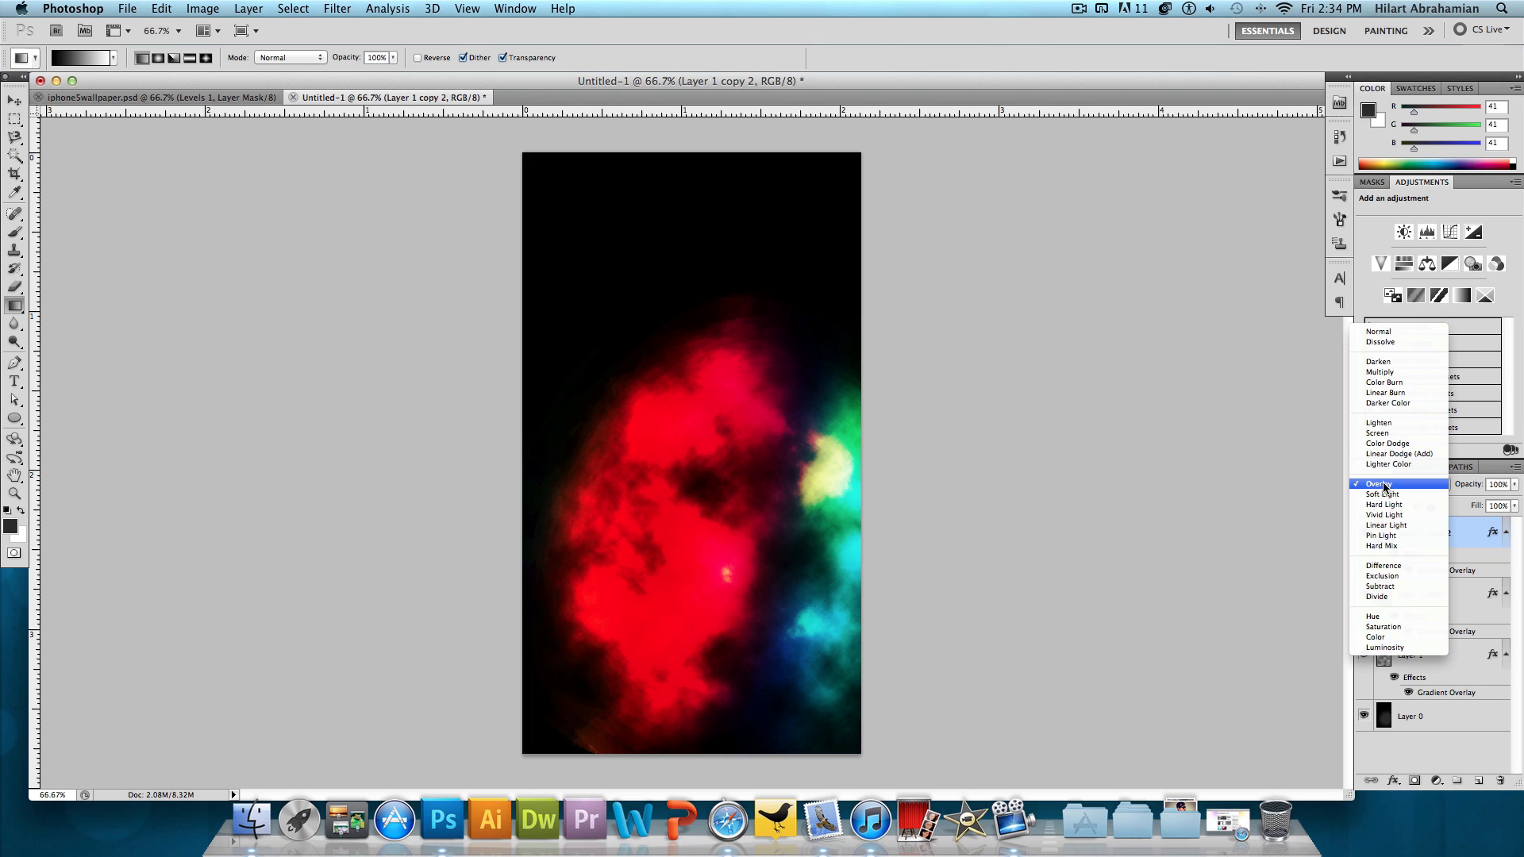
mouse_move(1387, 443)
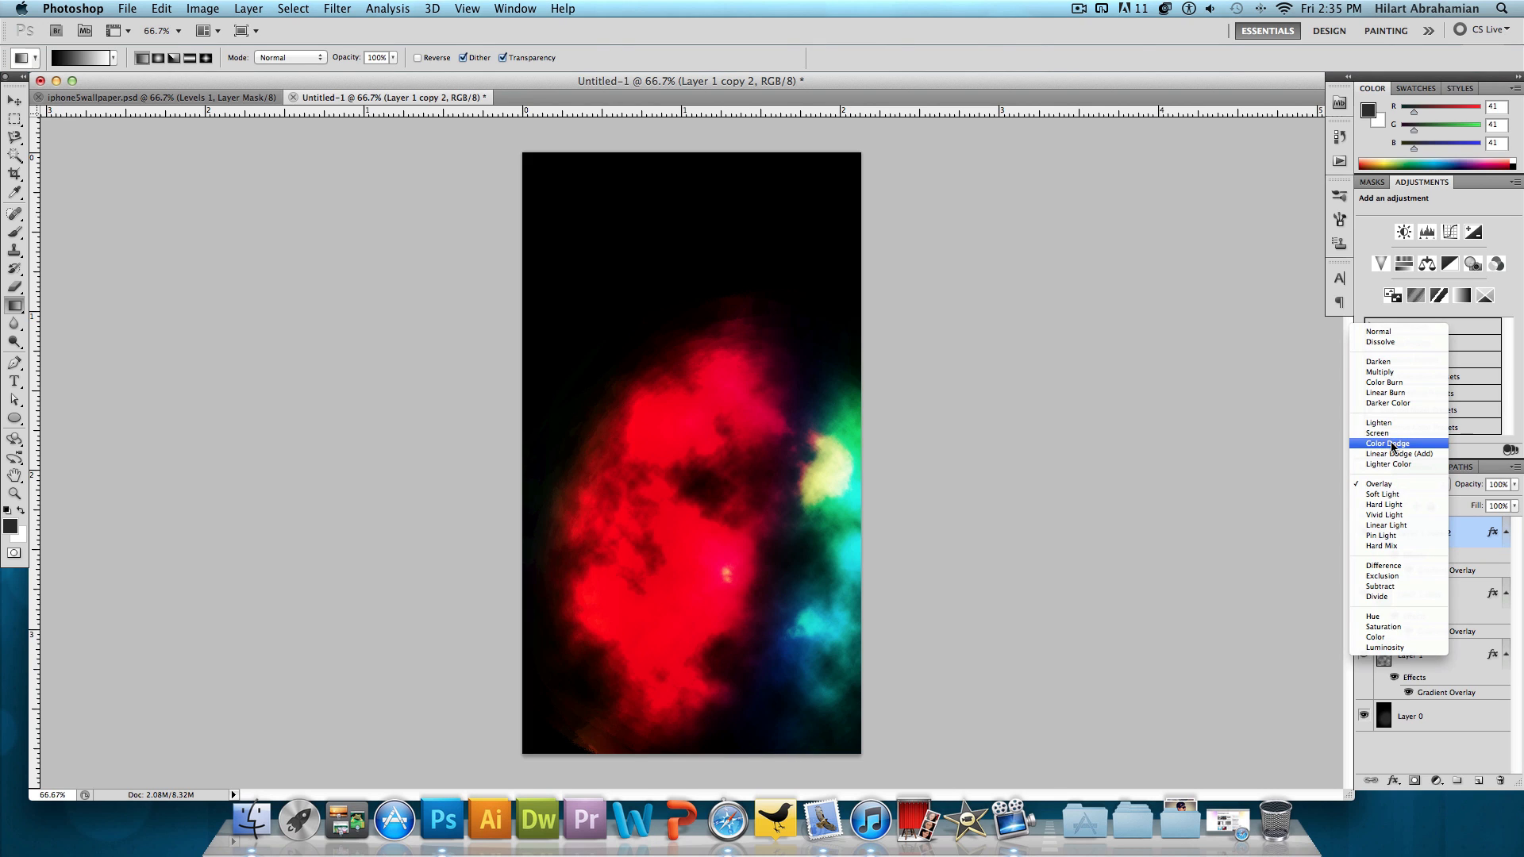
left_click(1390, 443)
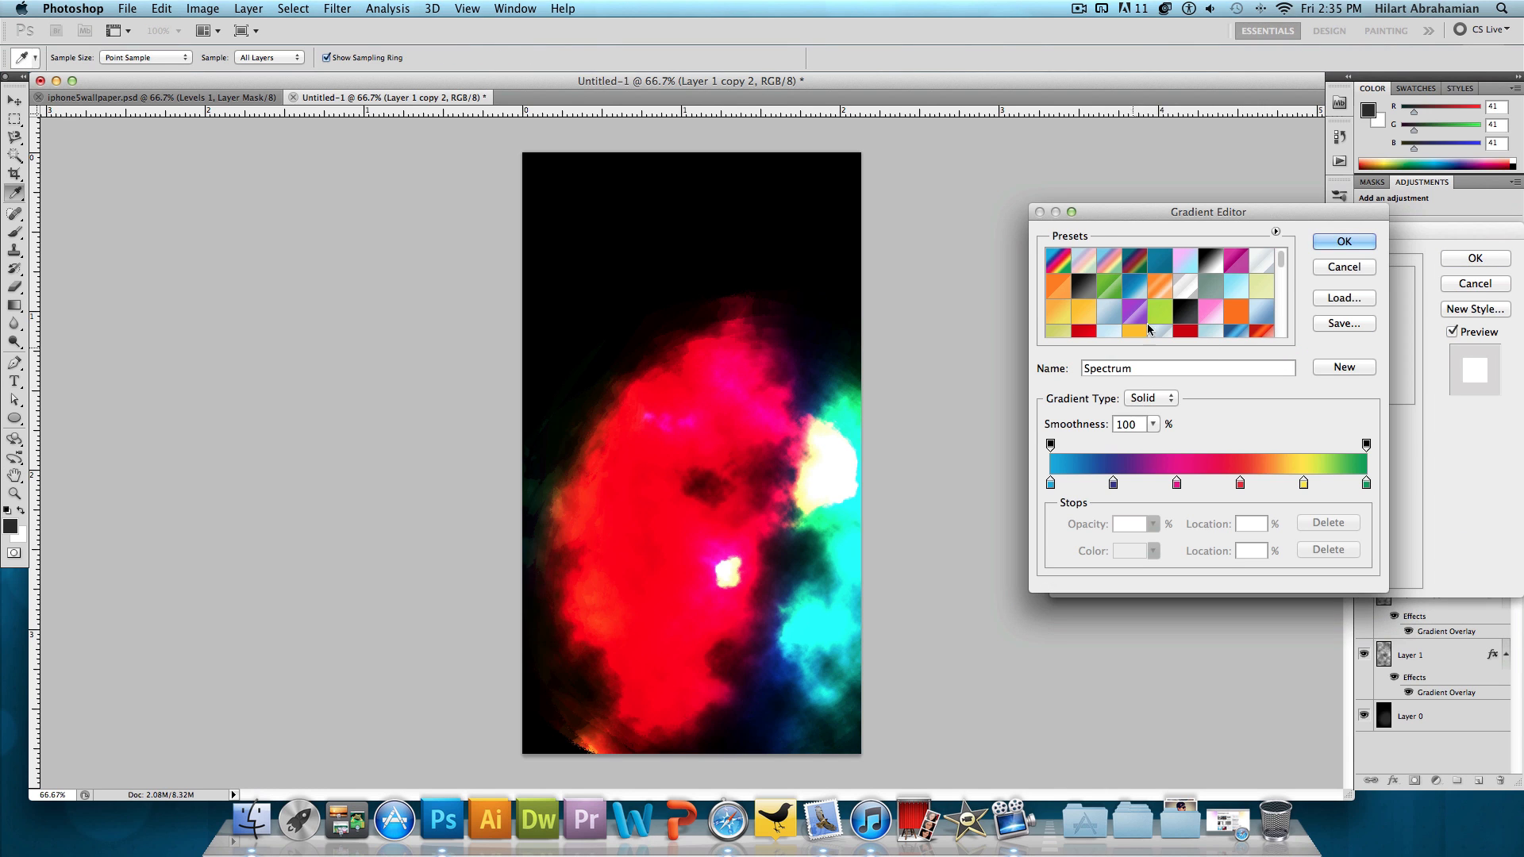
left_click(1341, 241)
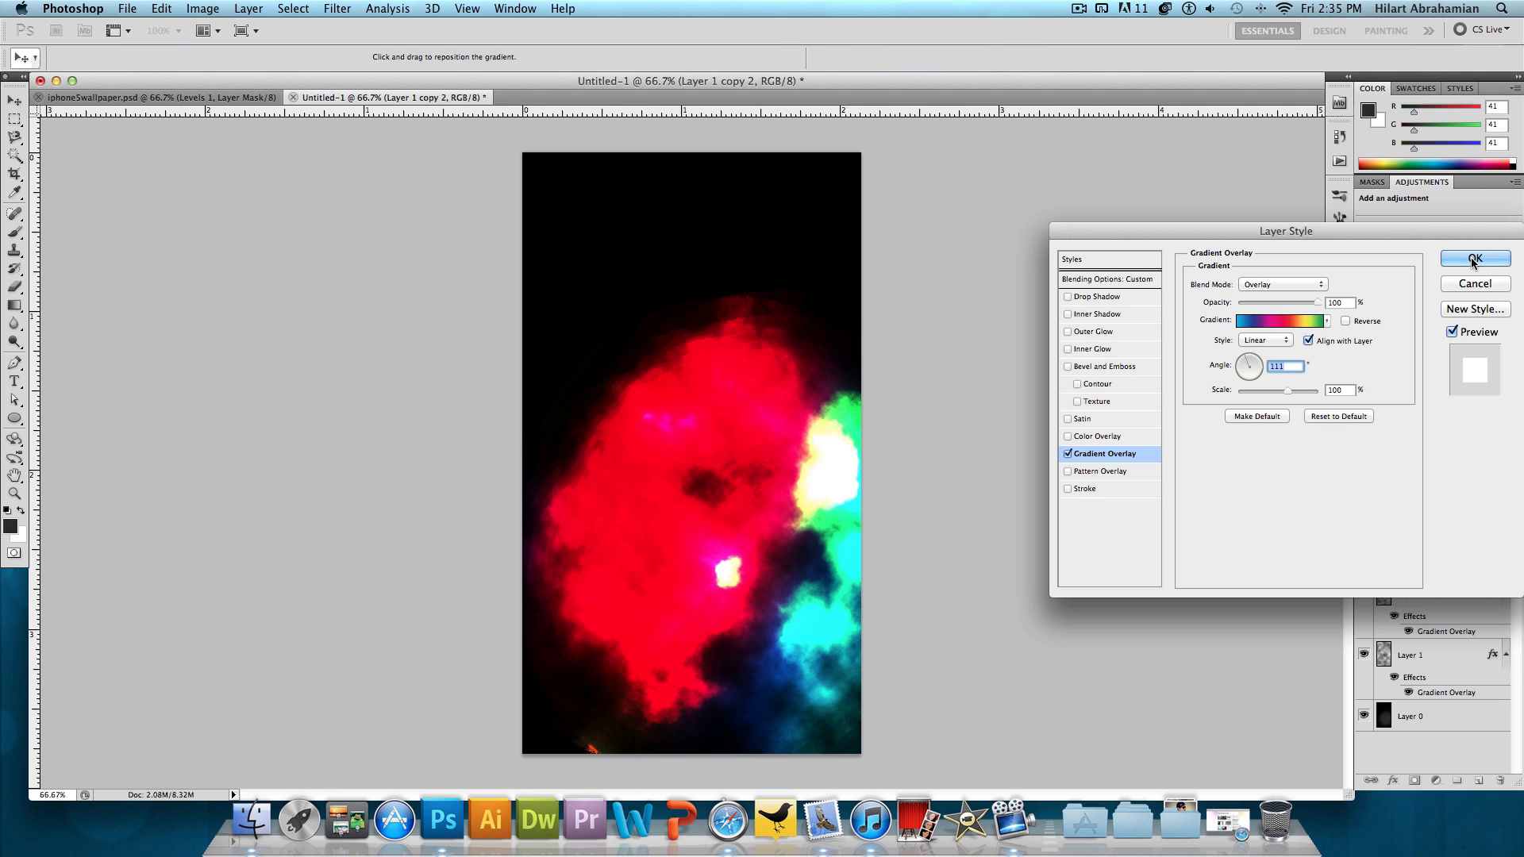
left_click(1474, 259)
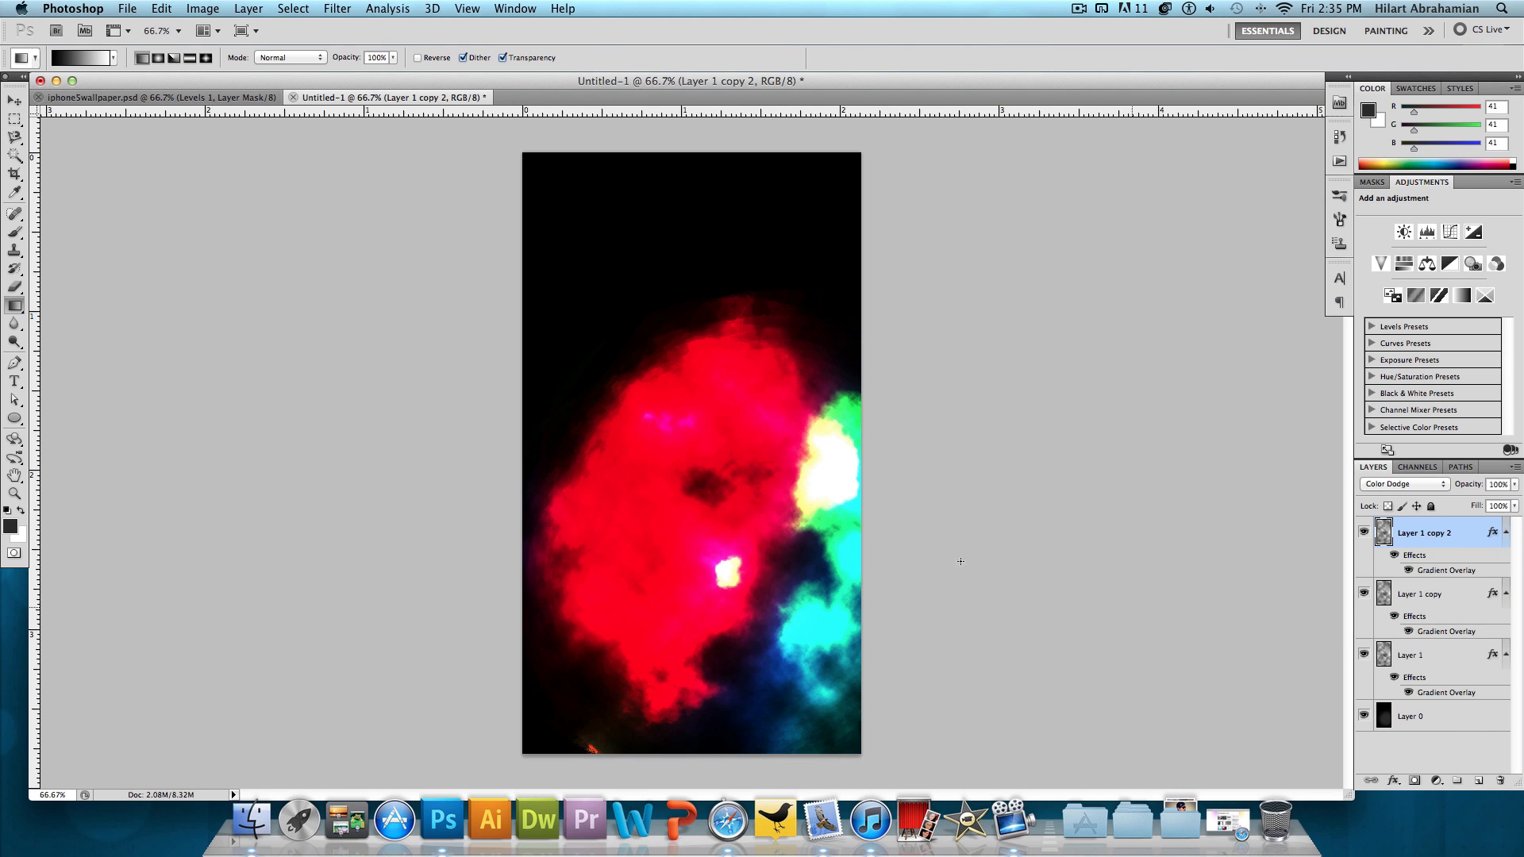
mouse_move(1417, 622)
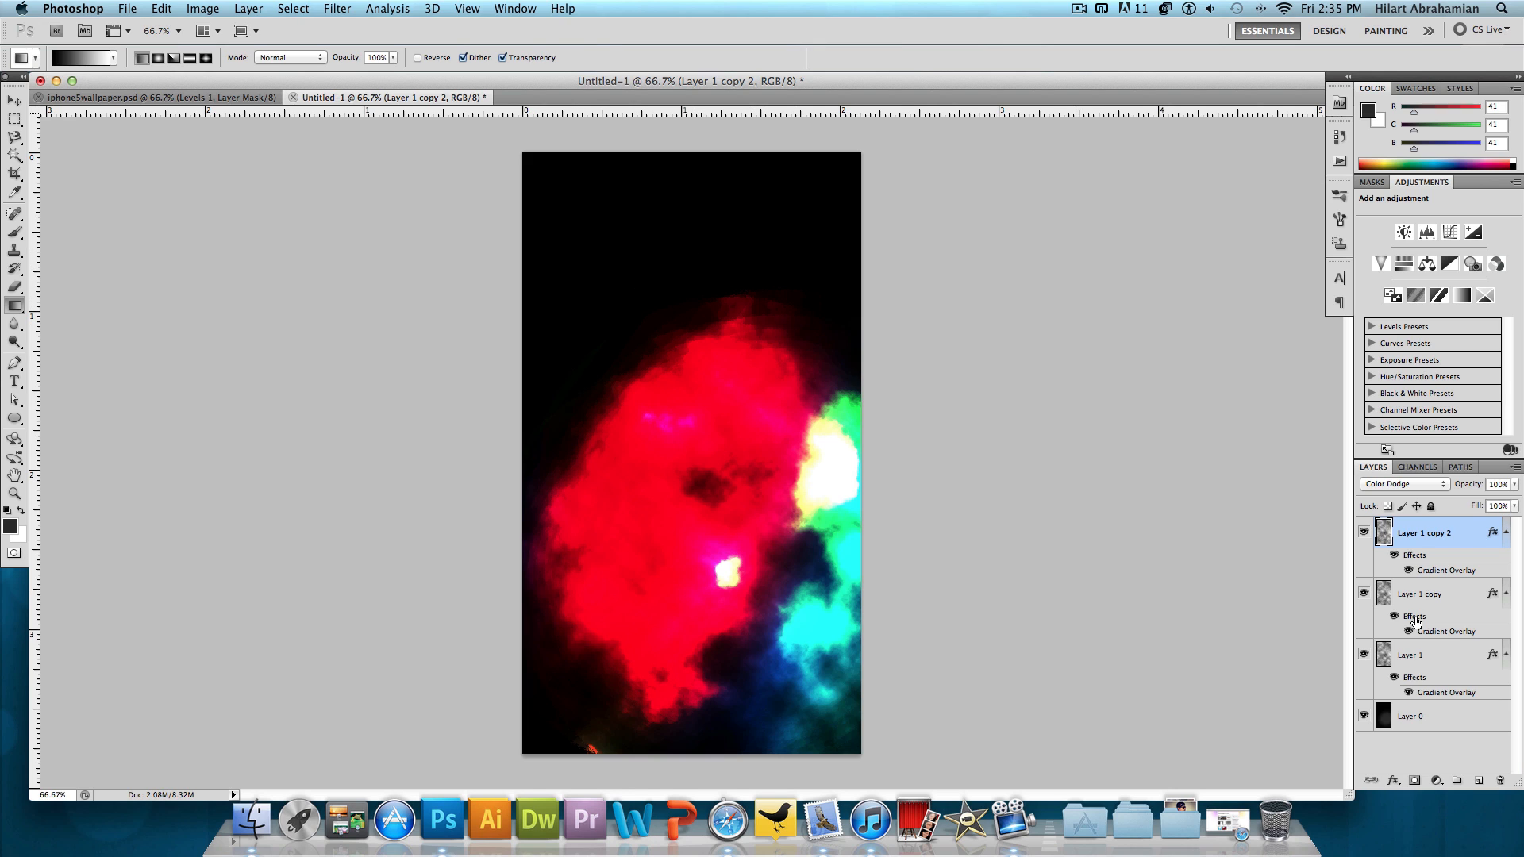
- Brush extra brightness onto the black Layer 0, then switch to the Move tool
left_click(1409, 716)
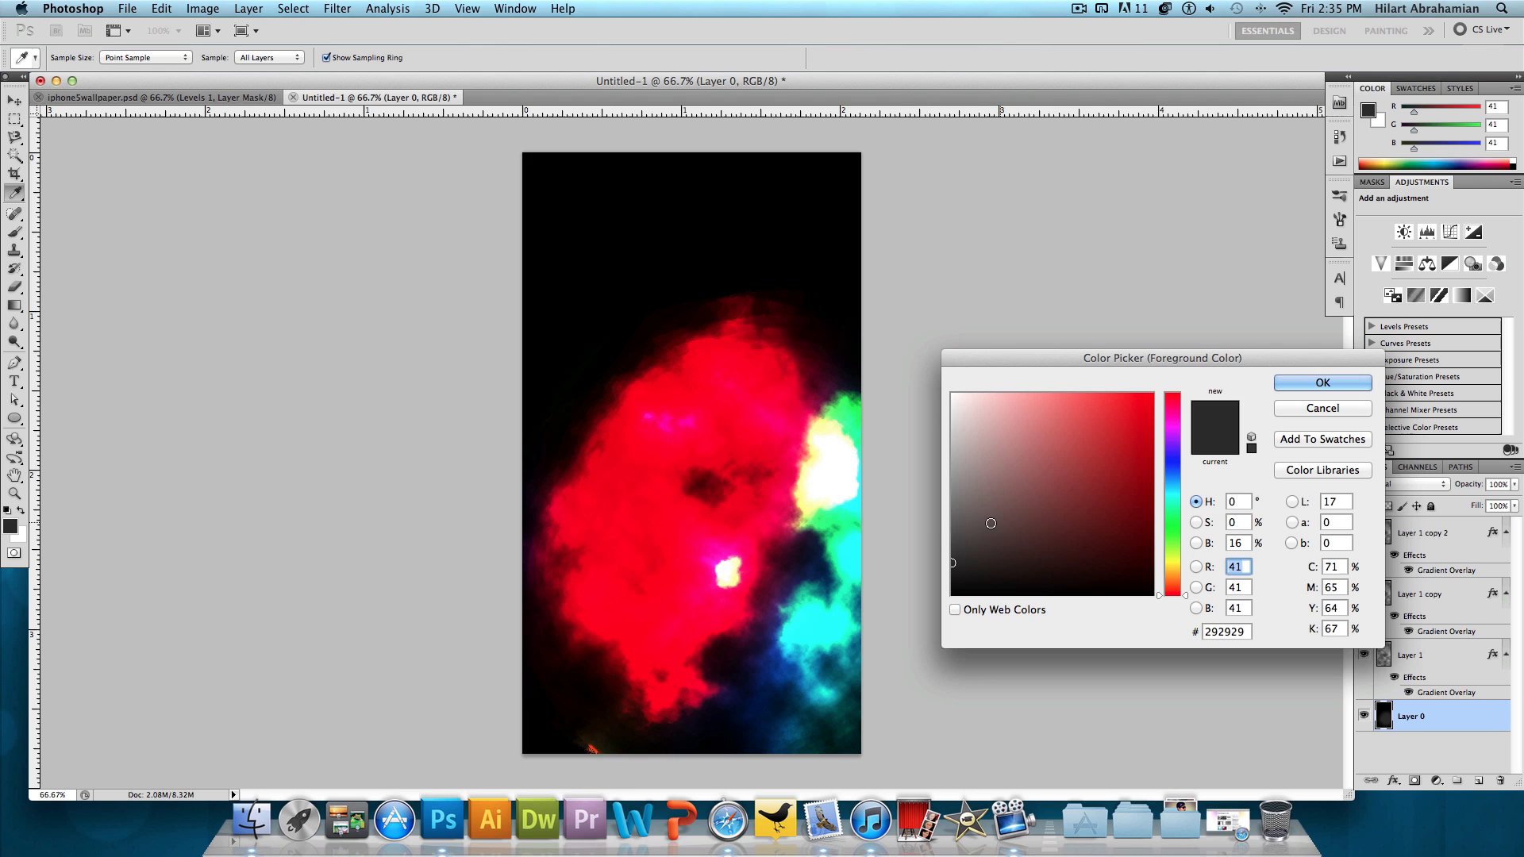
left_click(1320, 382)
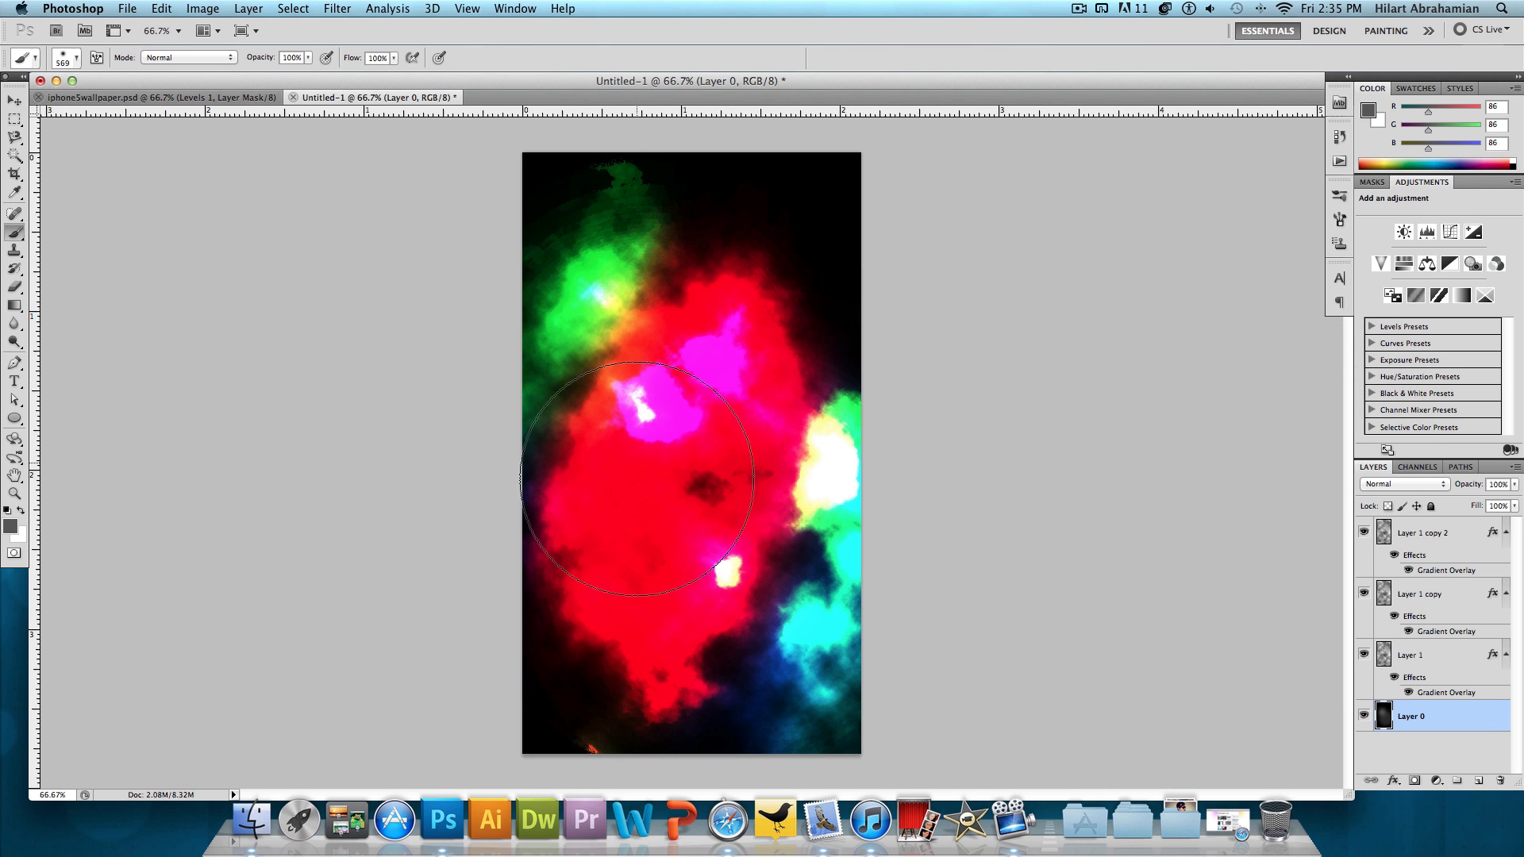
left_click(14, 101)
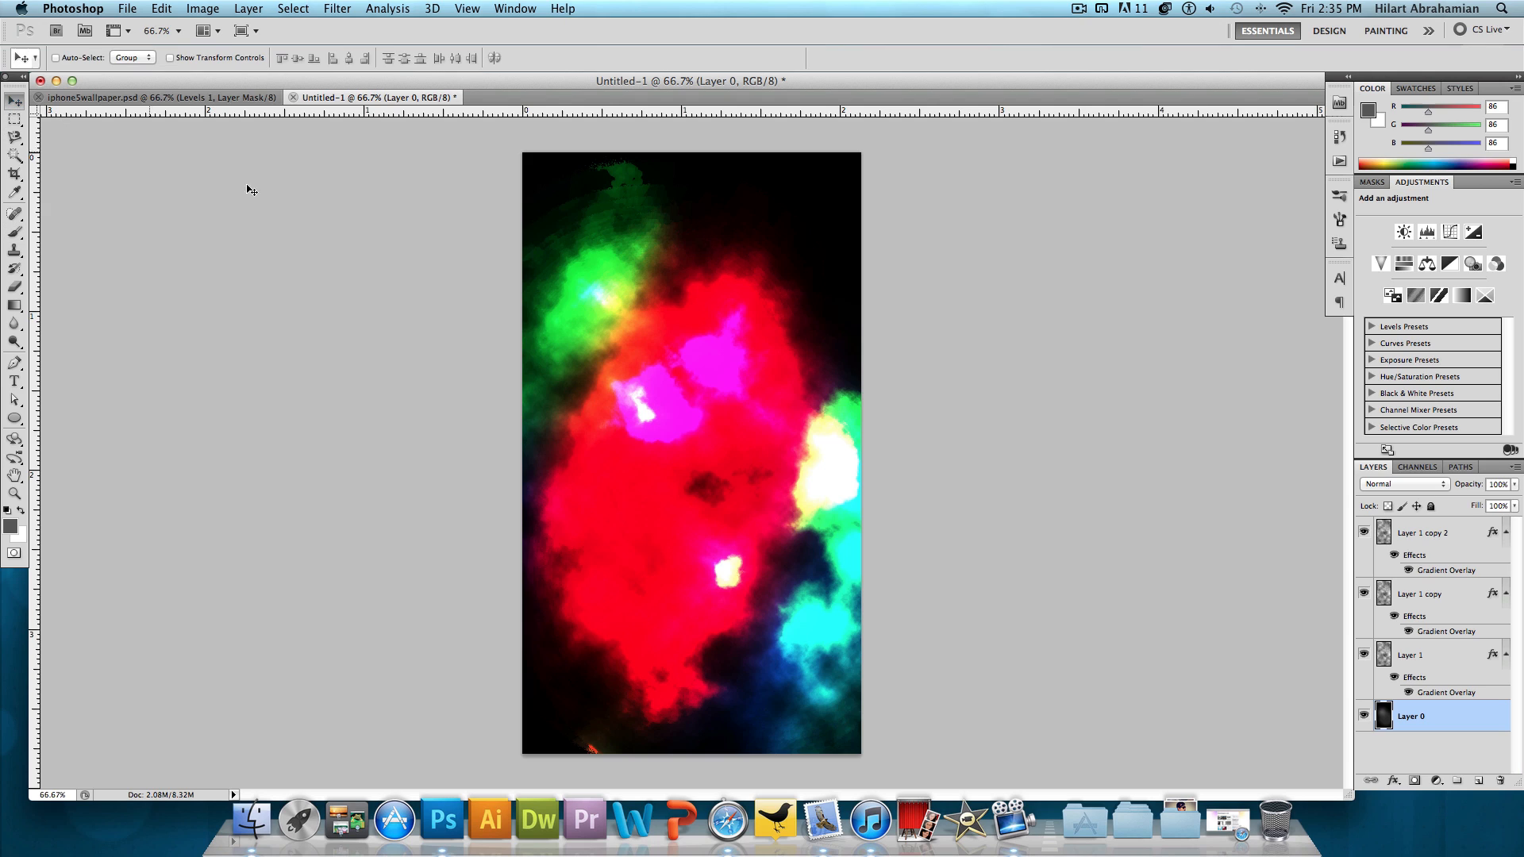
mouse_move(1422, 530)
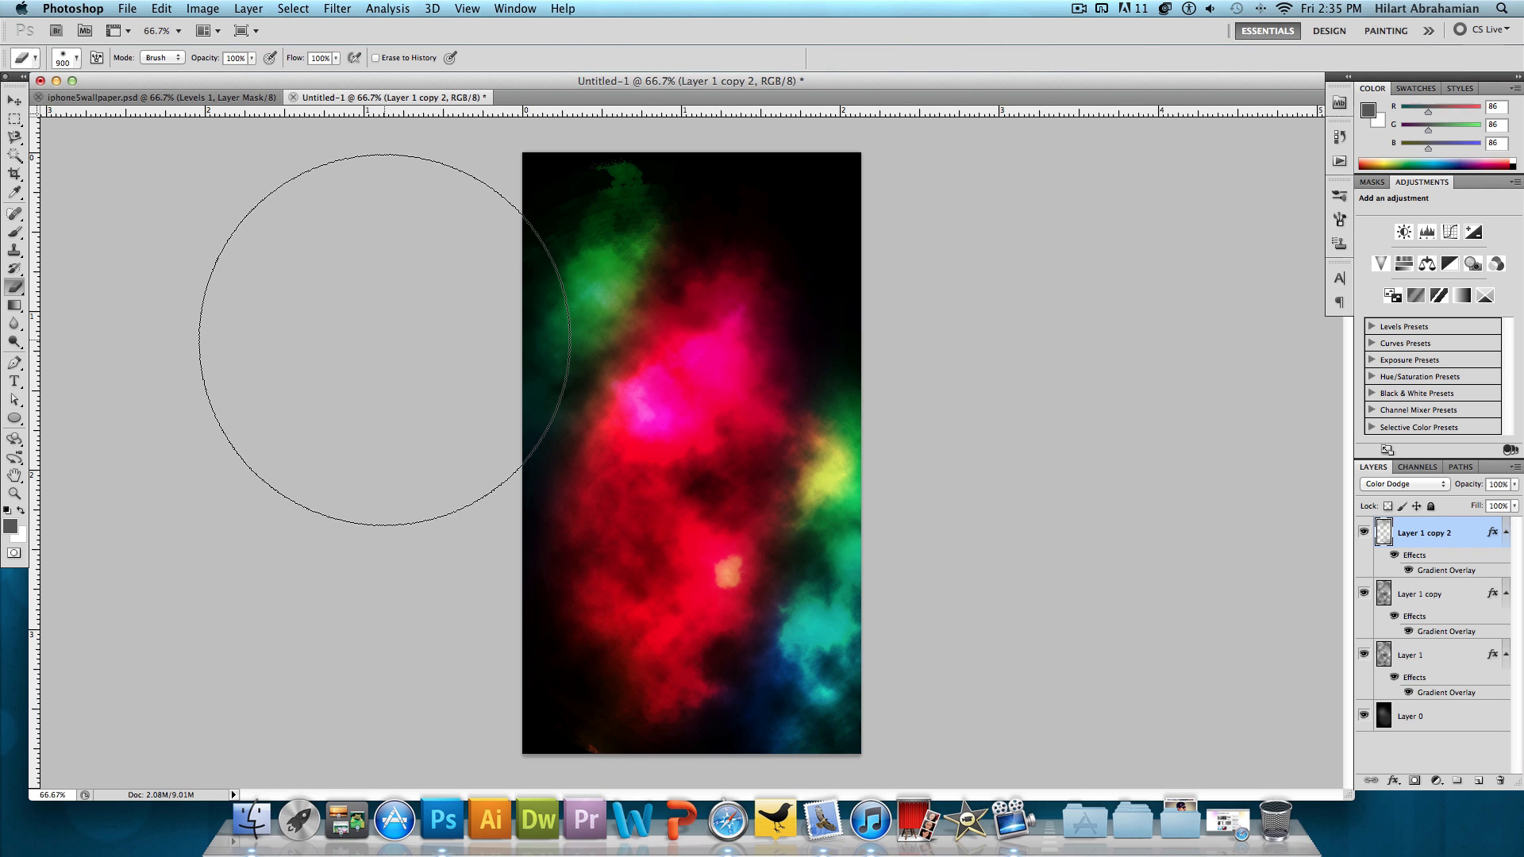
- Create Layer 2 on top and fill it with solid black using the Paint Bucket
key("cmd+shift+n")
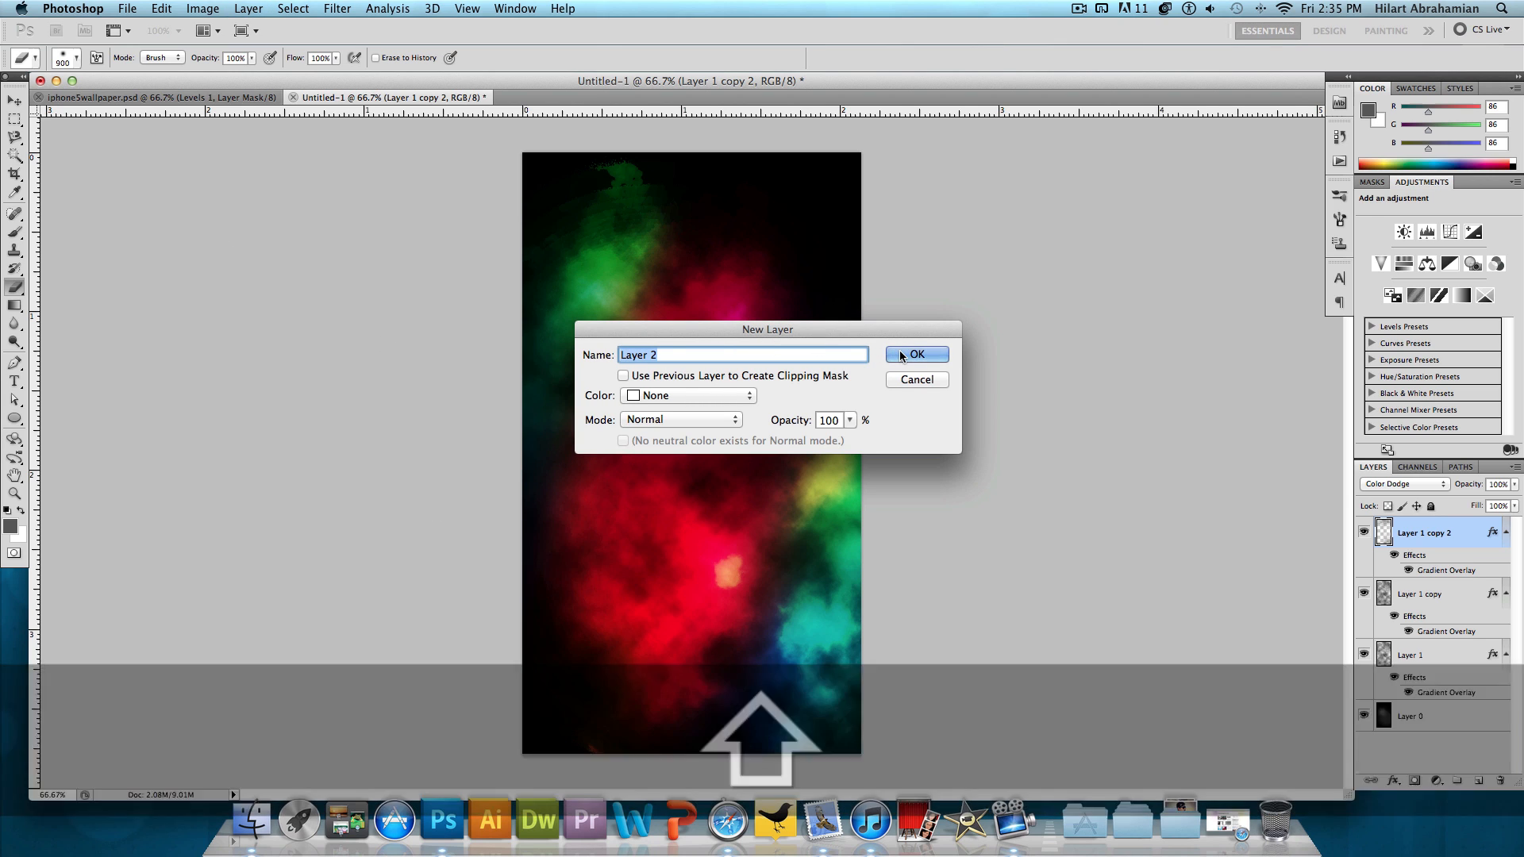
left_click(914, 354)
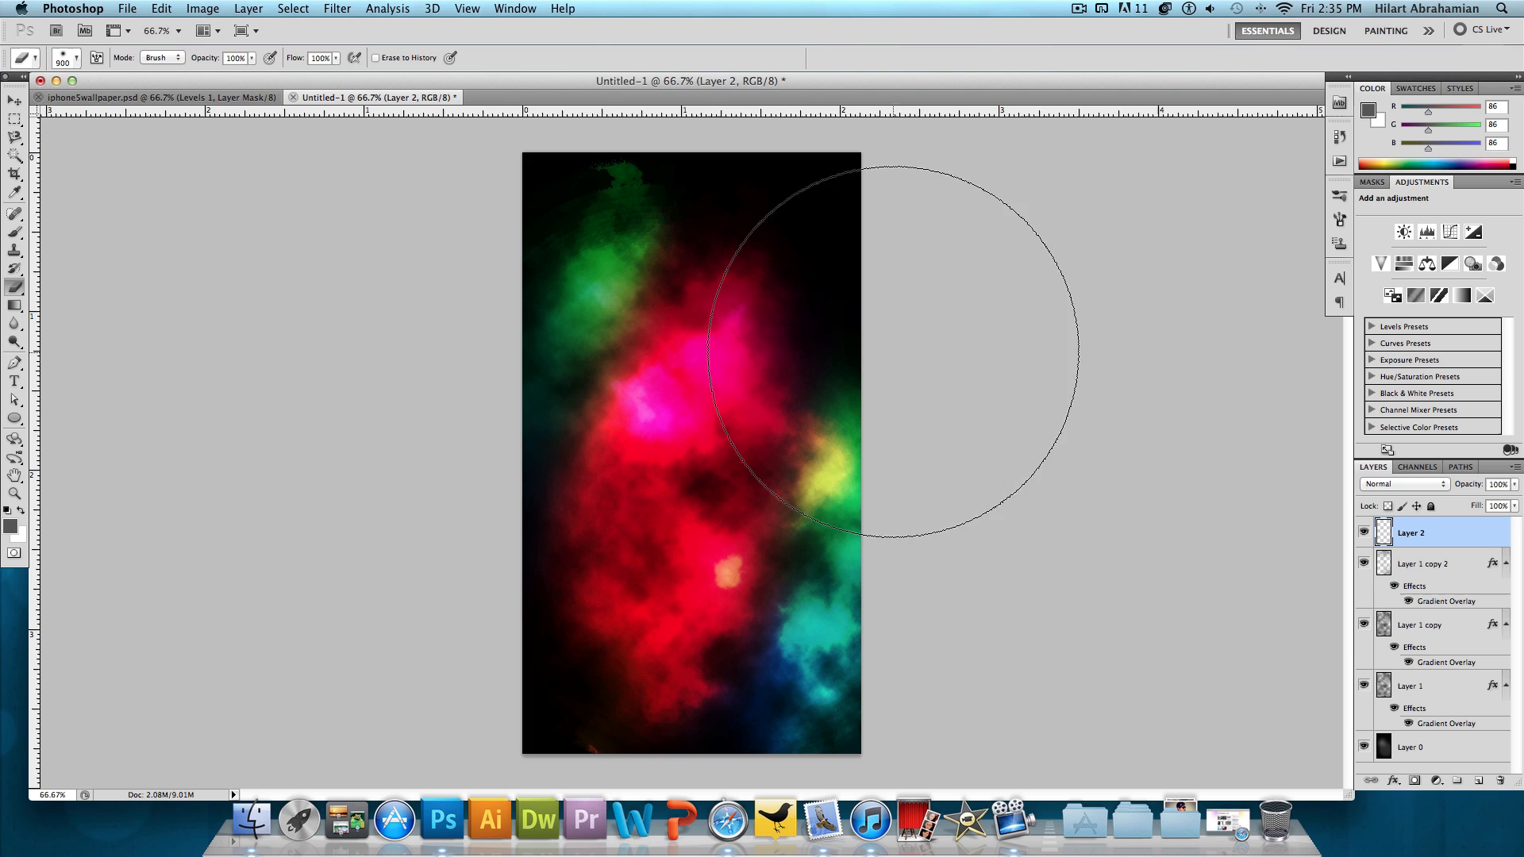
left_click(16, 322)
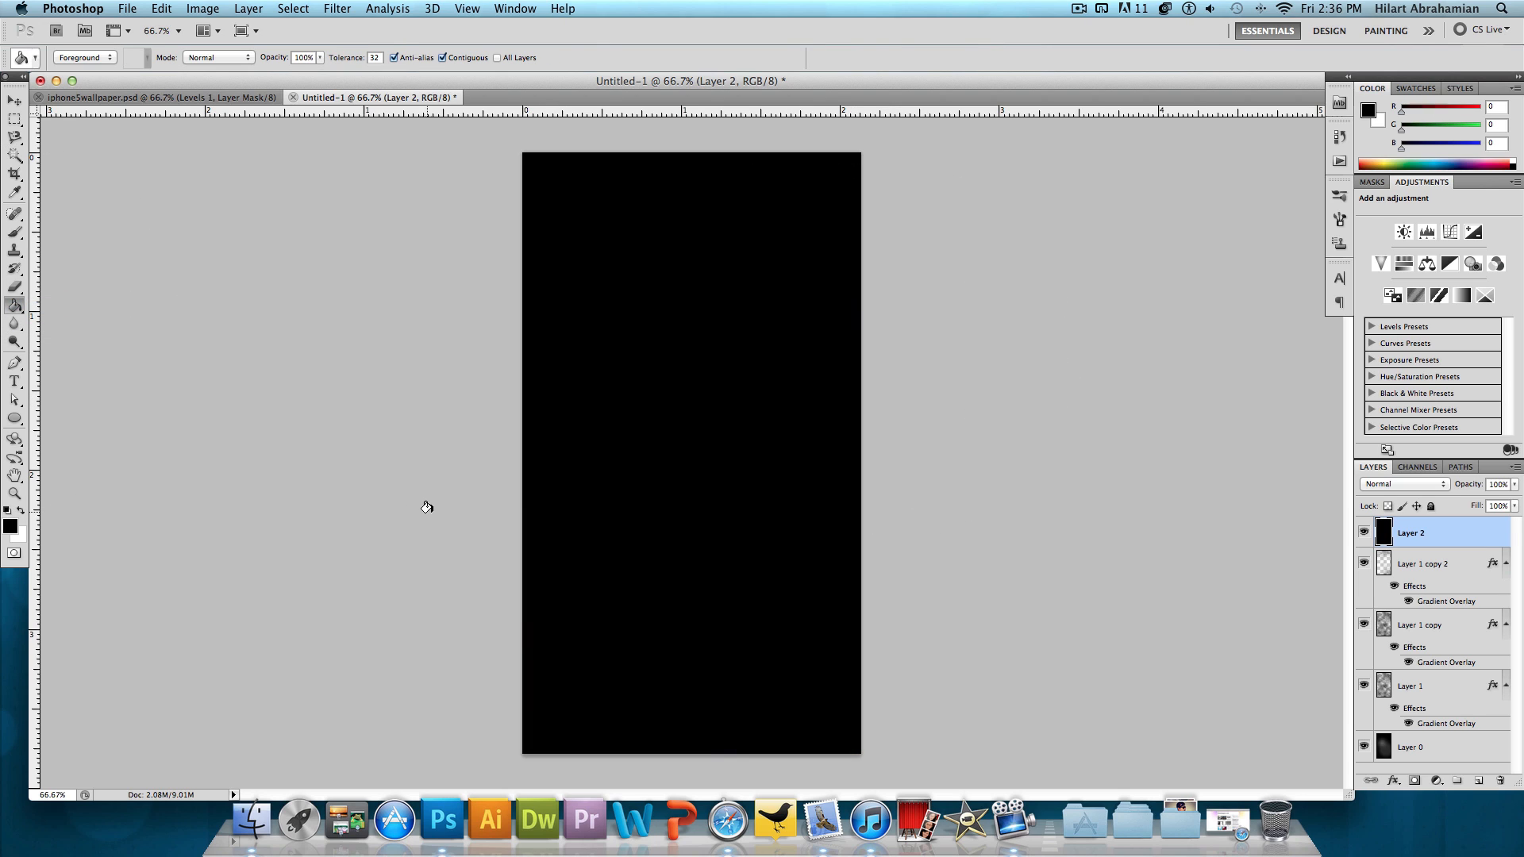
left_click(1399, 484)
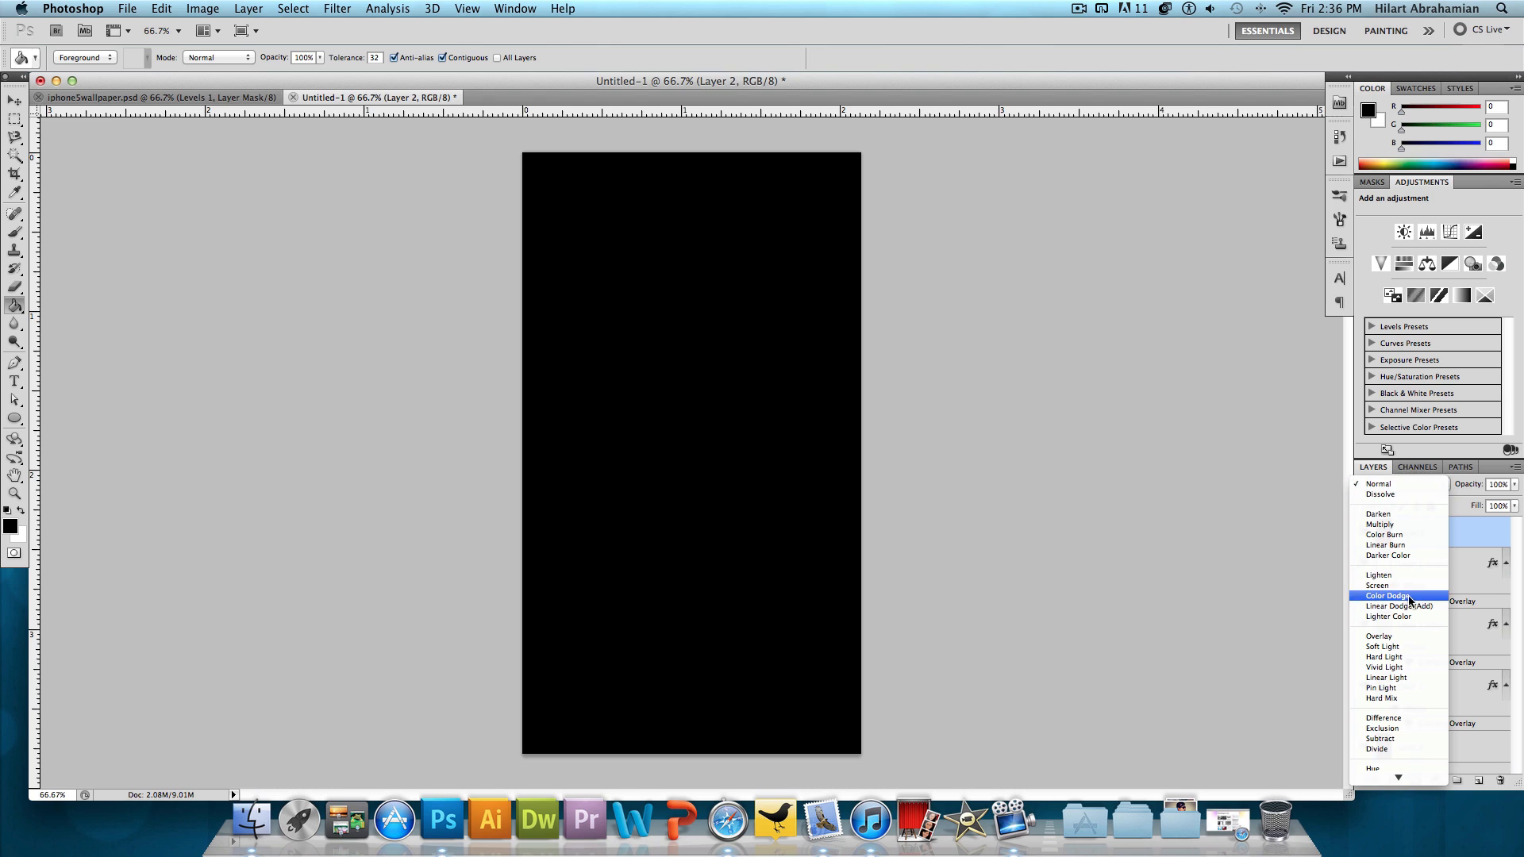
- Blend Layer 2 in Screen mode and bring up the Add Noise filter
left_click(1379, 584)
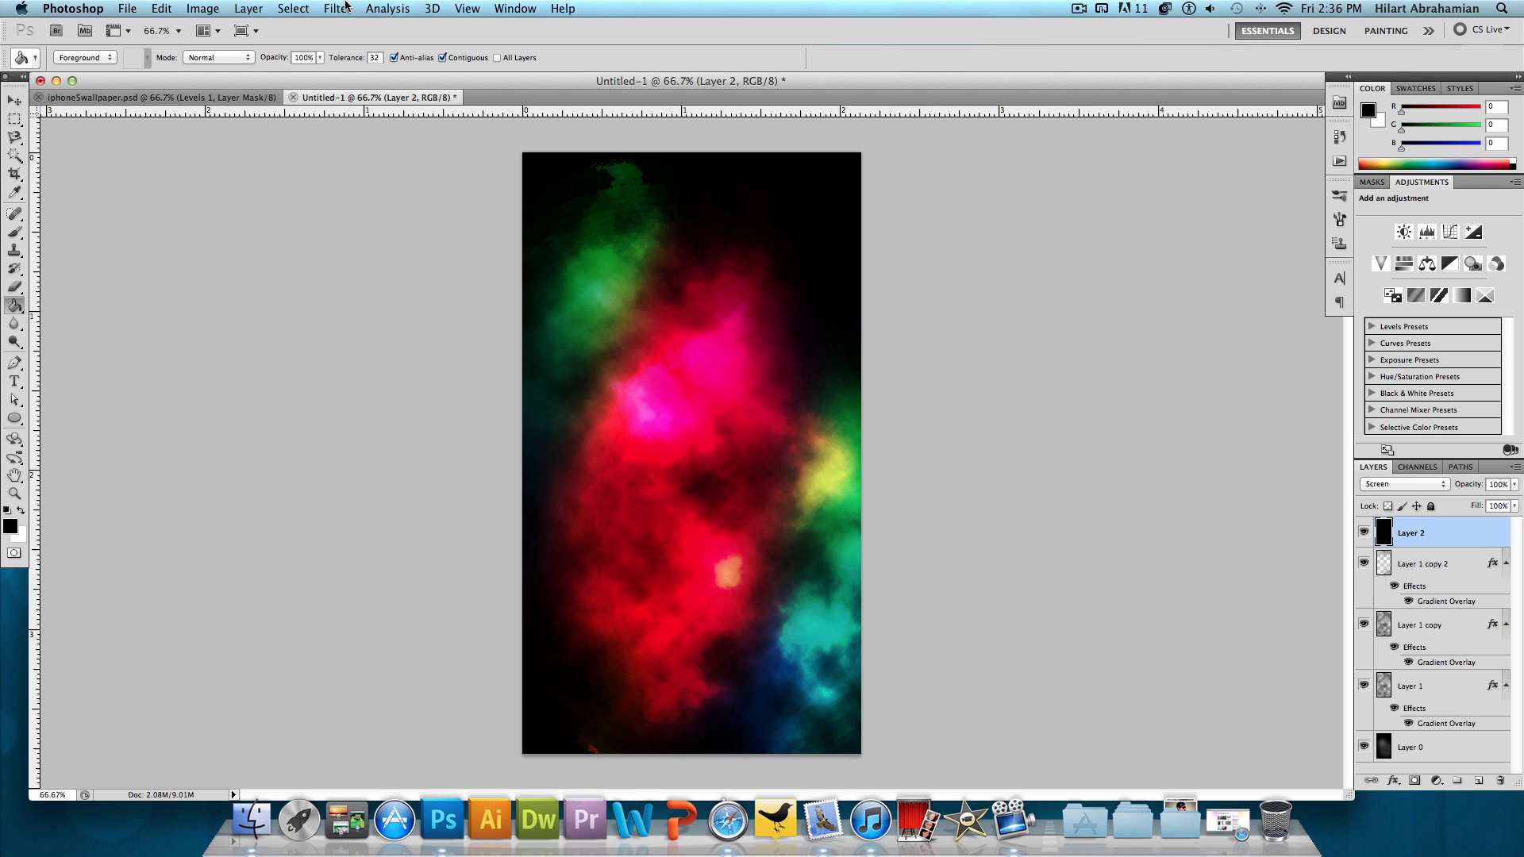
left_click(336, 8)
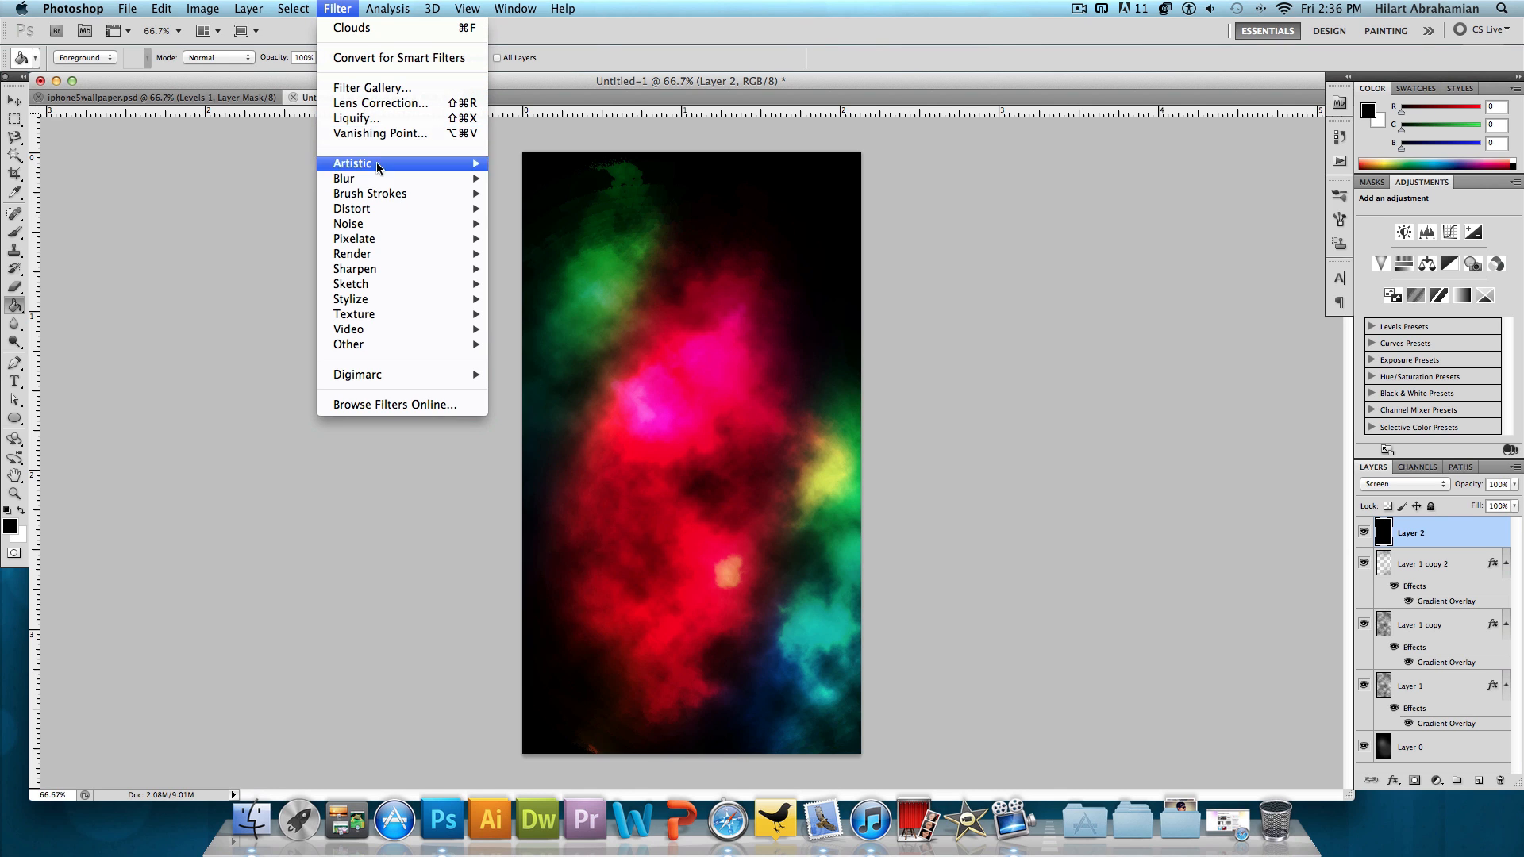
mouse_move(347, 223)
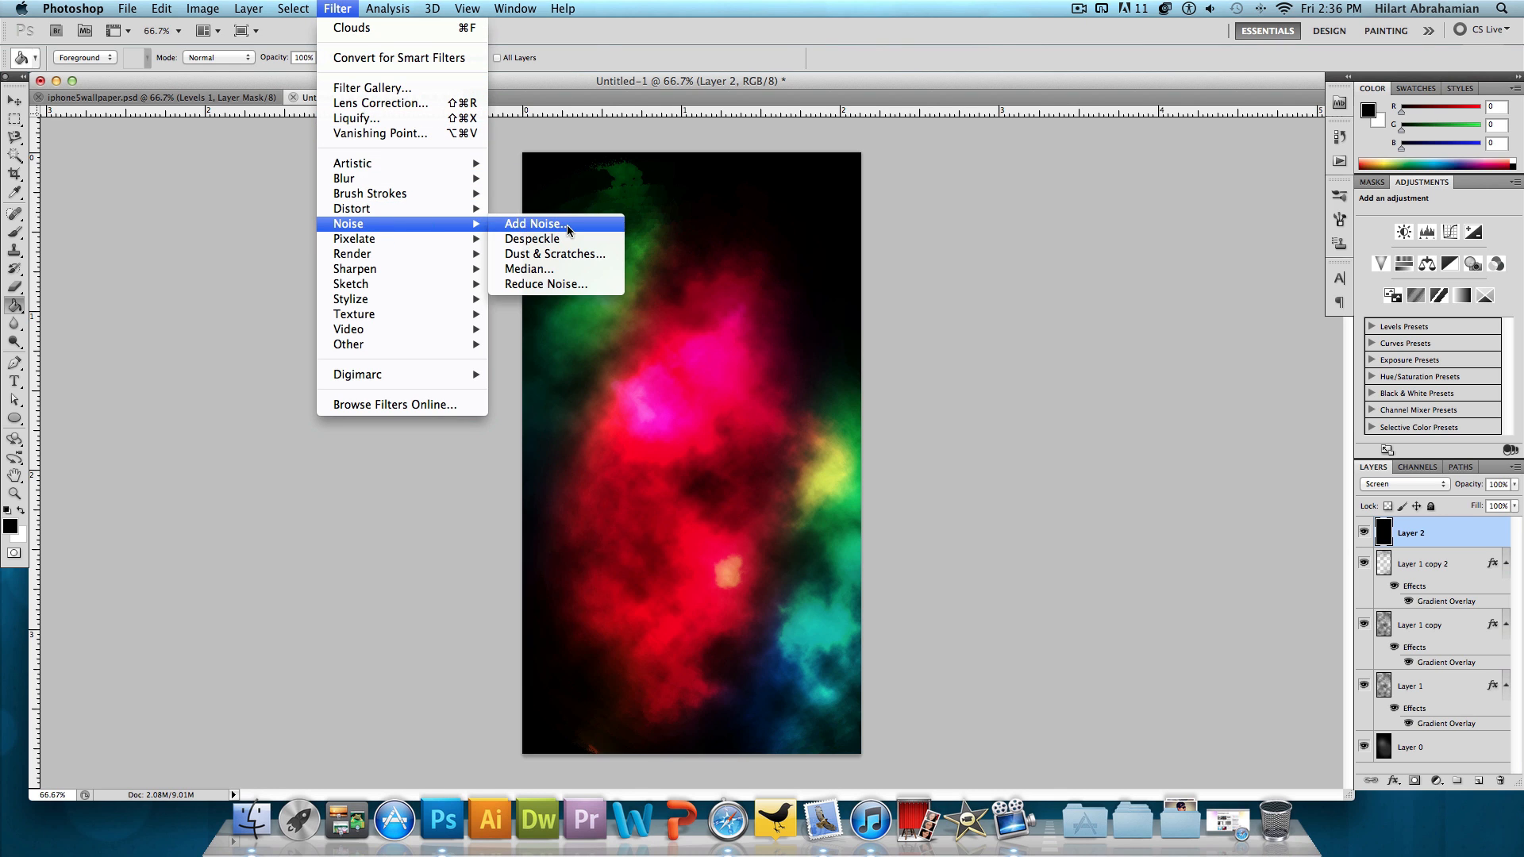
left_click(534, 224)
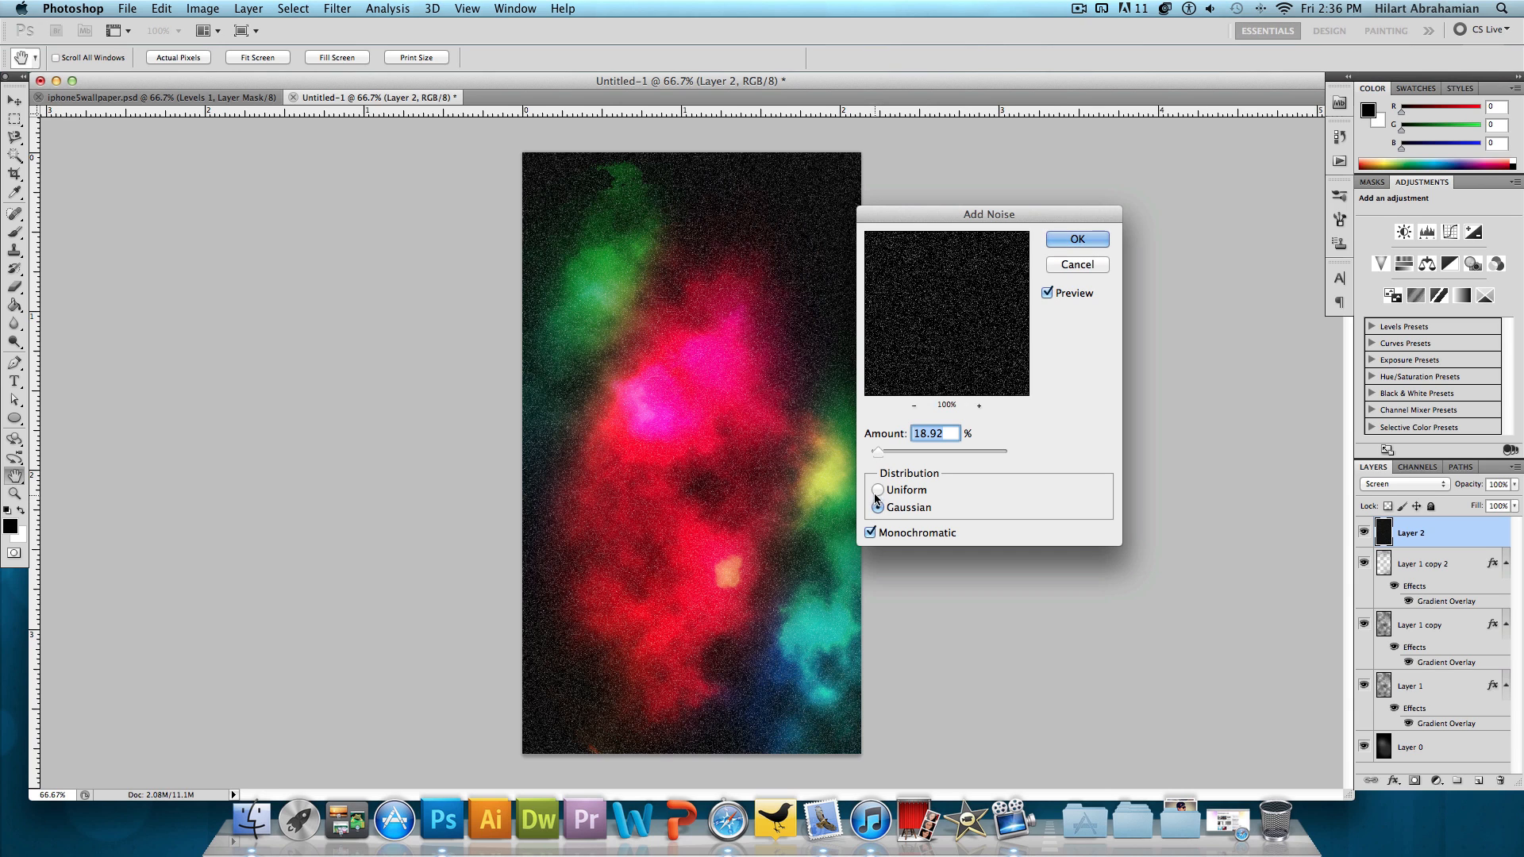
- Apply about 18.92 Gaussian monochromatic noise to Layer 2 as star grain
left_click(878, 507)
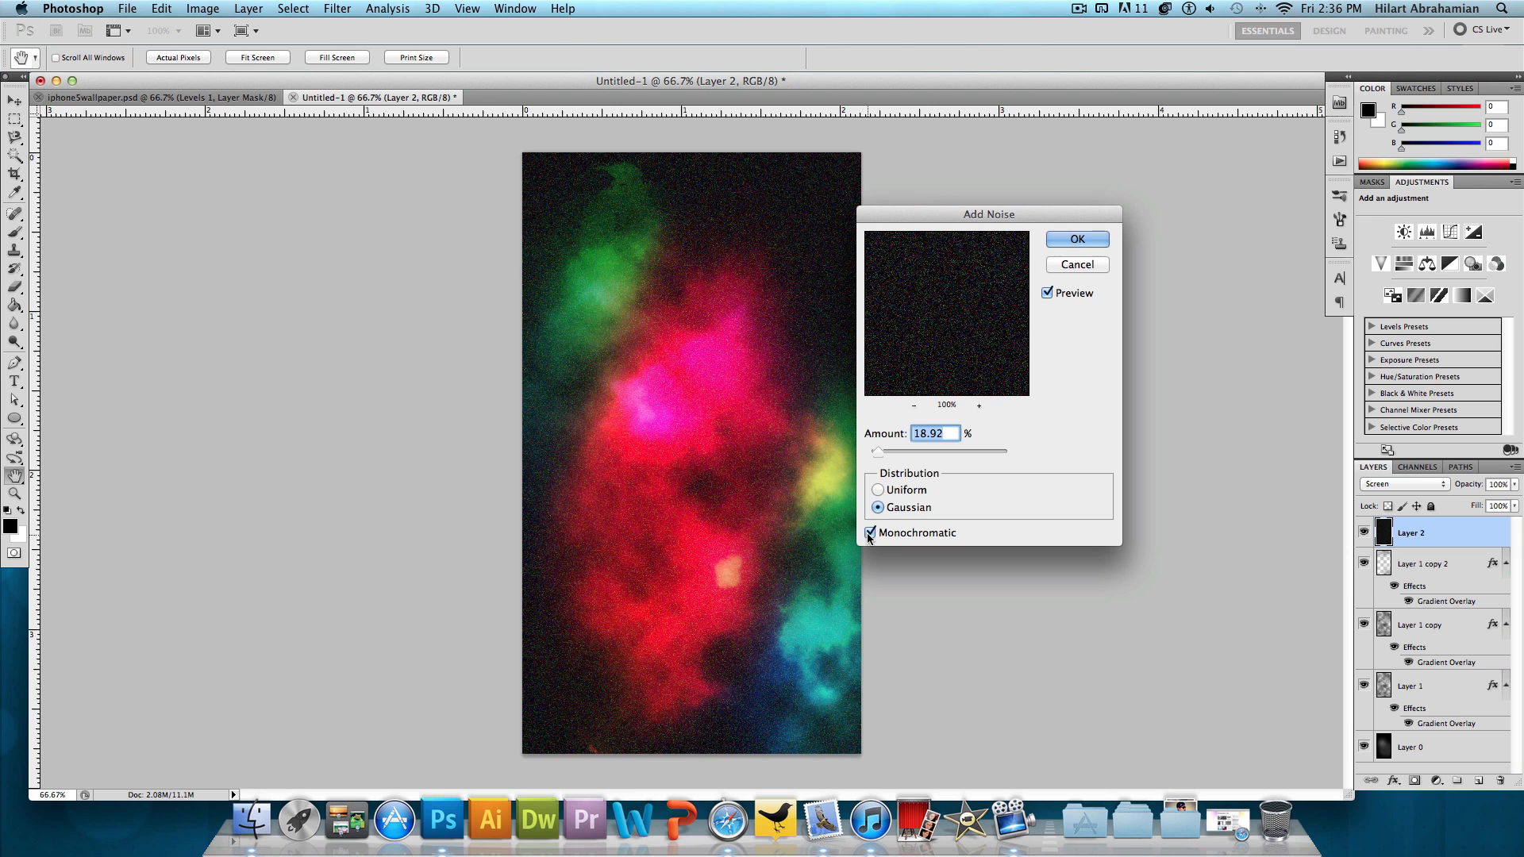
left_click(872, 533)
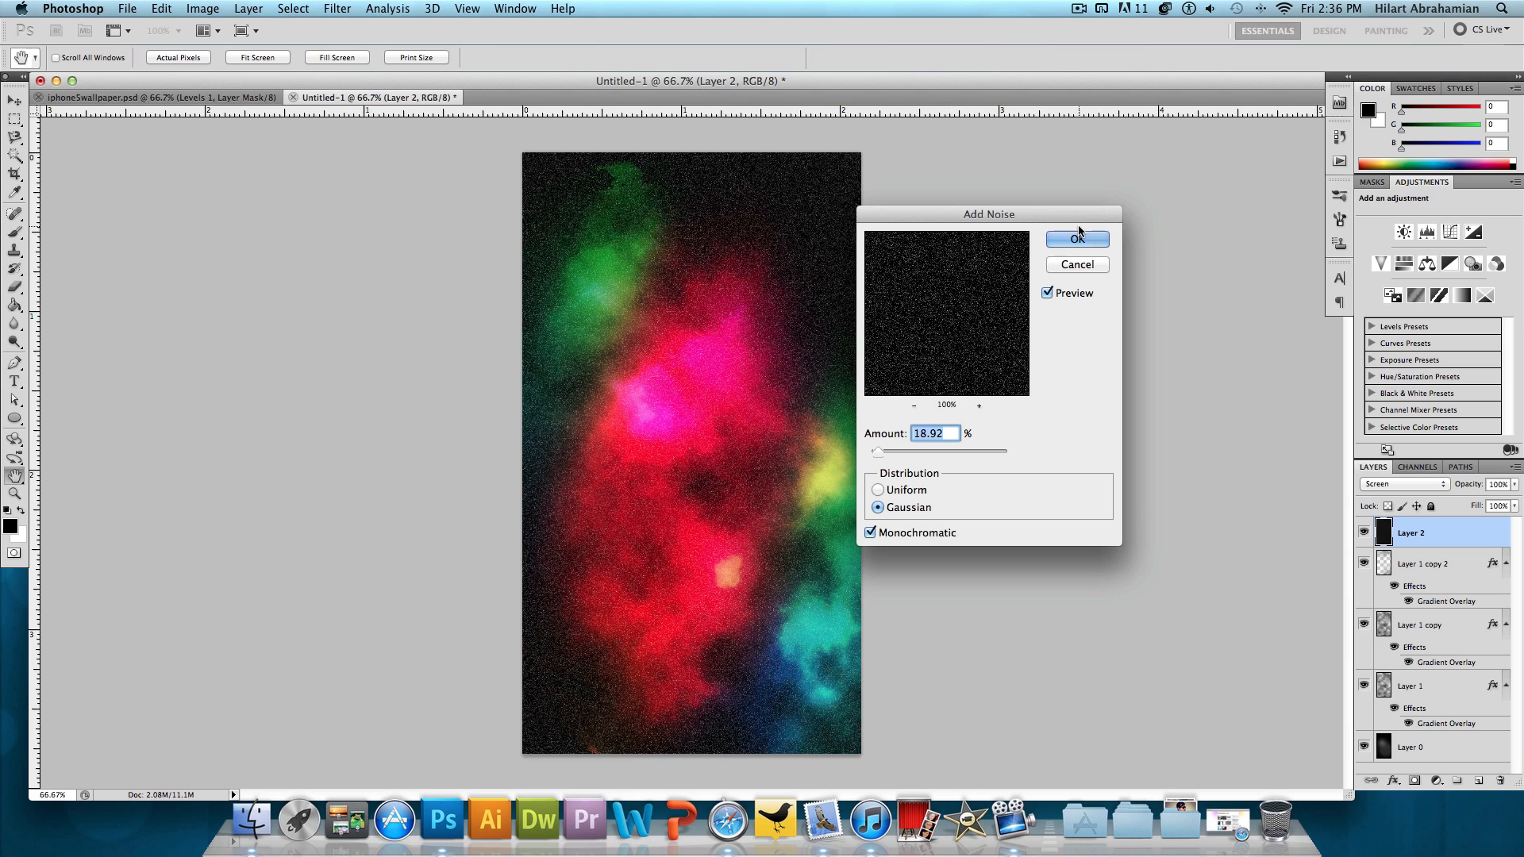
left_click(1076, 240)
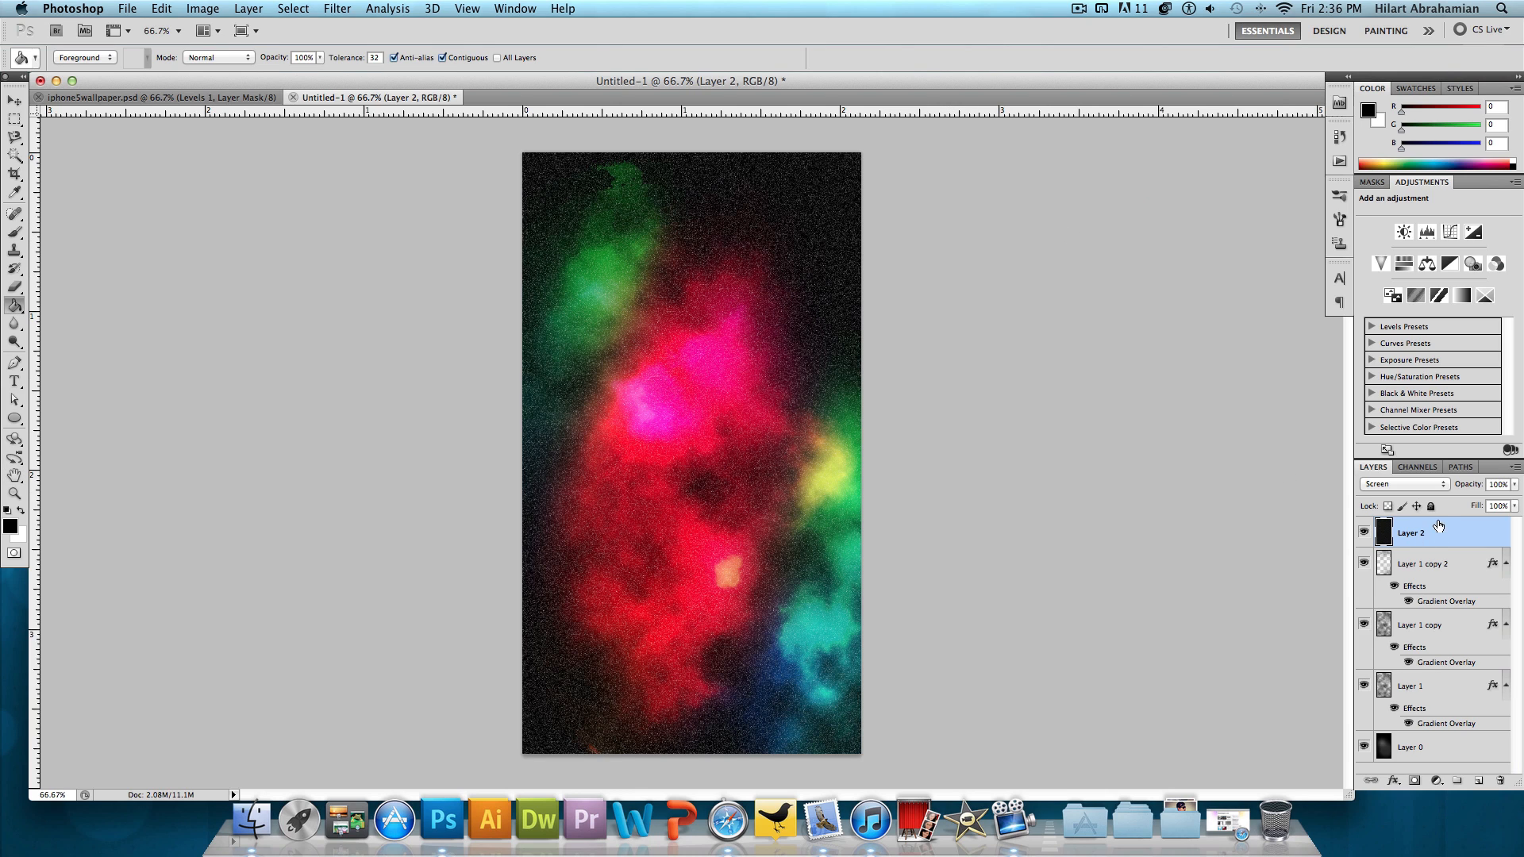
mouse_move(1438, 782)
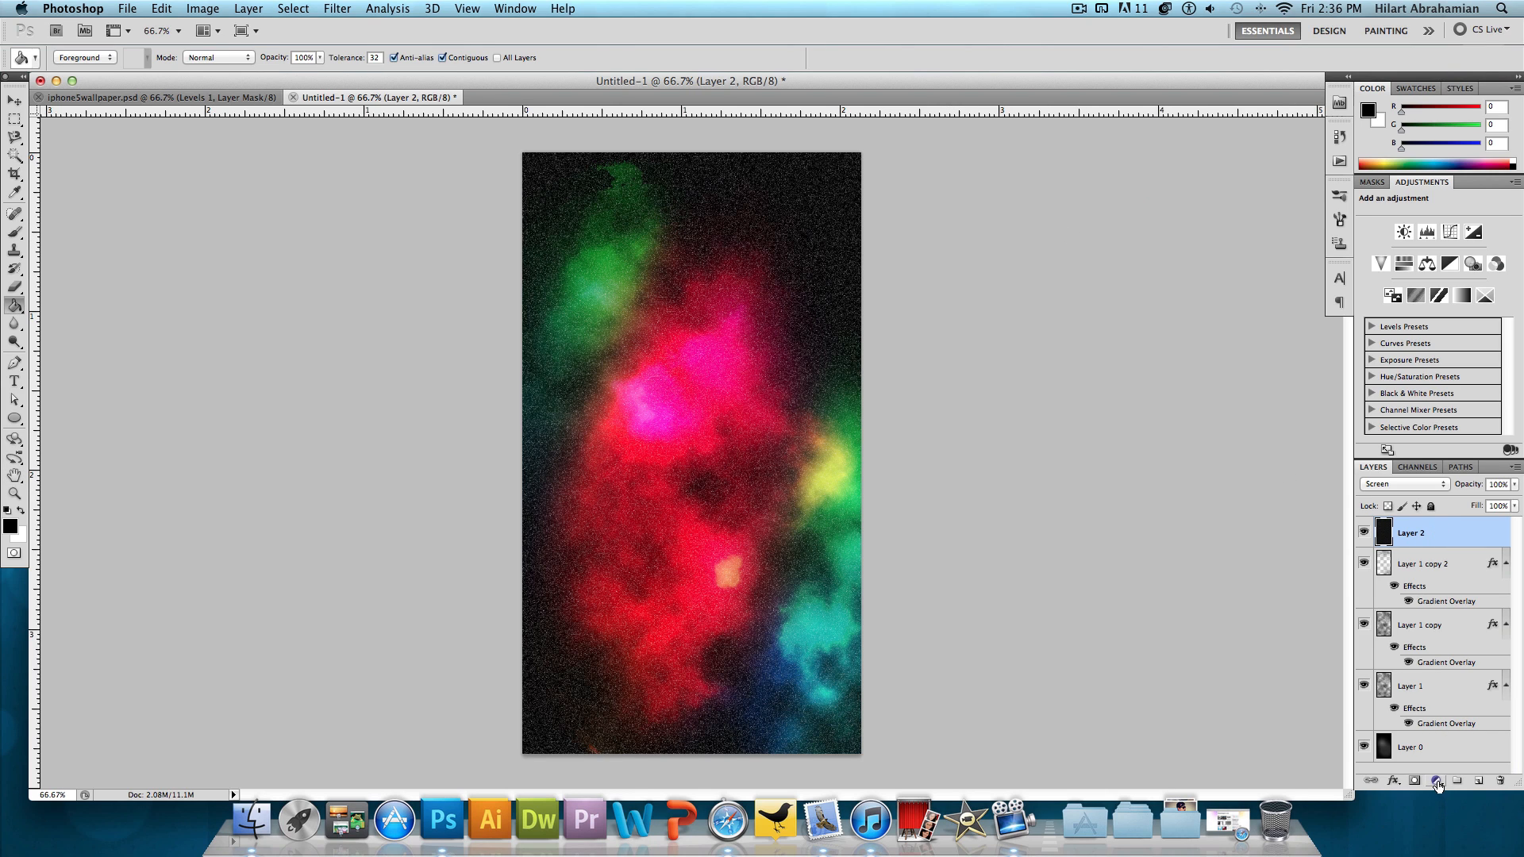
- Add a Levels adjustment layer above Layer 2 and bring up its layer options for clipping
left_click(1436, 781)
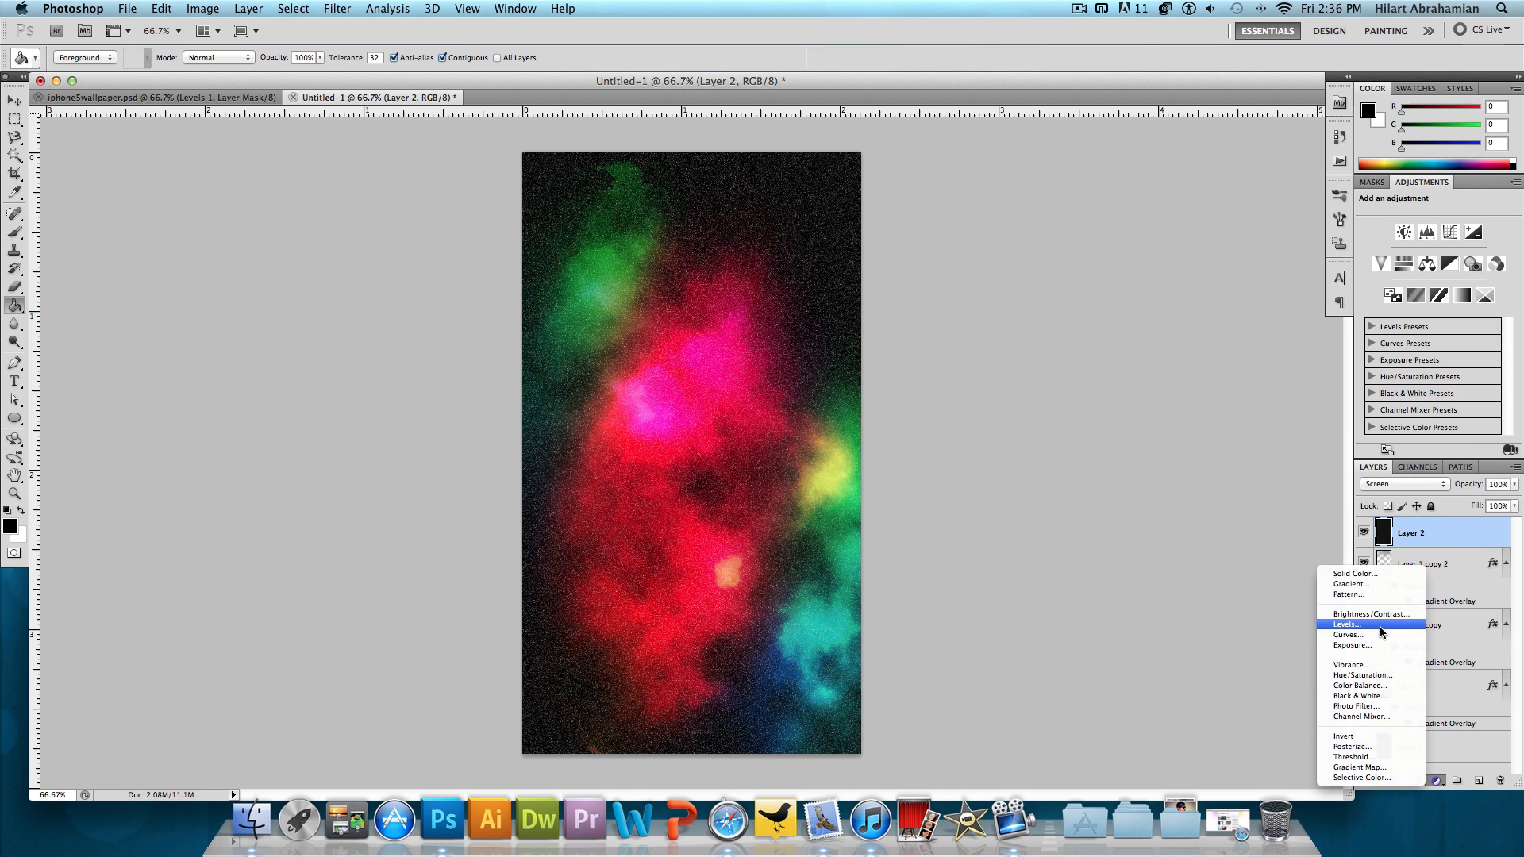
left_click(1345, 624)
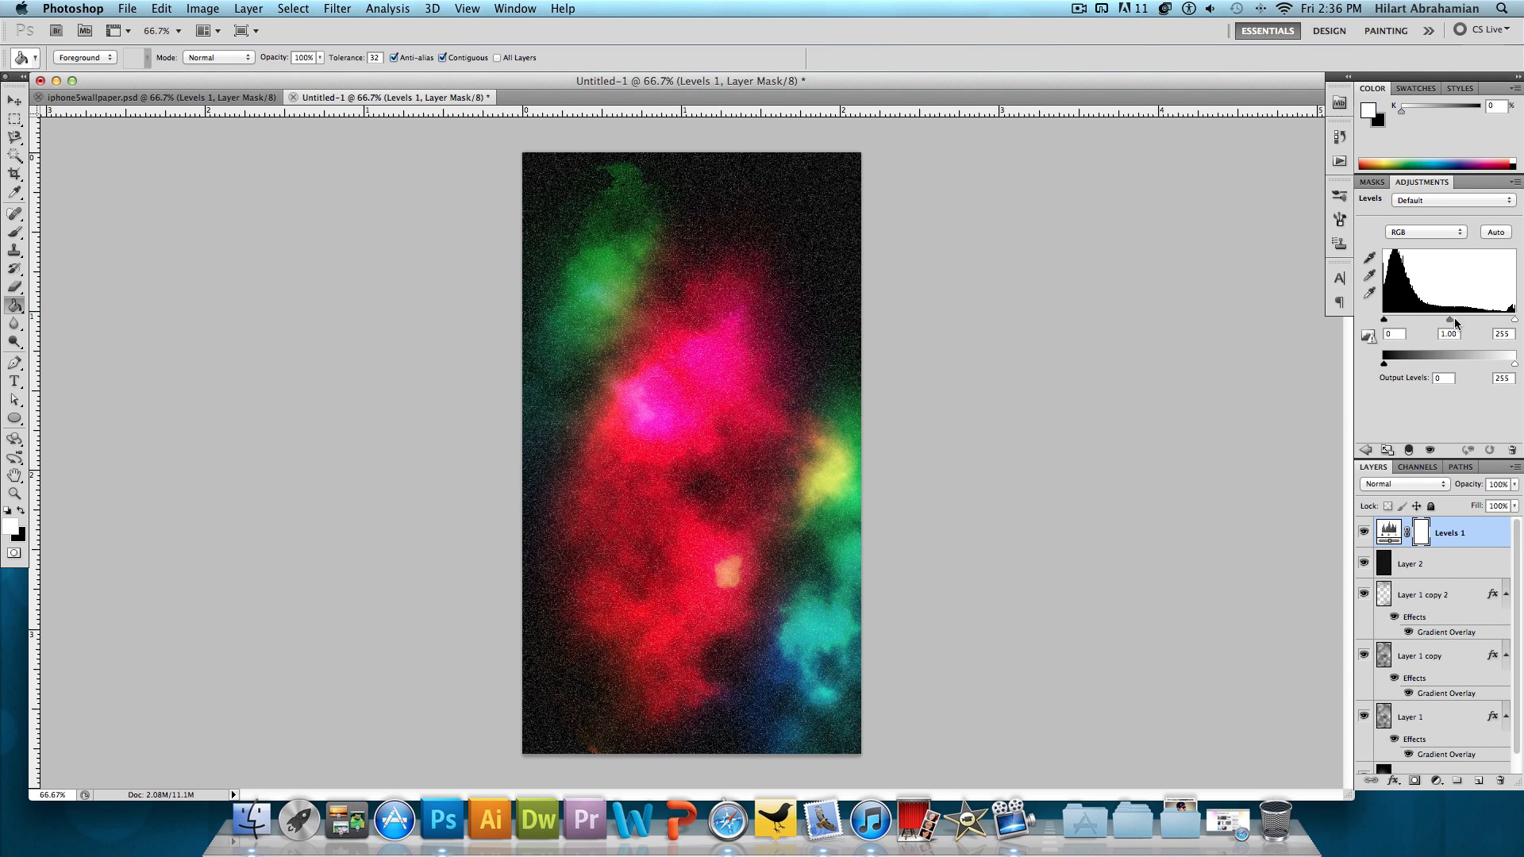
right_click(1448, 533)
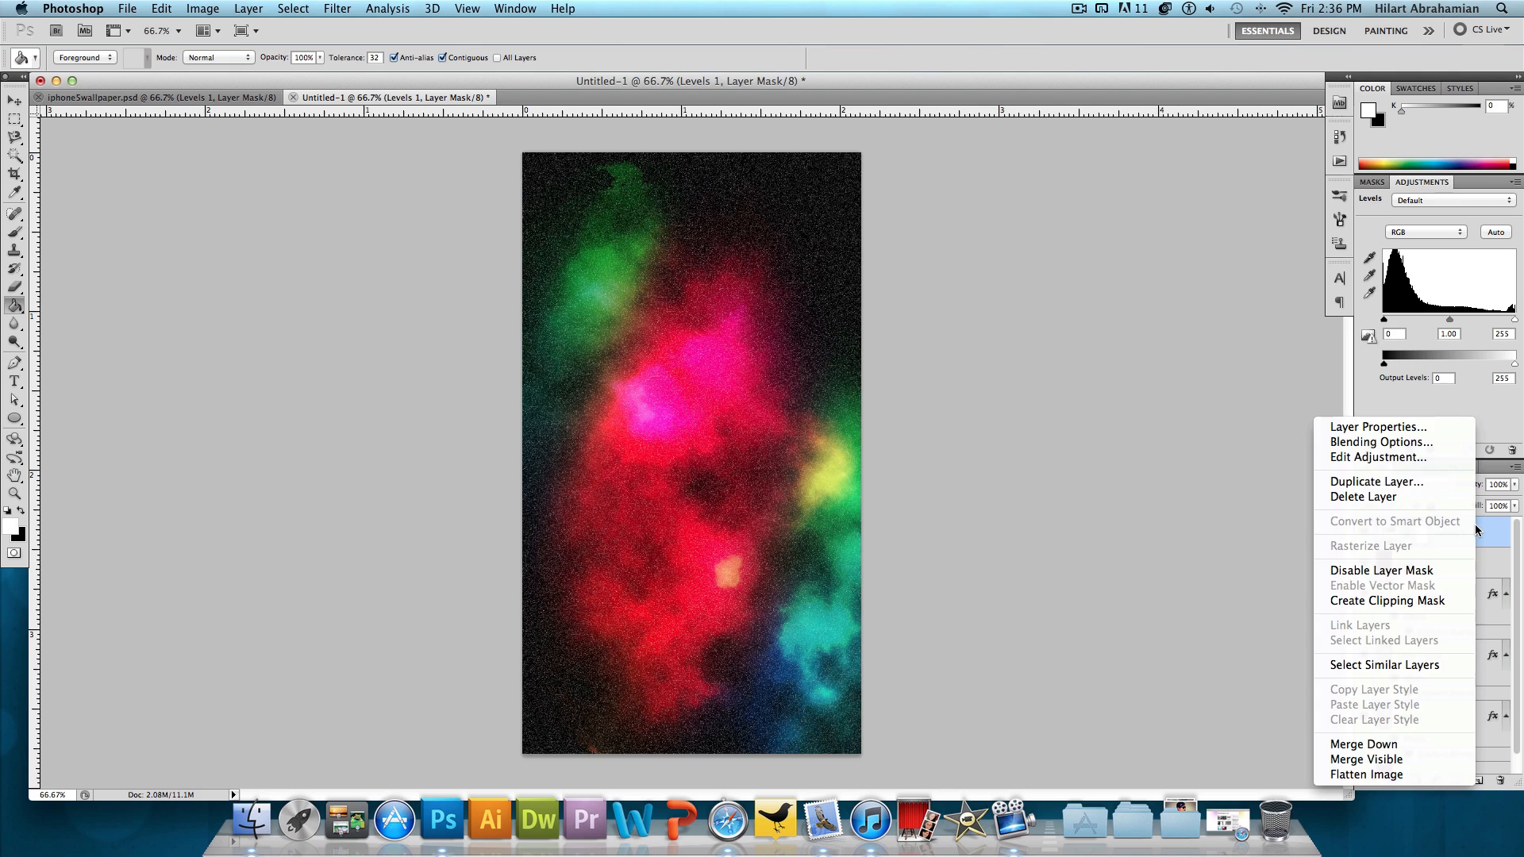
mouse_move(1388, 600)
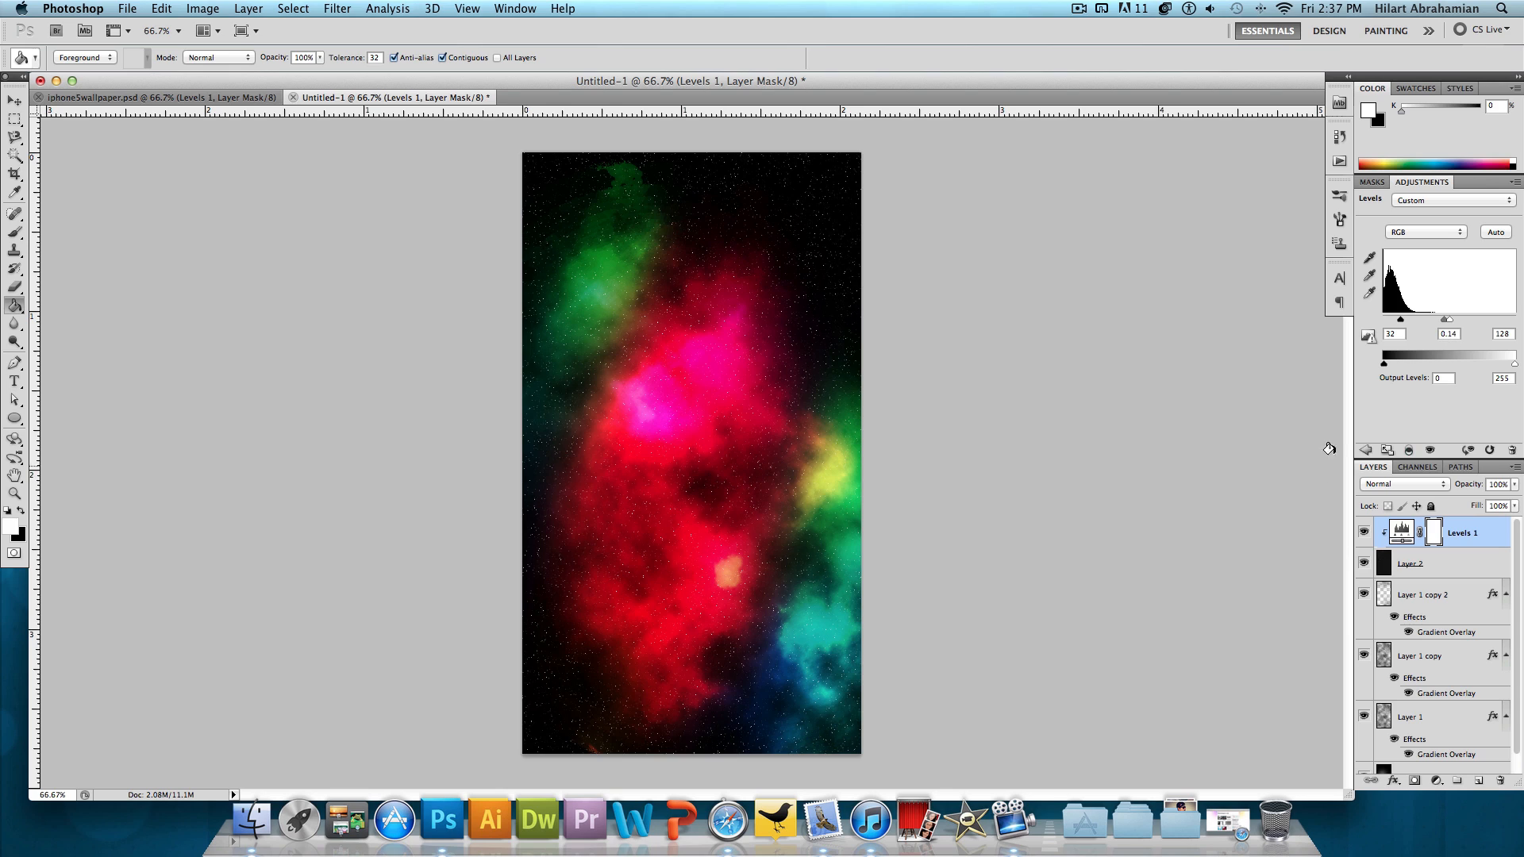
mouse_move(1406, 327)
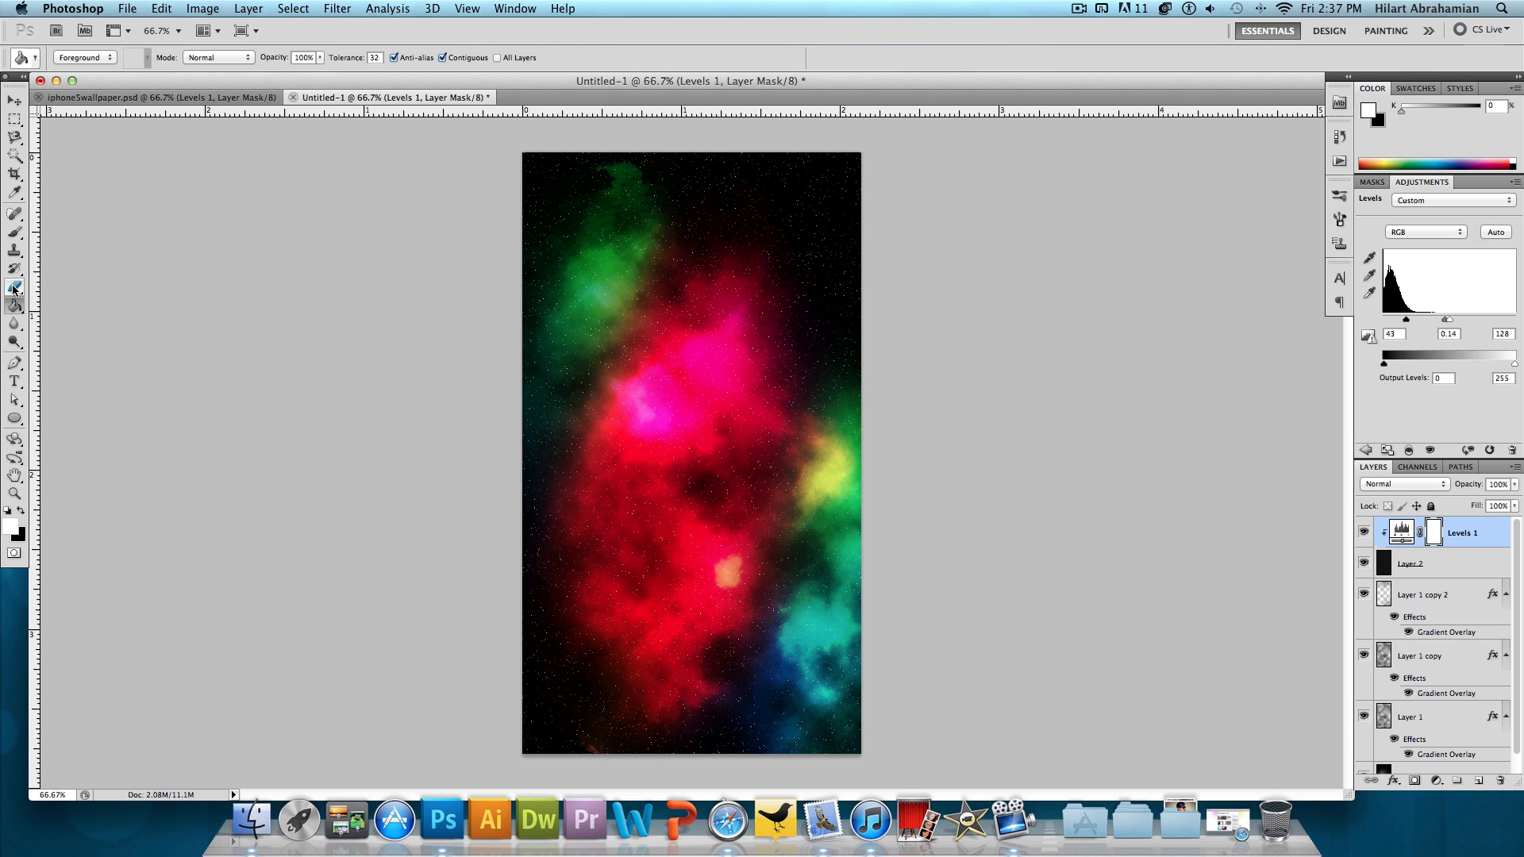
- Take the Eraser and target Layer 2 to thin out the stars
left_click(14, 272)
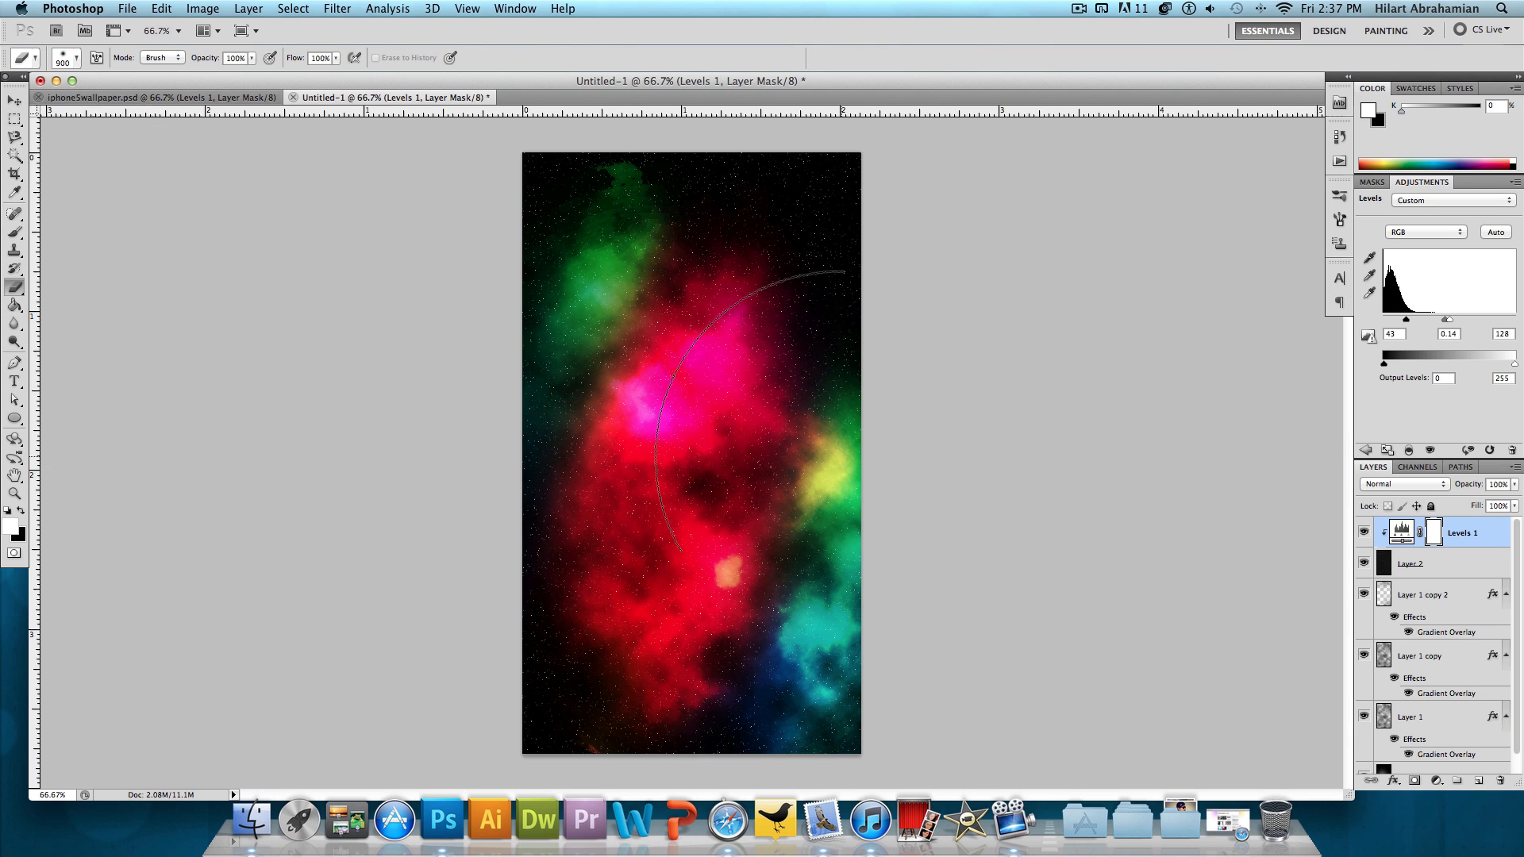
left_click(1409, 562)
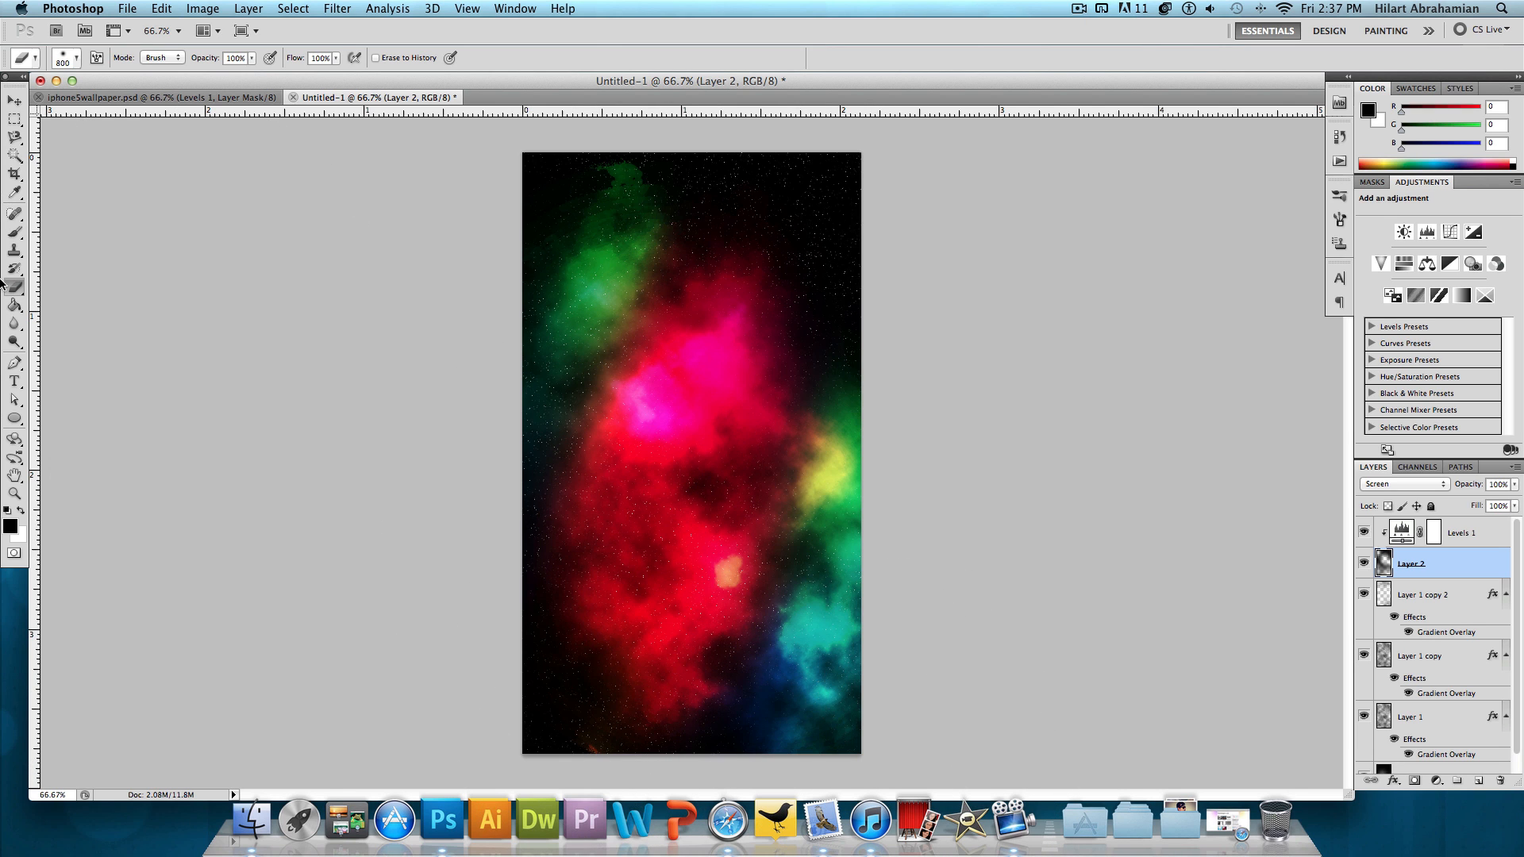
mouse_move(325, 265)
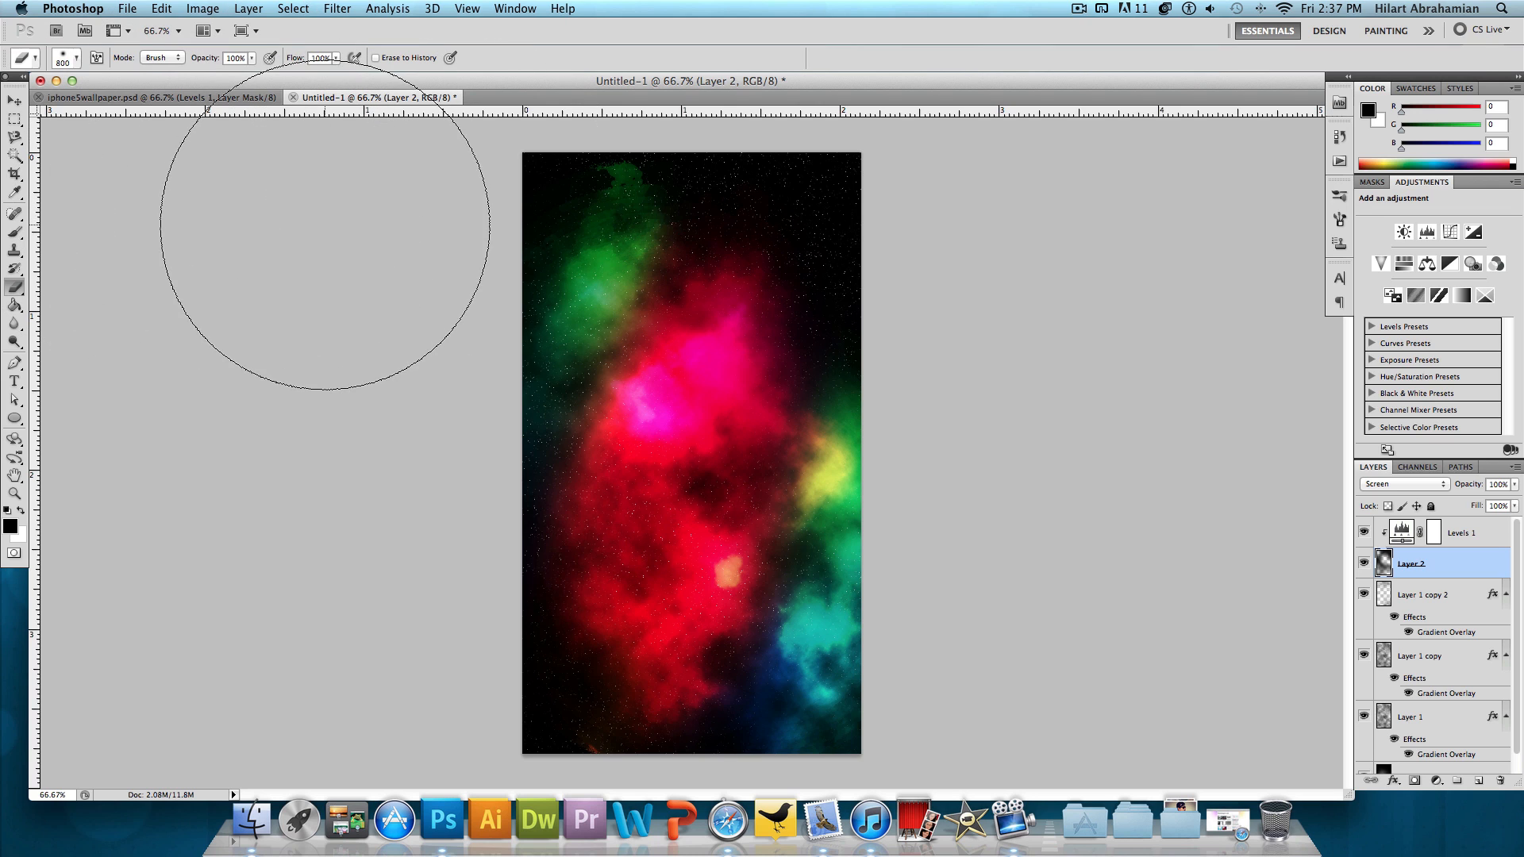
- Switch to the finished iPhone wallpaper document with the Move tool active
left_click(92, 97)
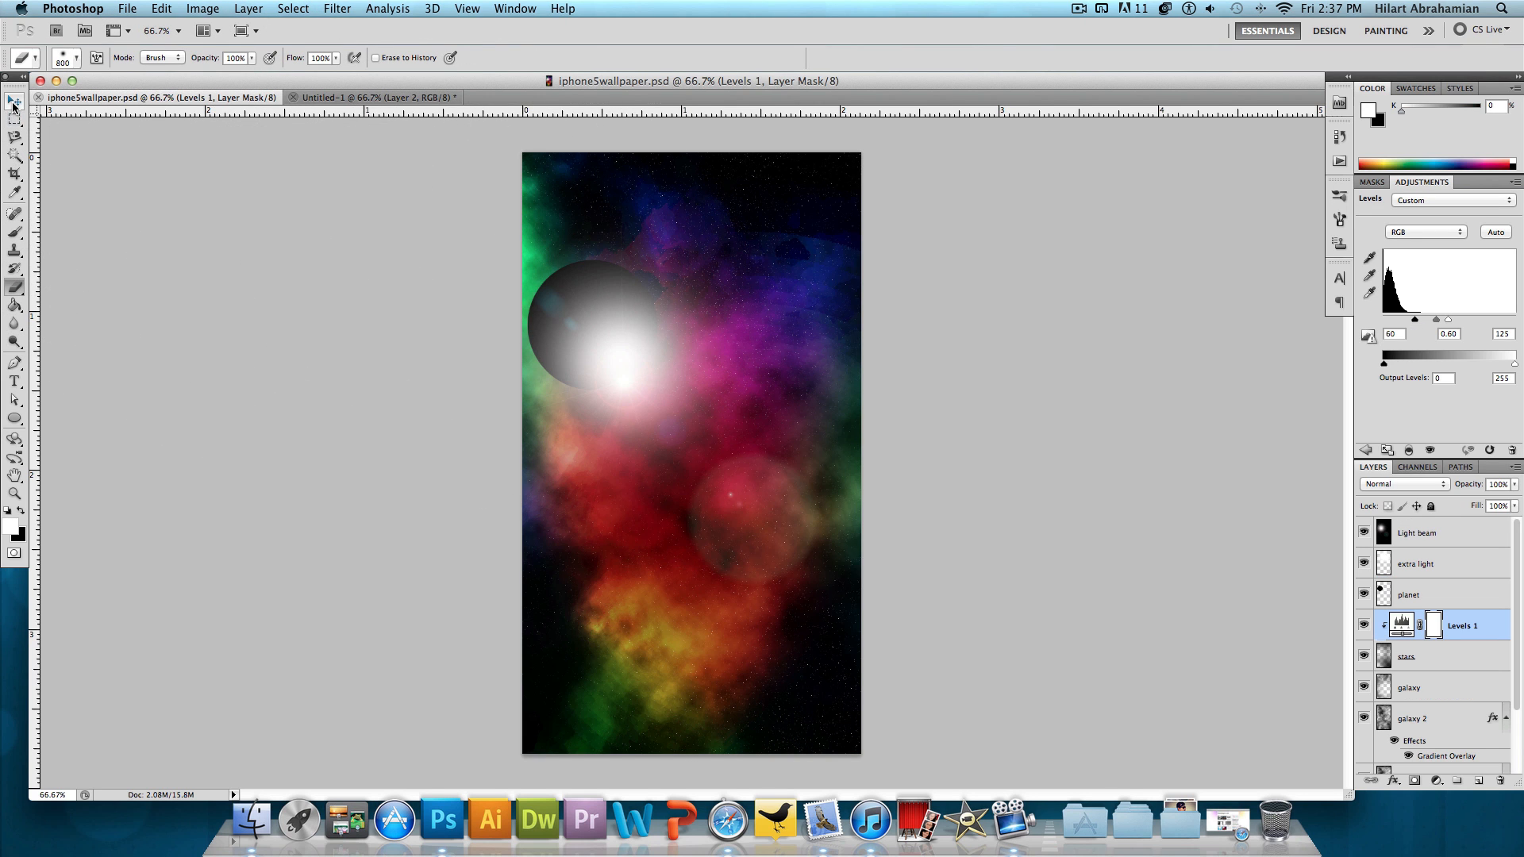
left_click(14, 102)
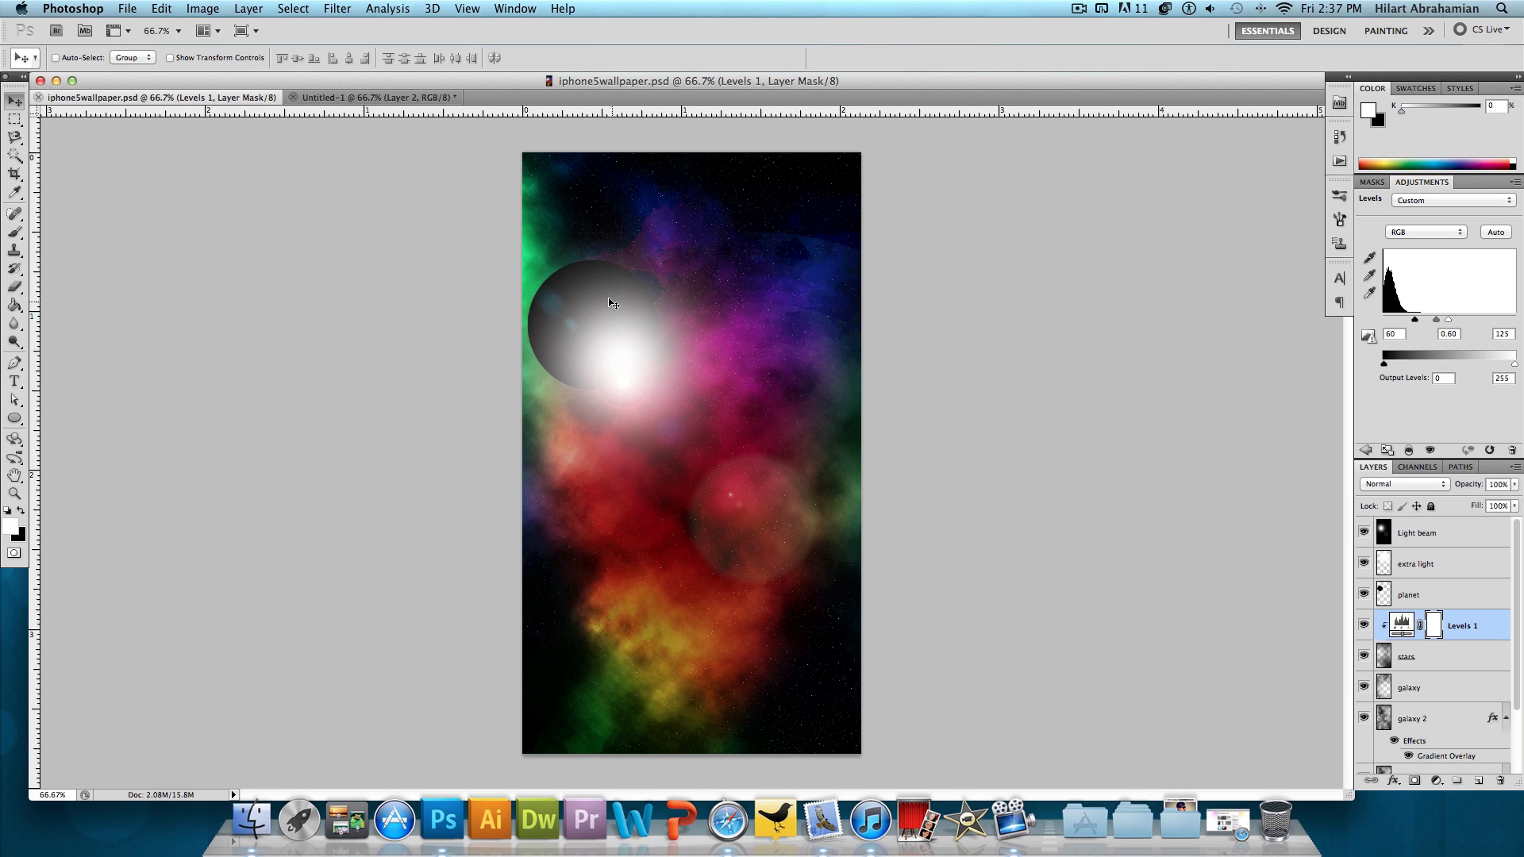
mouse_move(652, 379)
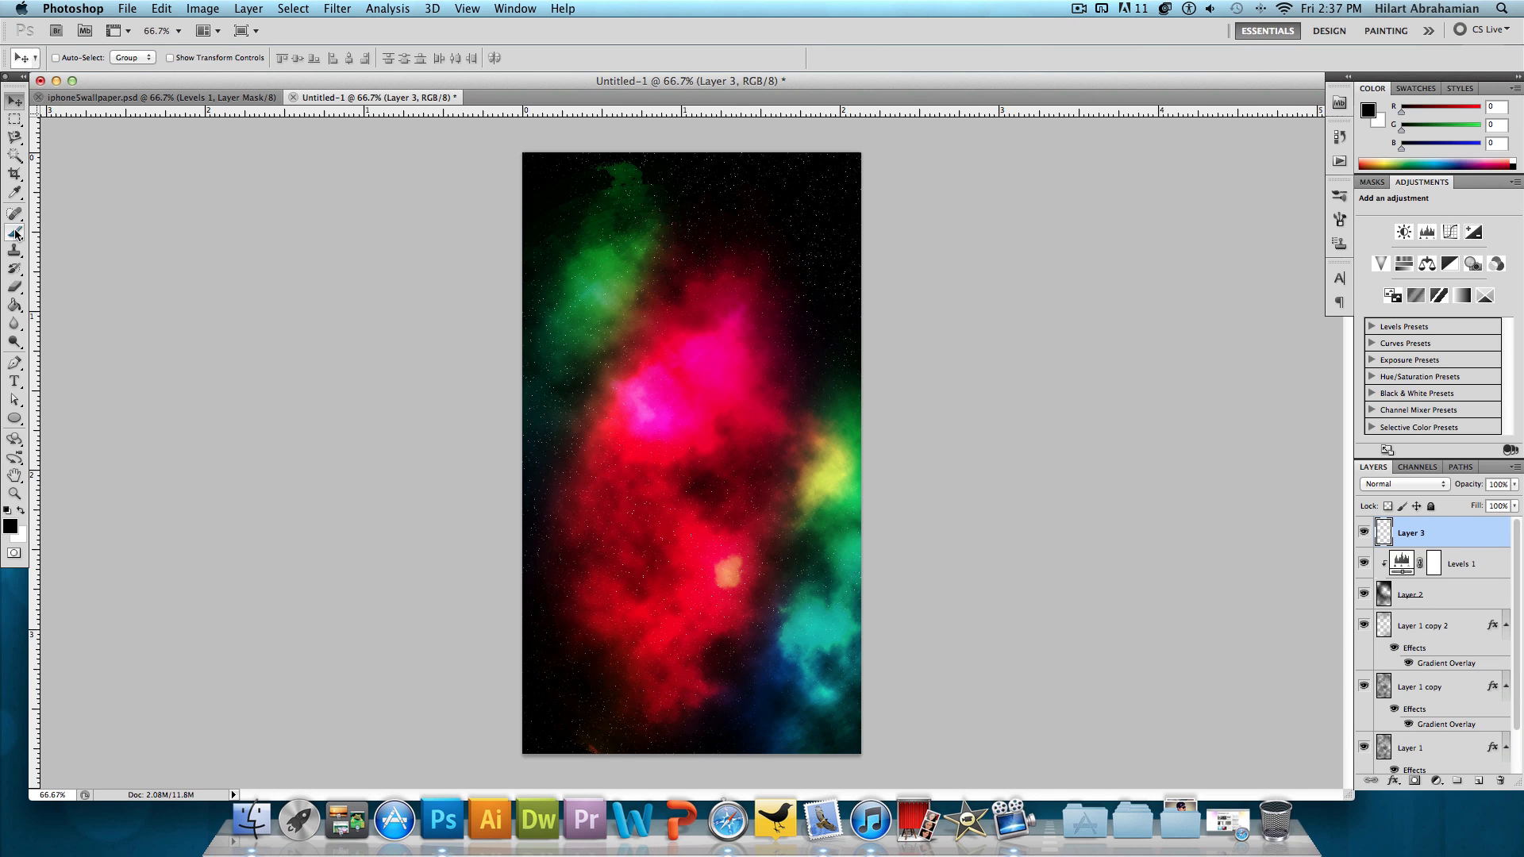
- Paint a large soft white glow over the green cloud with the Brush
left_click(16, 234)
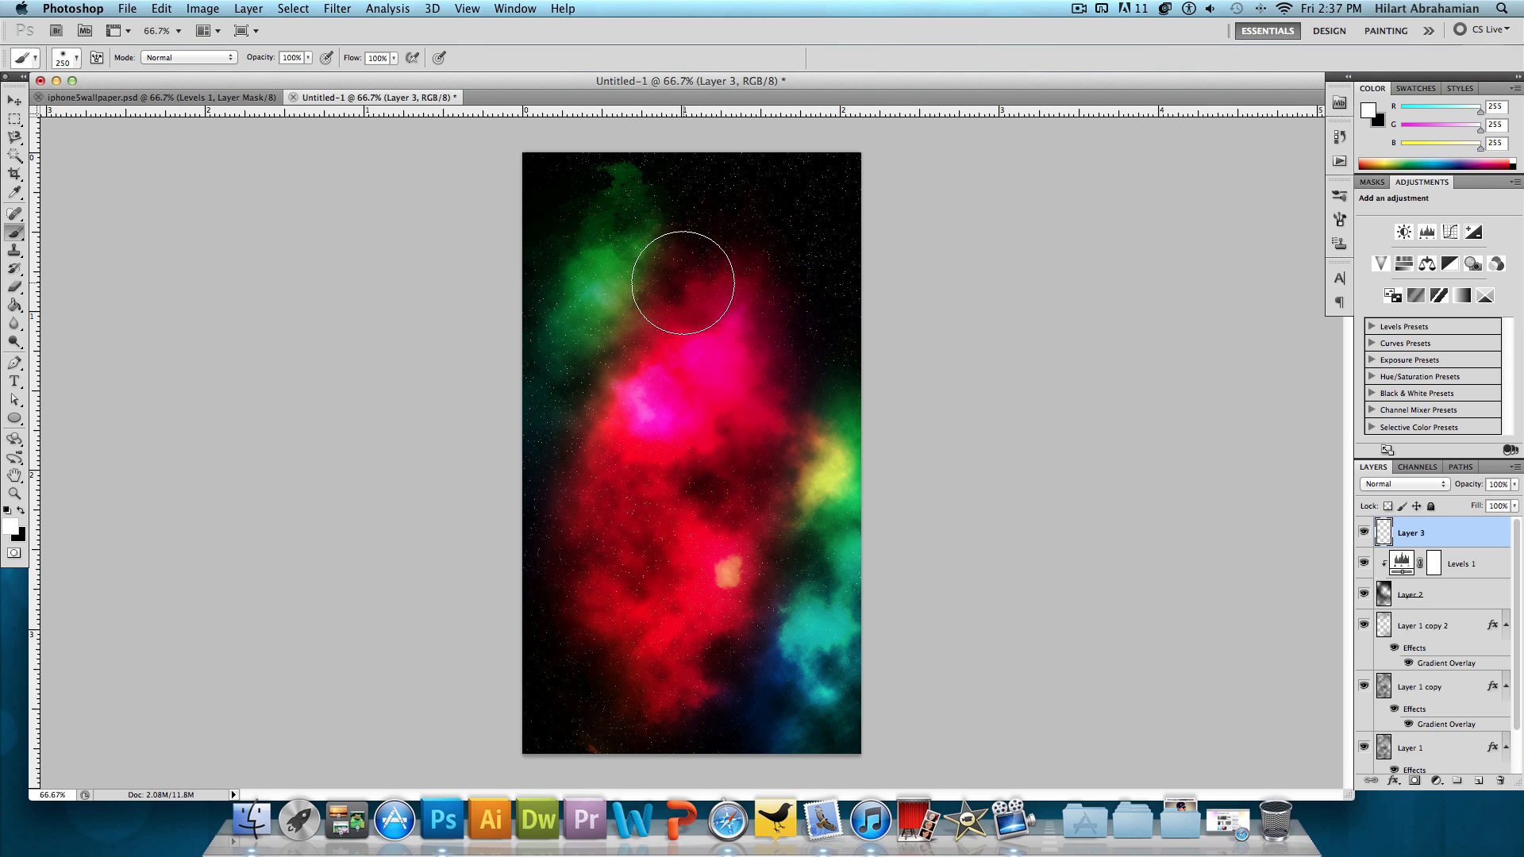
left_click(656, 272)
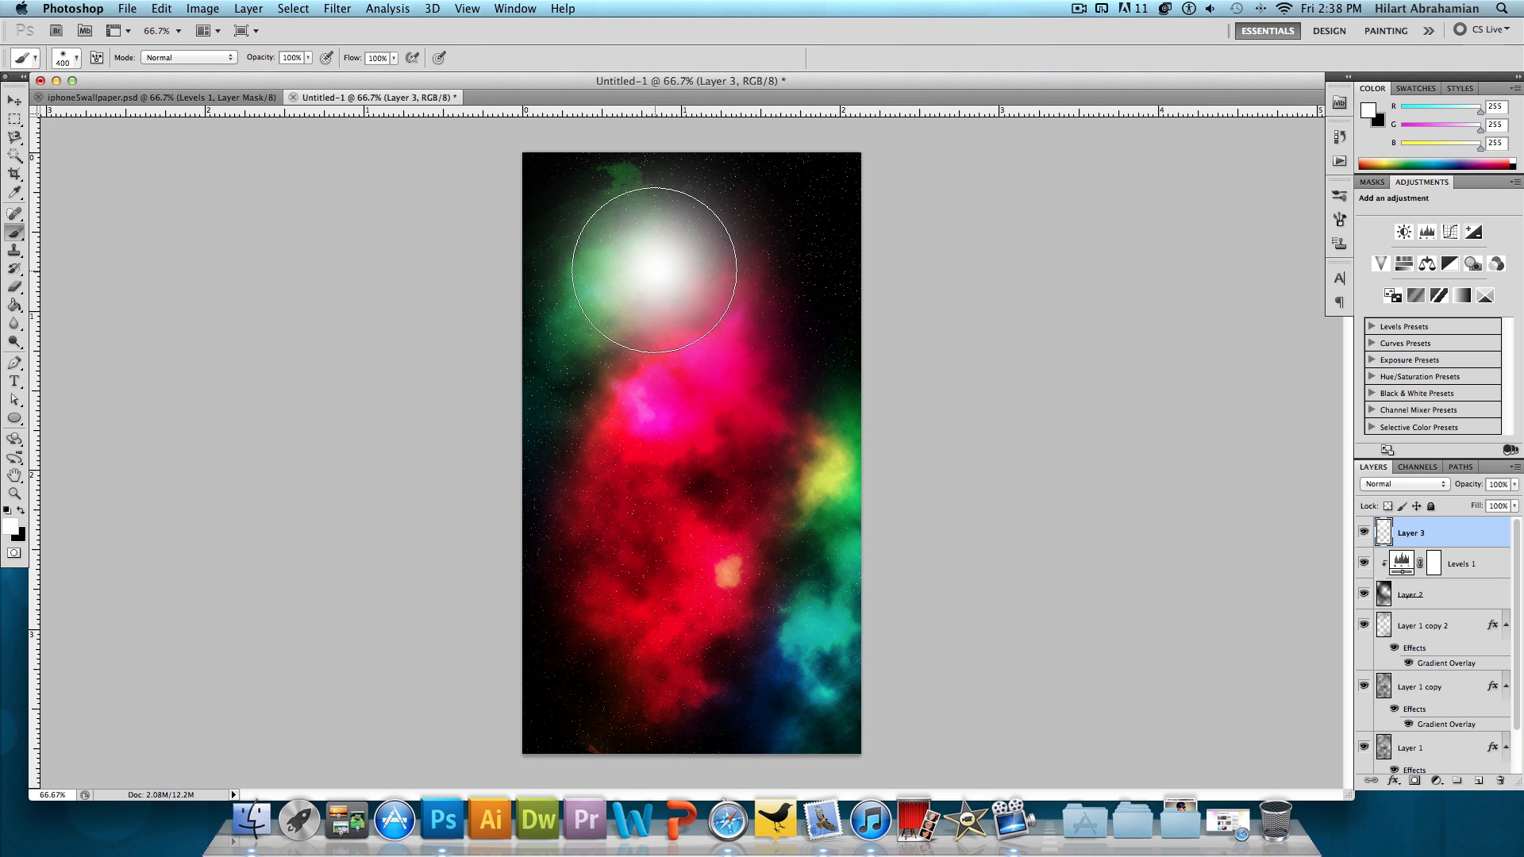
mouse_move(50, 559)
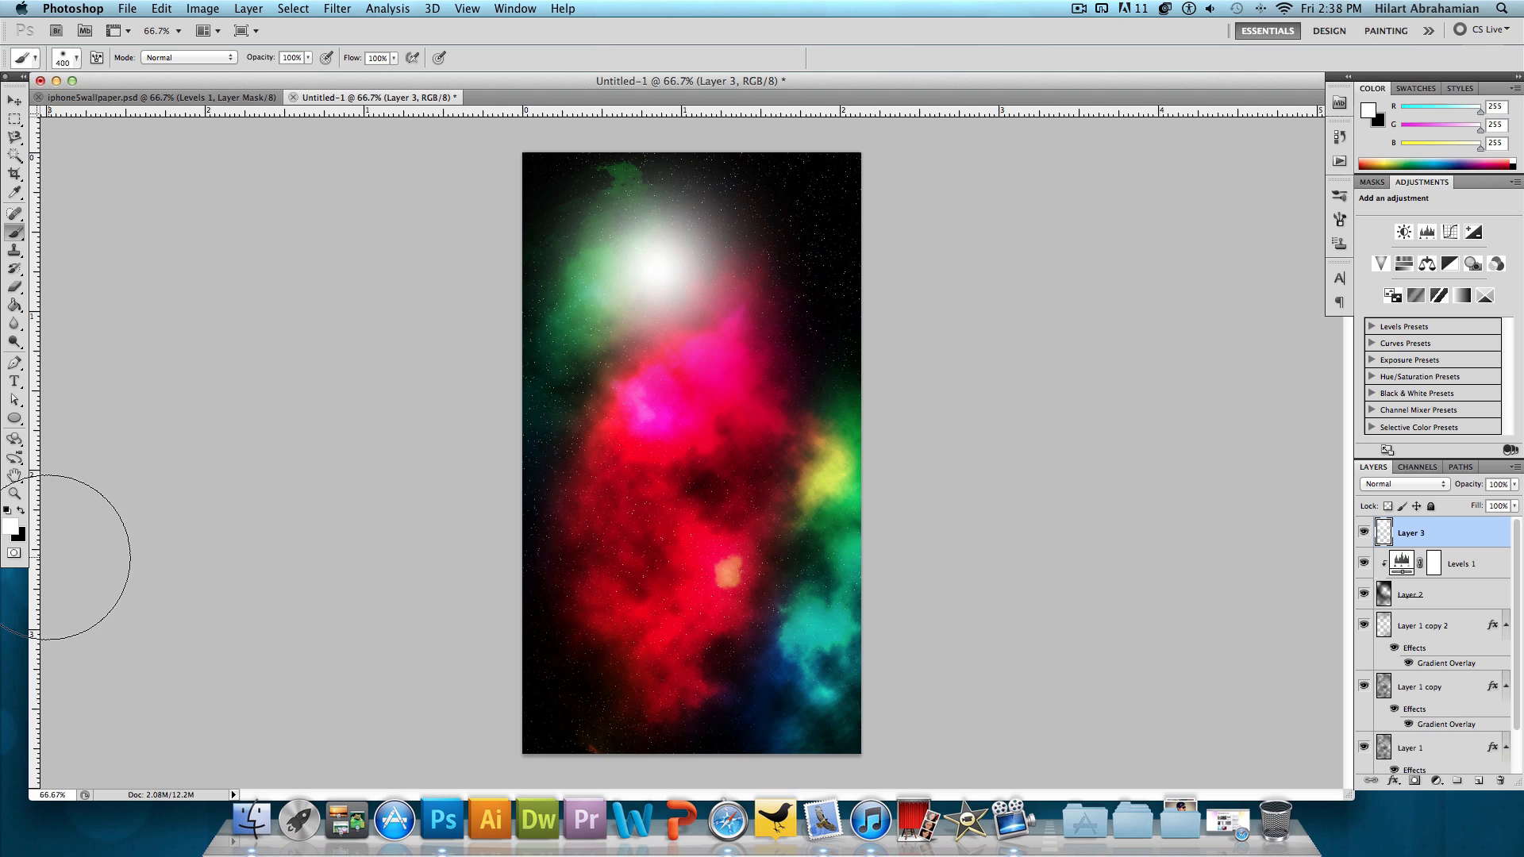
mouse_move(690, 311)
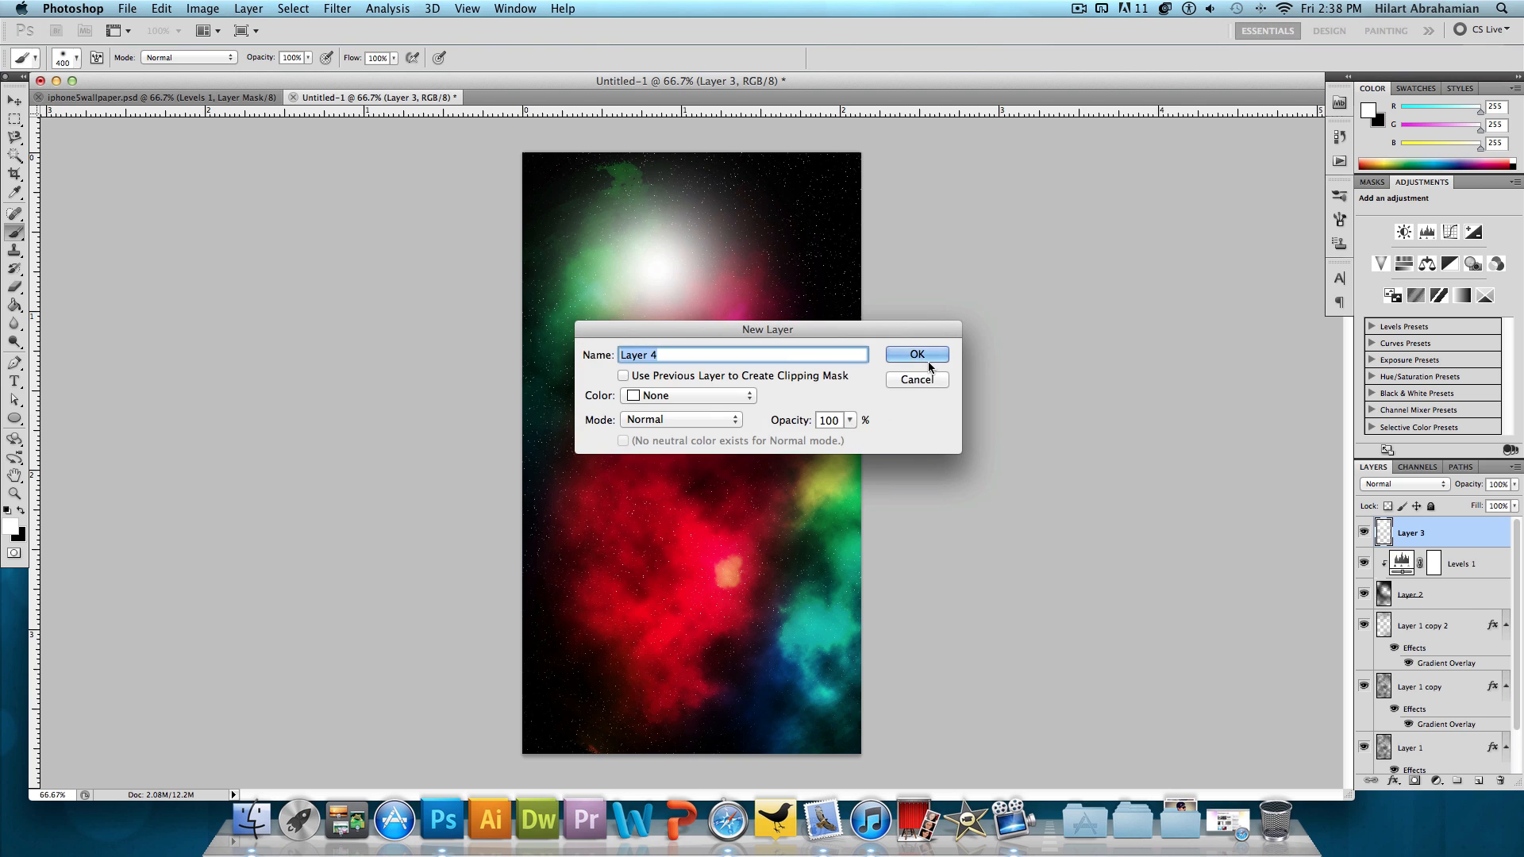
- Create Layer 4 filled black and blend it in Screen mode
left_click(914, 354)
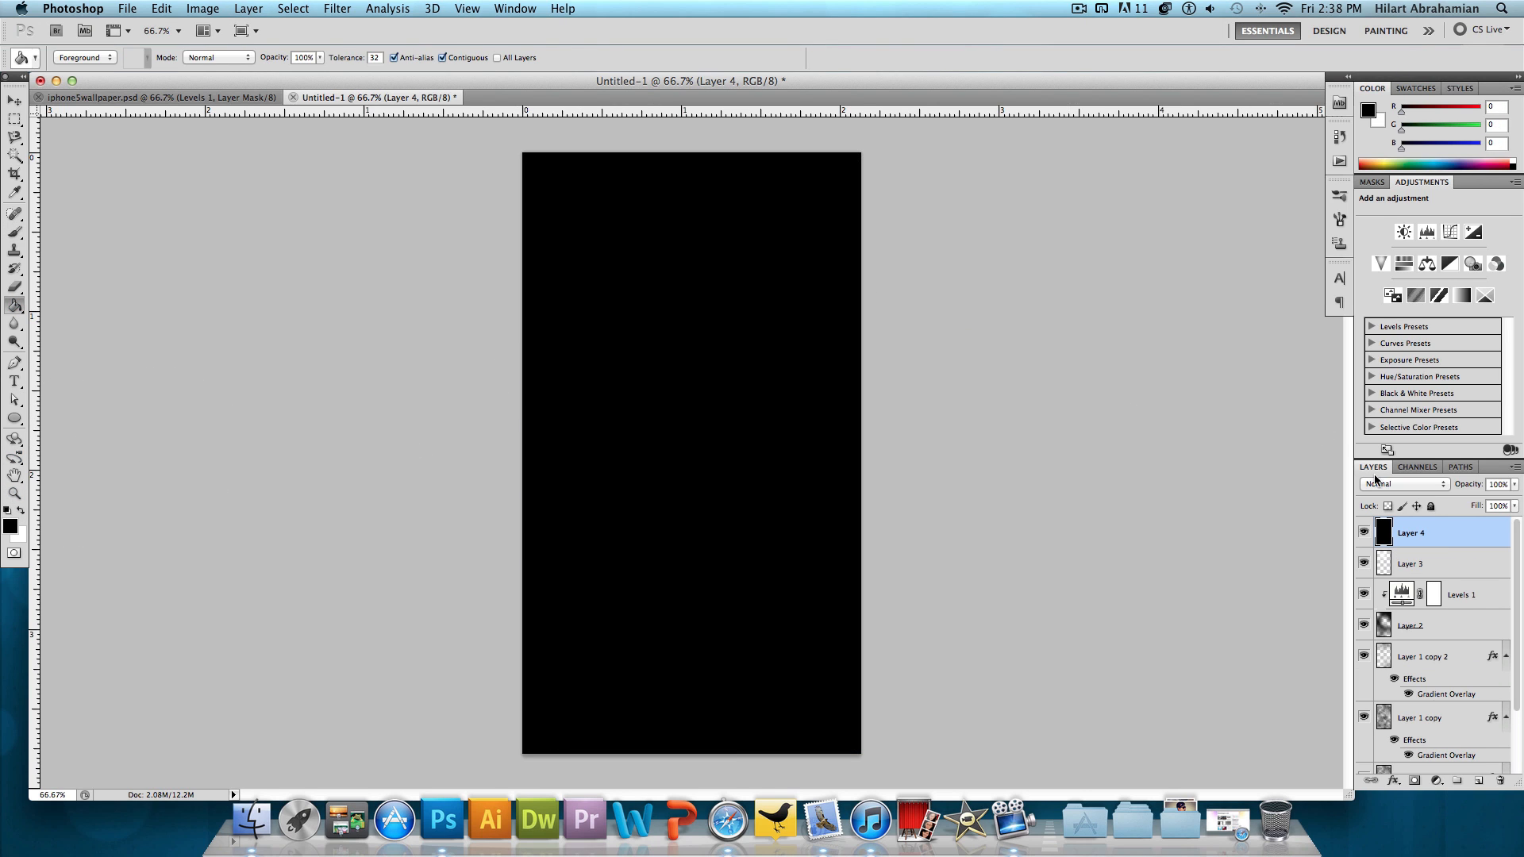
left_click(1441, 484)
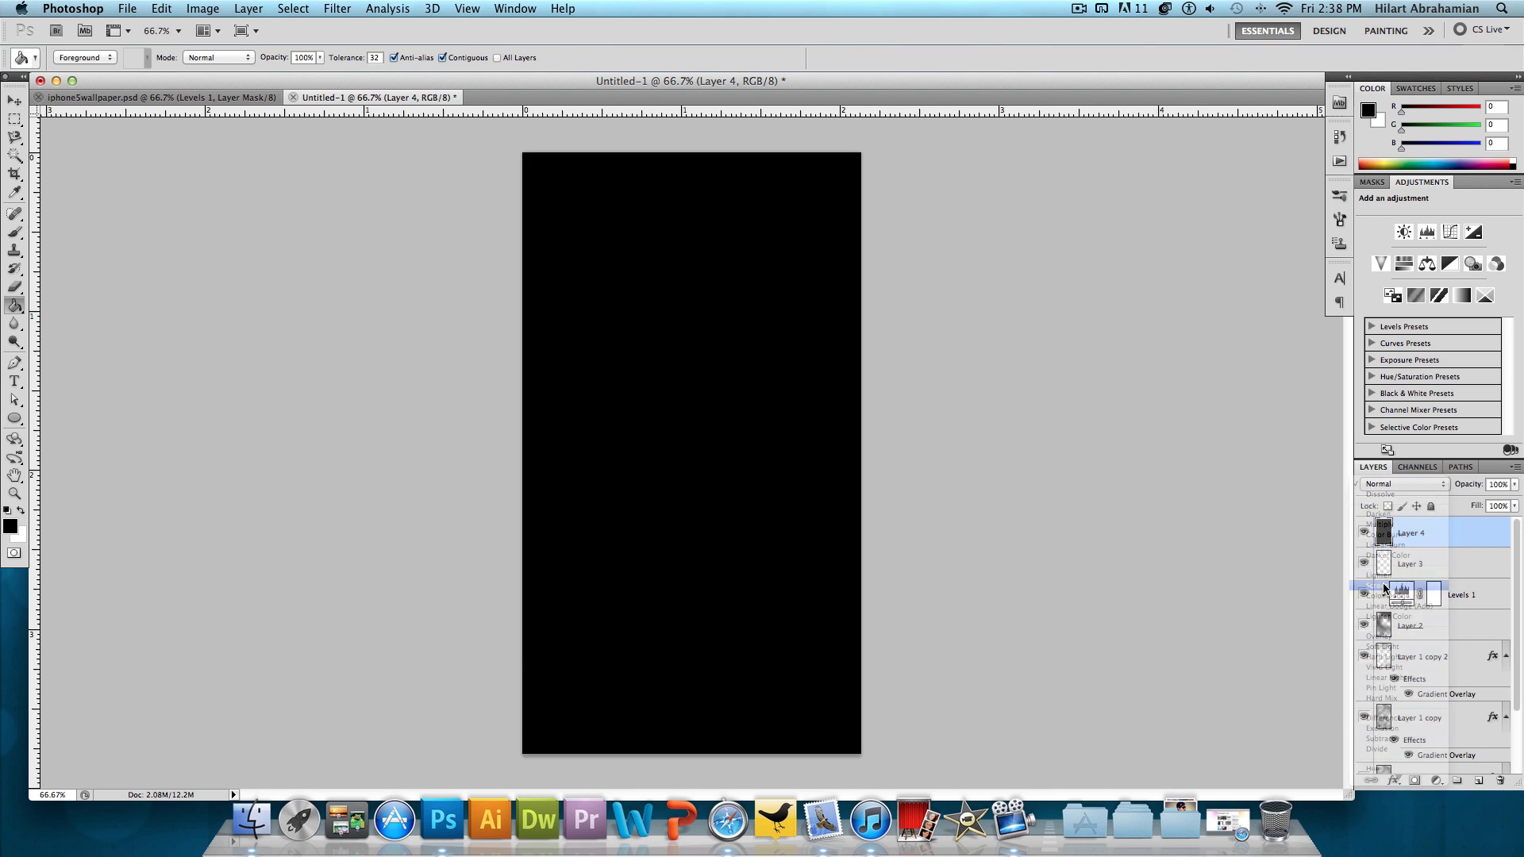
left_click(1403, 482)
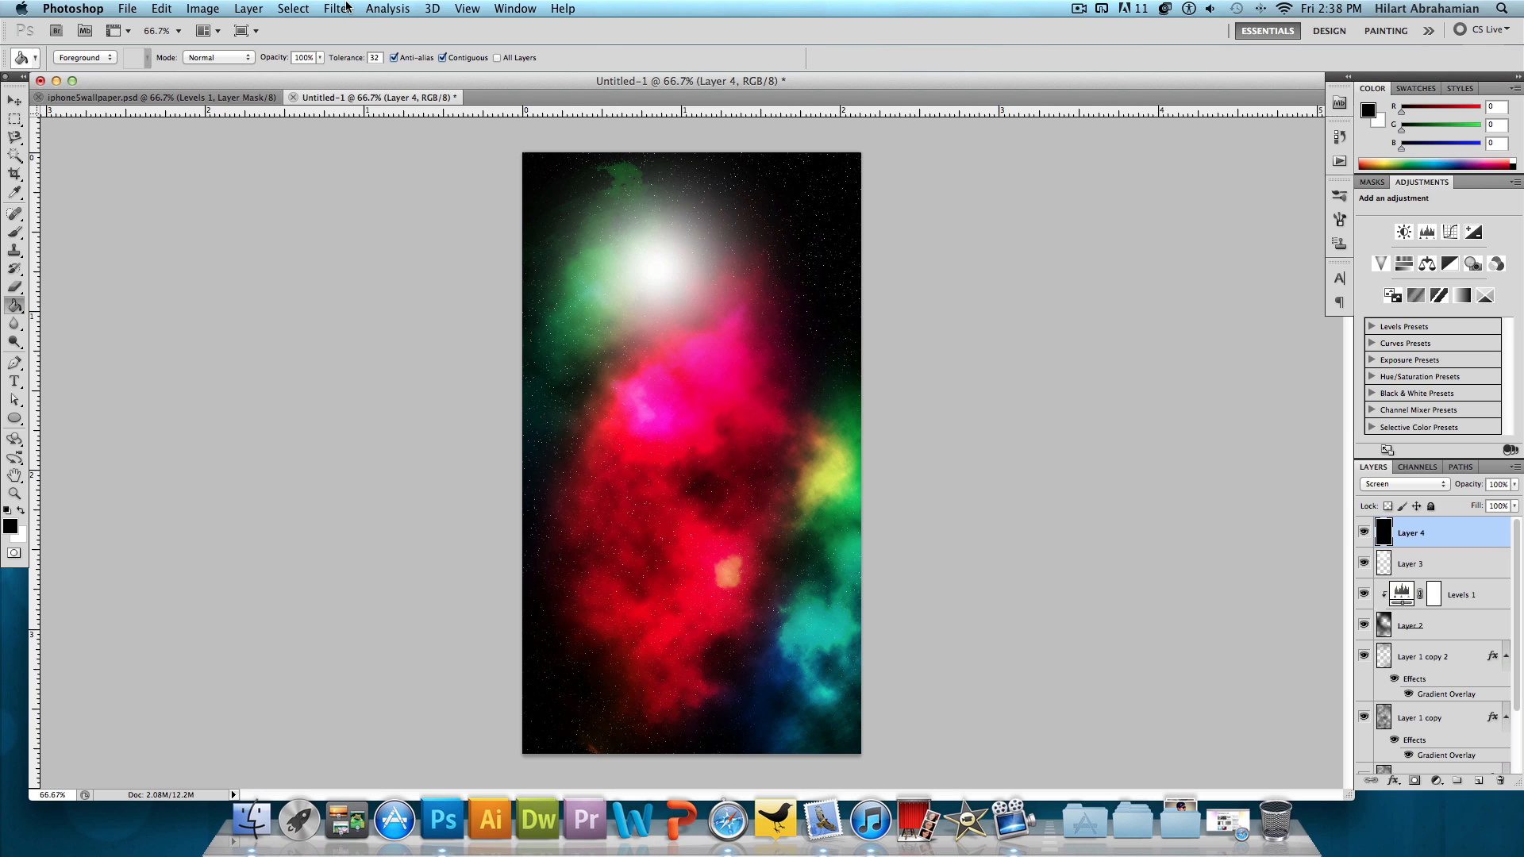
- Render a 105mm Prime lens flare on Layer 4 below the white glow
left_click(336, 8)
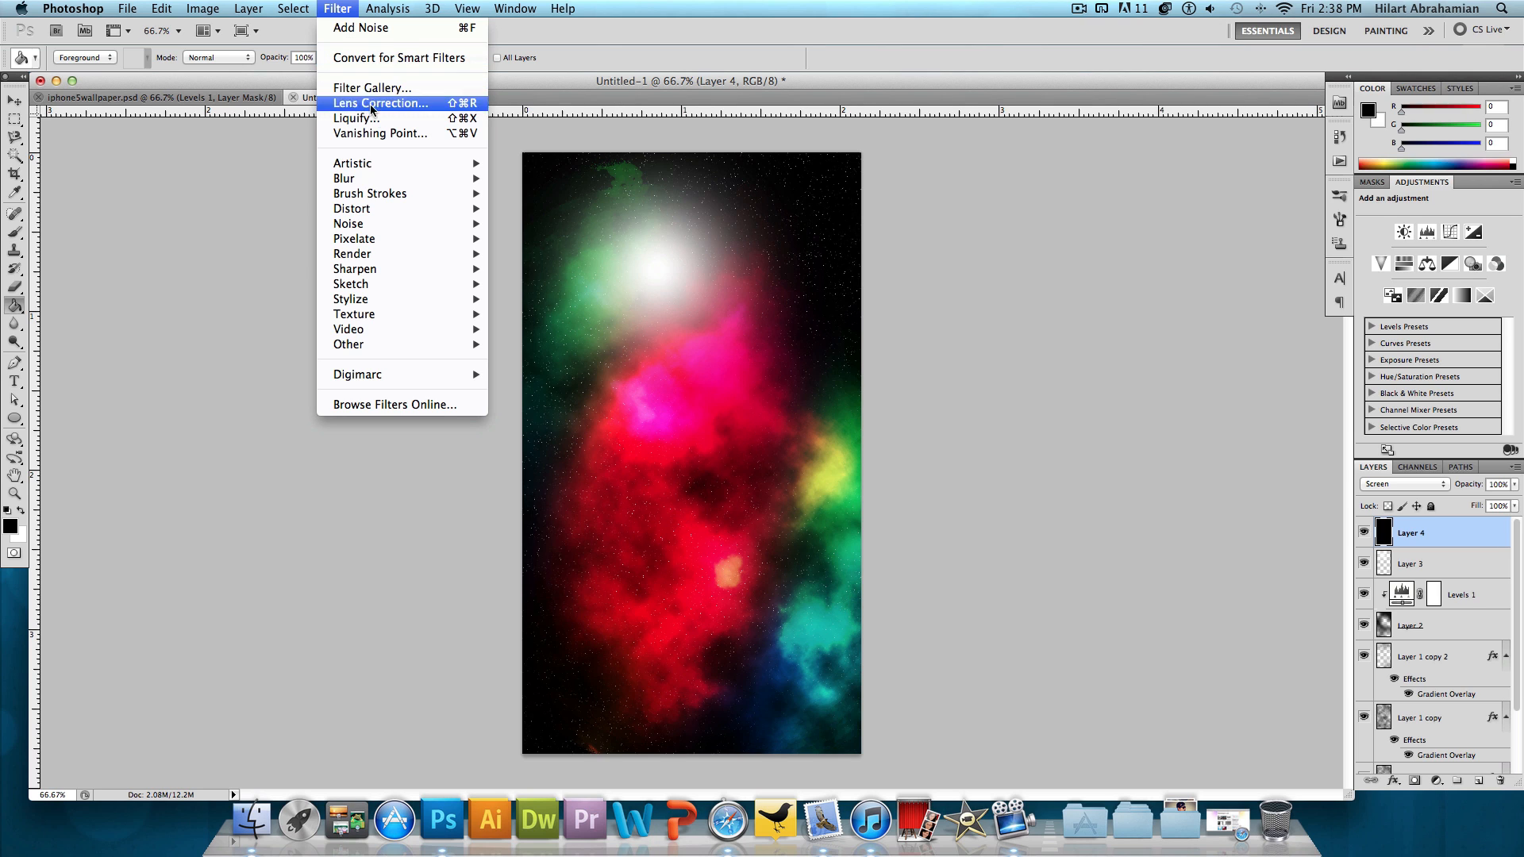
mouse_move(353, 254)
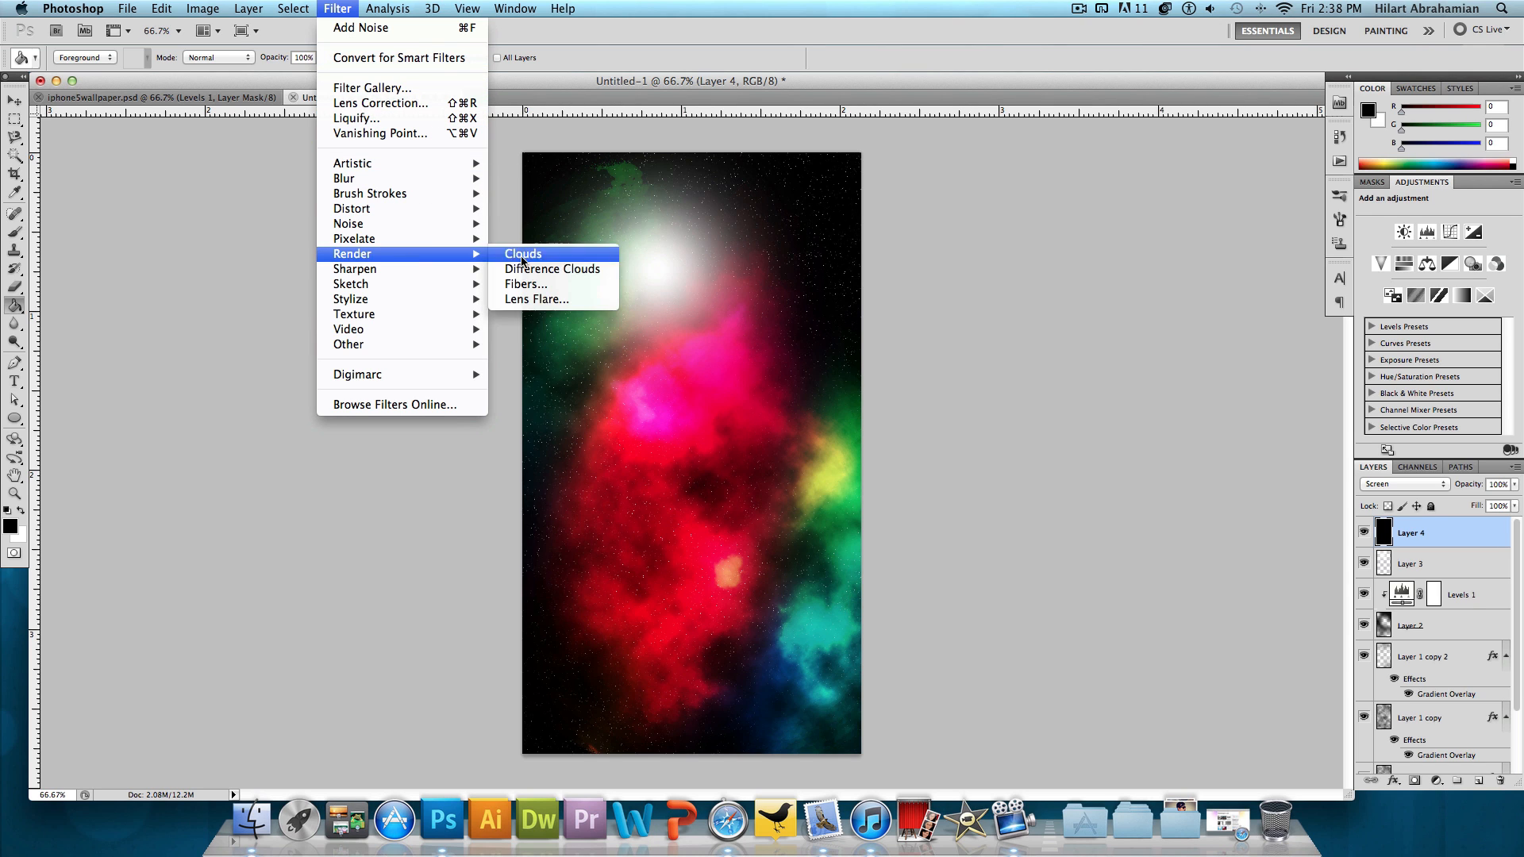
left_click(537, 298)
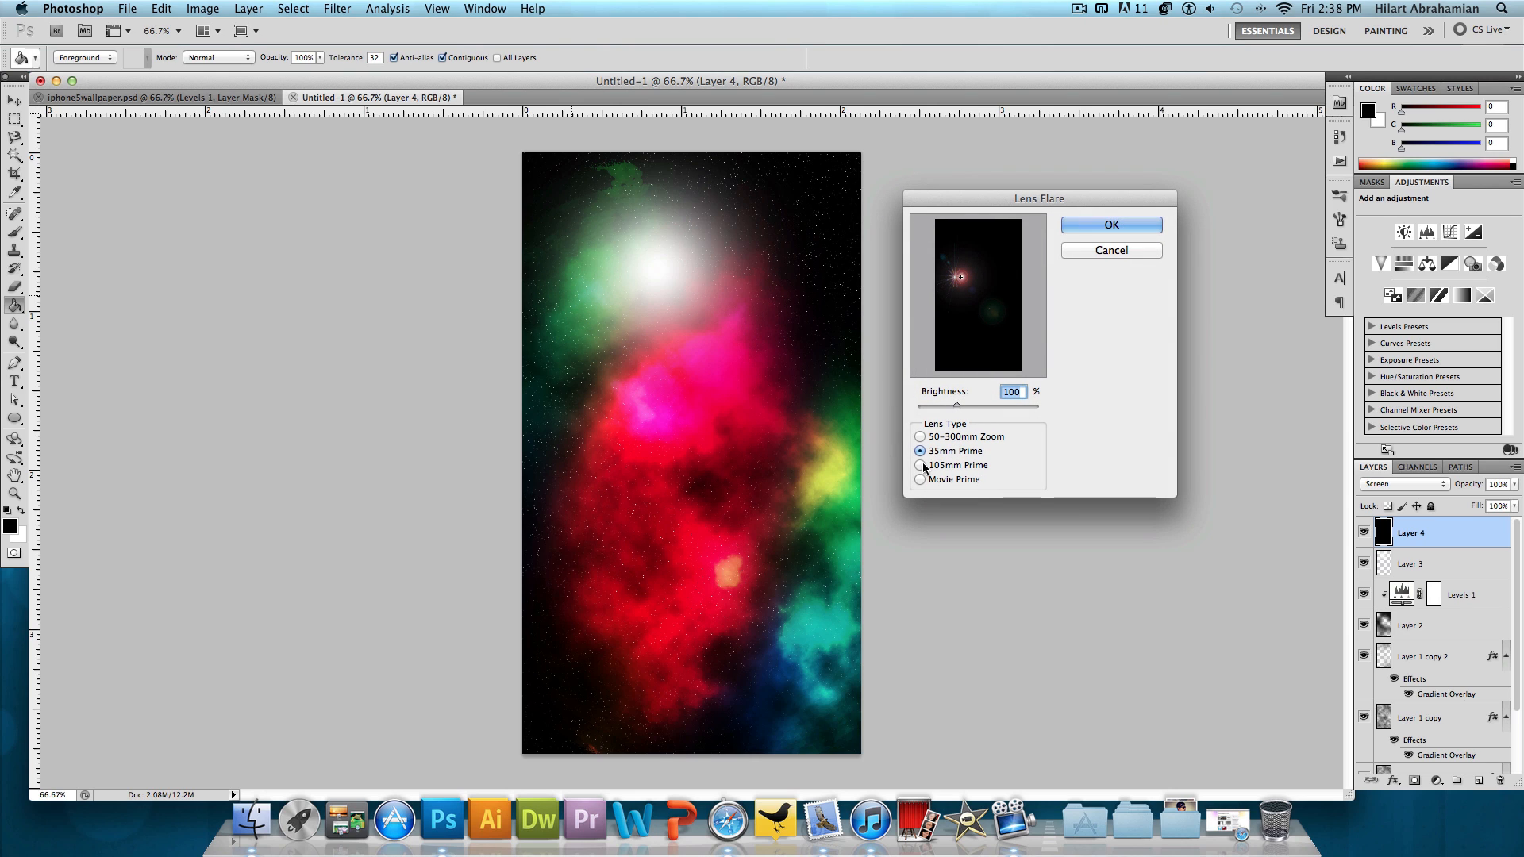
left_click(919, 436)
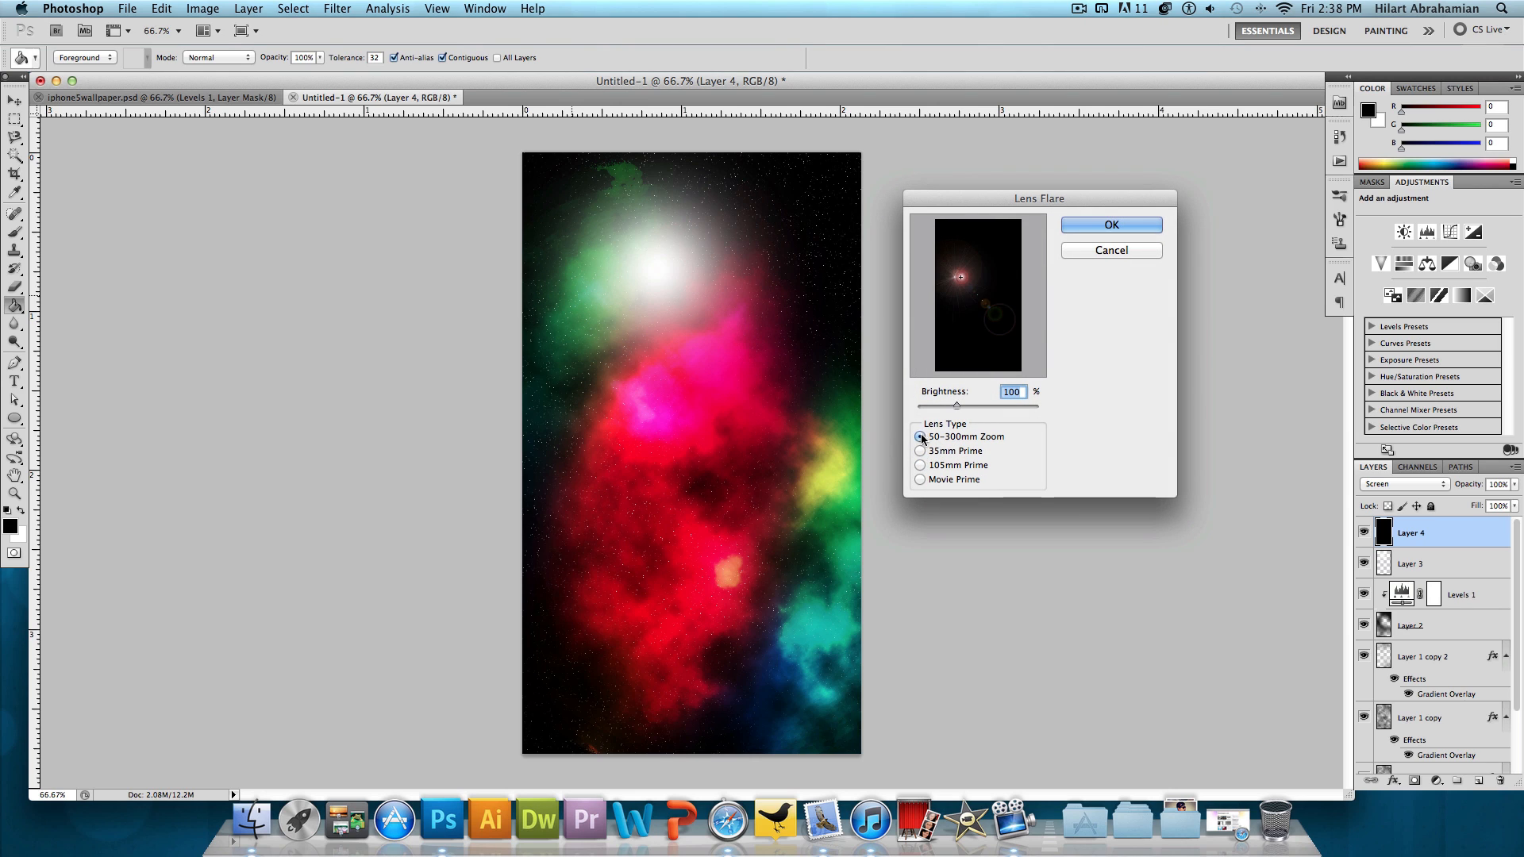
left_click(919, 465)
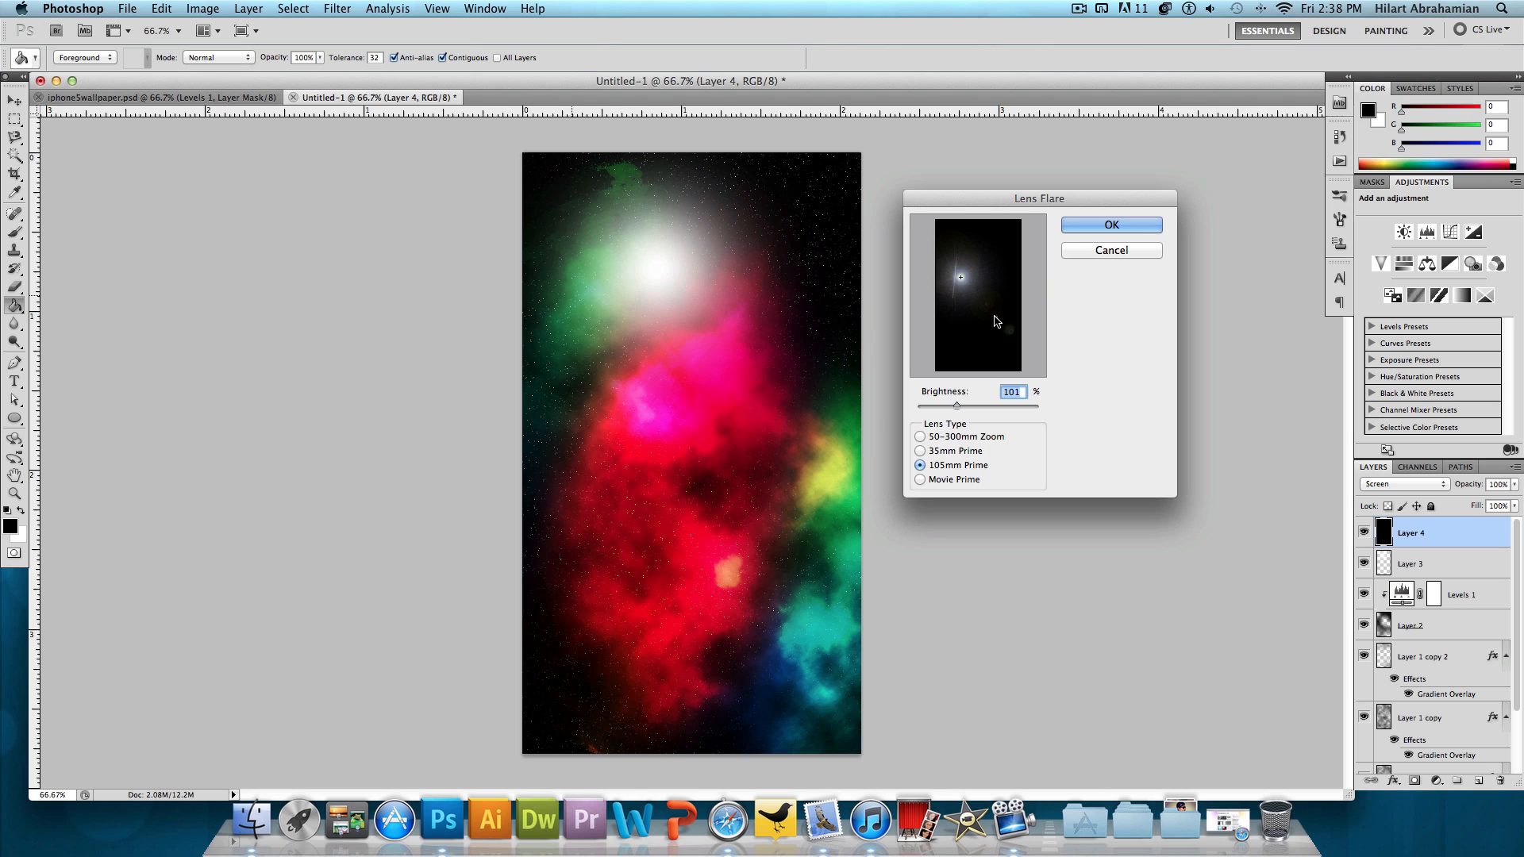
left_click(1111, 224)
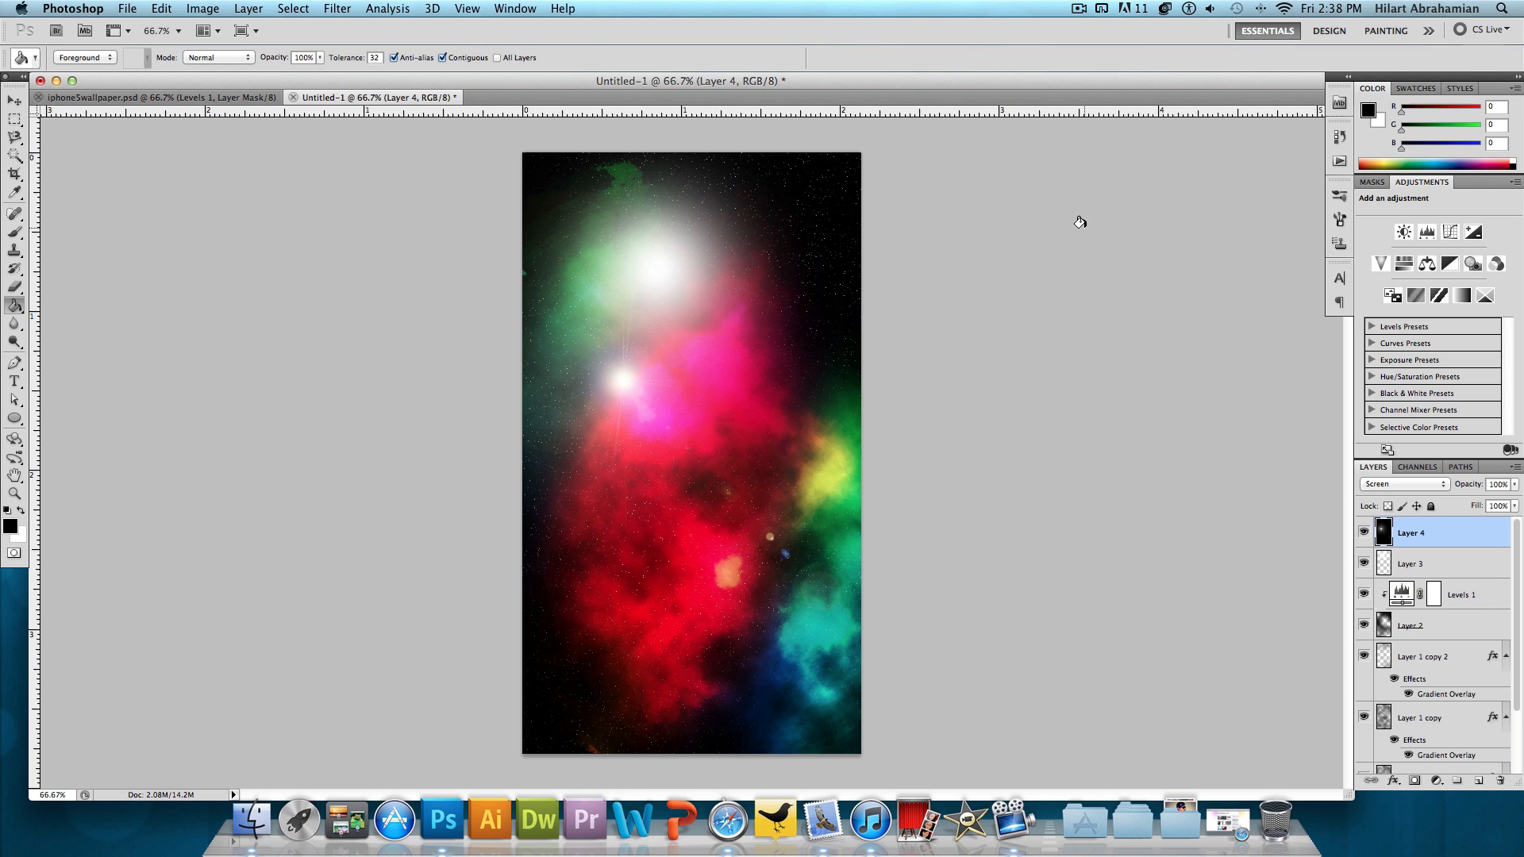
left_click(14, 101)
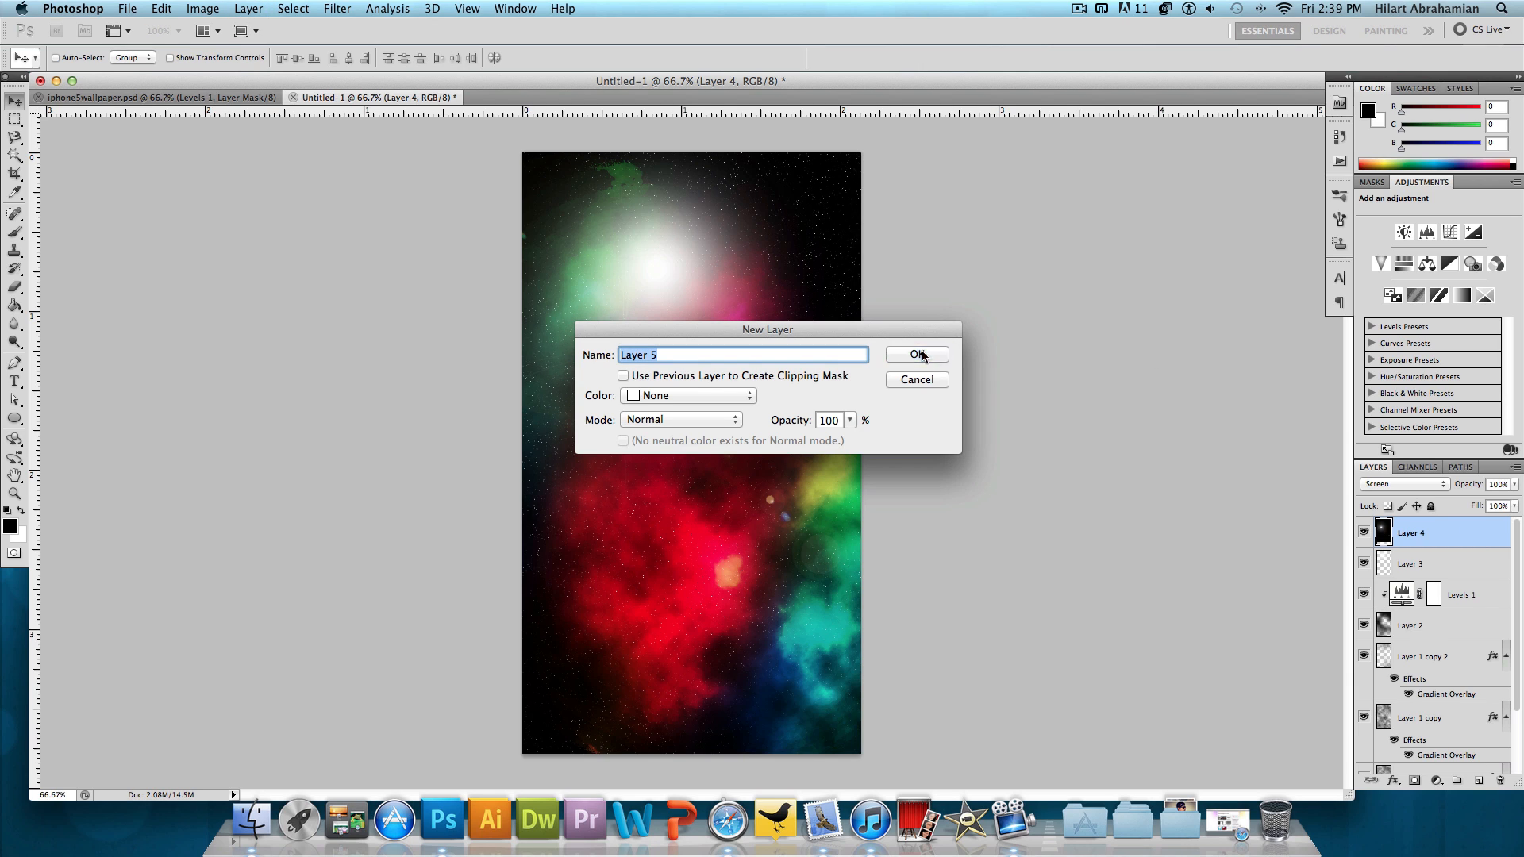
- Create Layer 5 and draw a solid black ellipse planet over the white glow
left_click(914, 354)
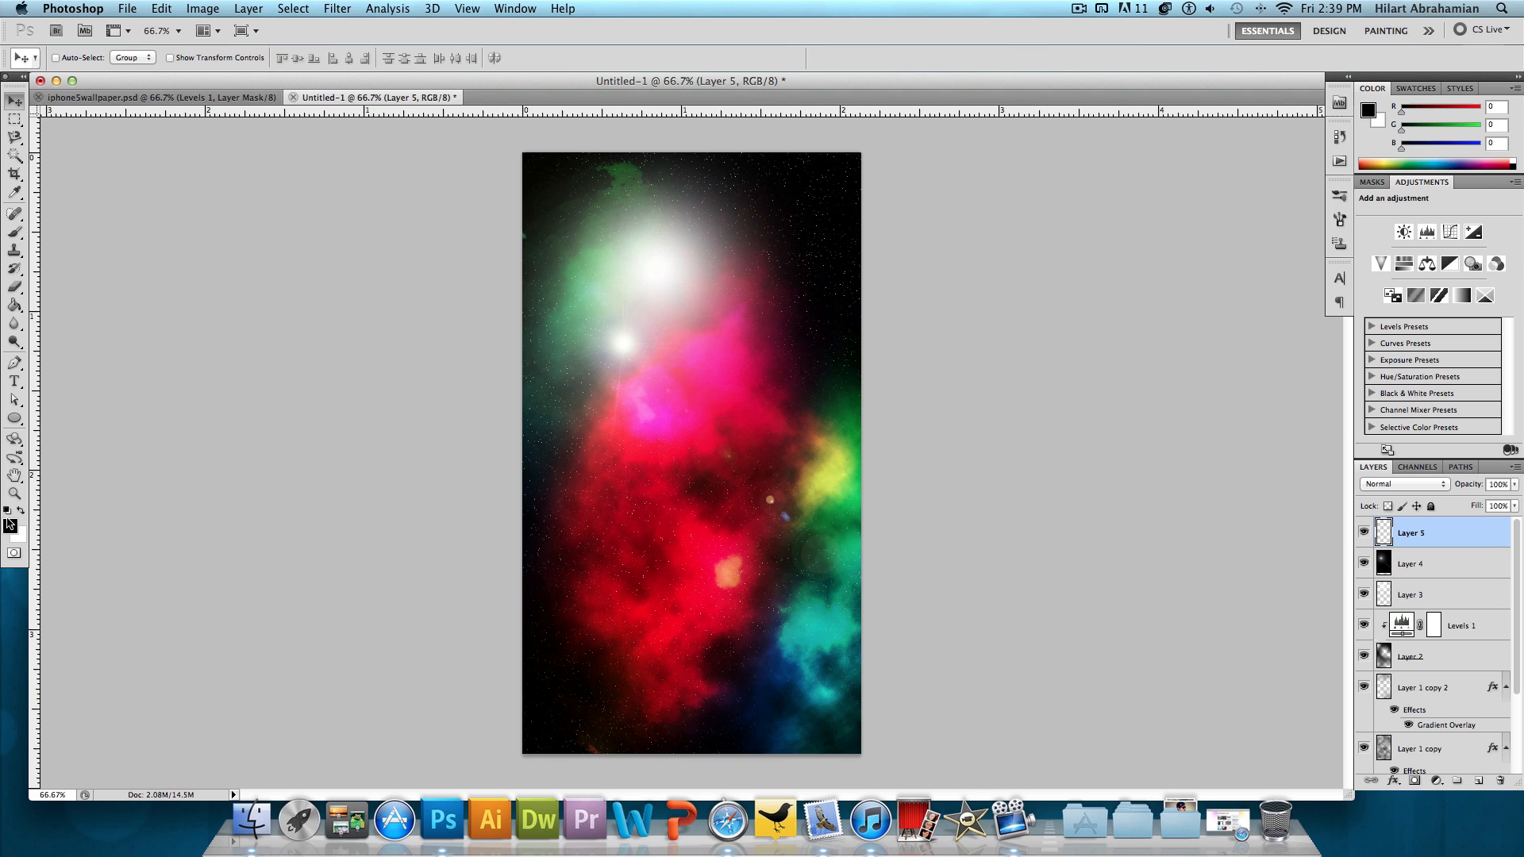
left_click(14, 417)
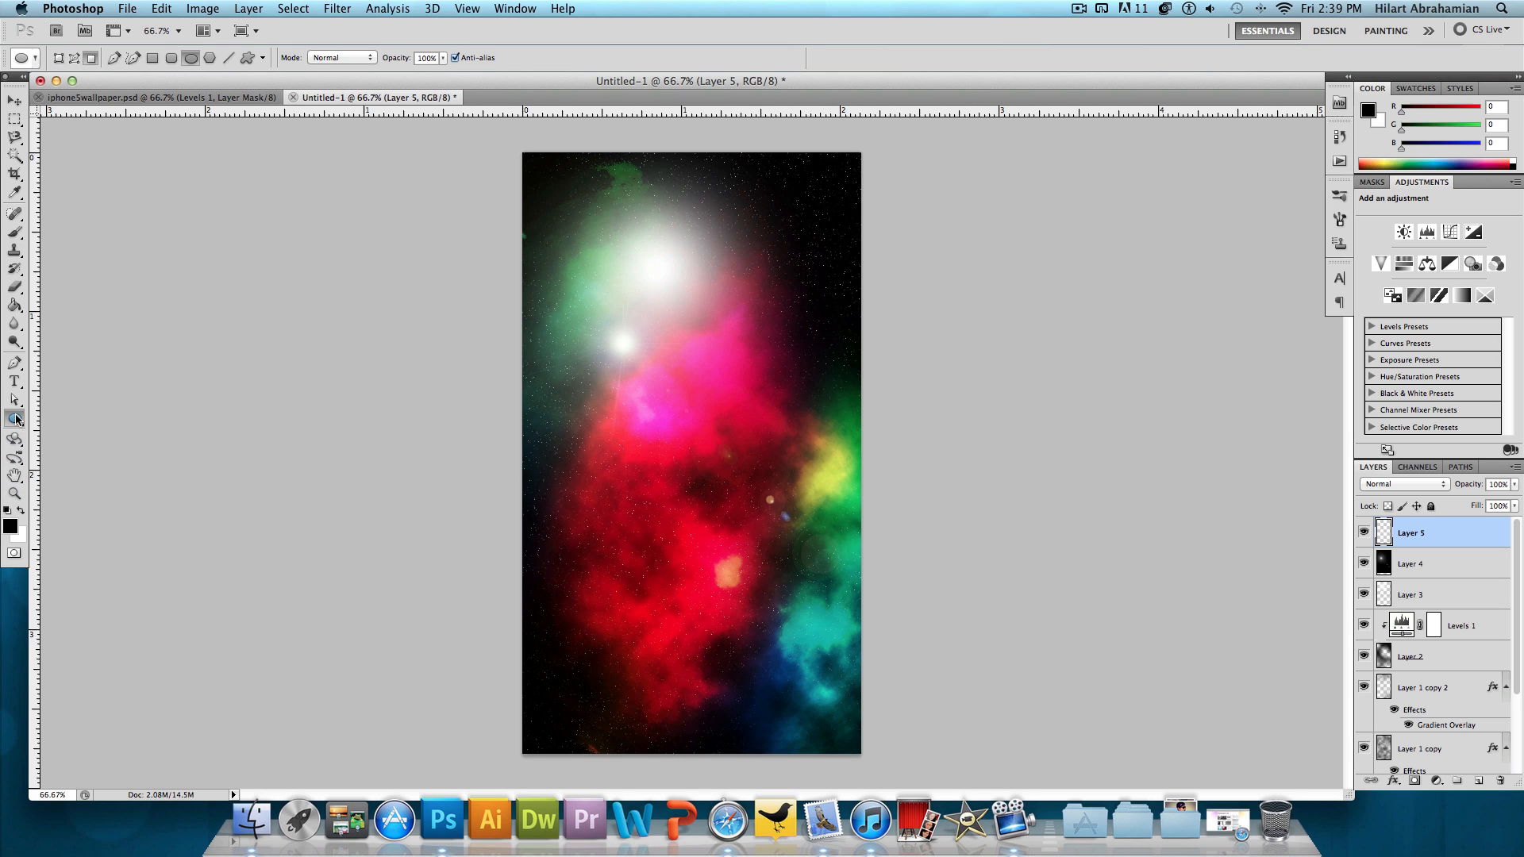
left_click(16, 417)
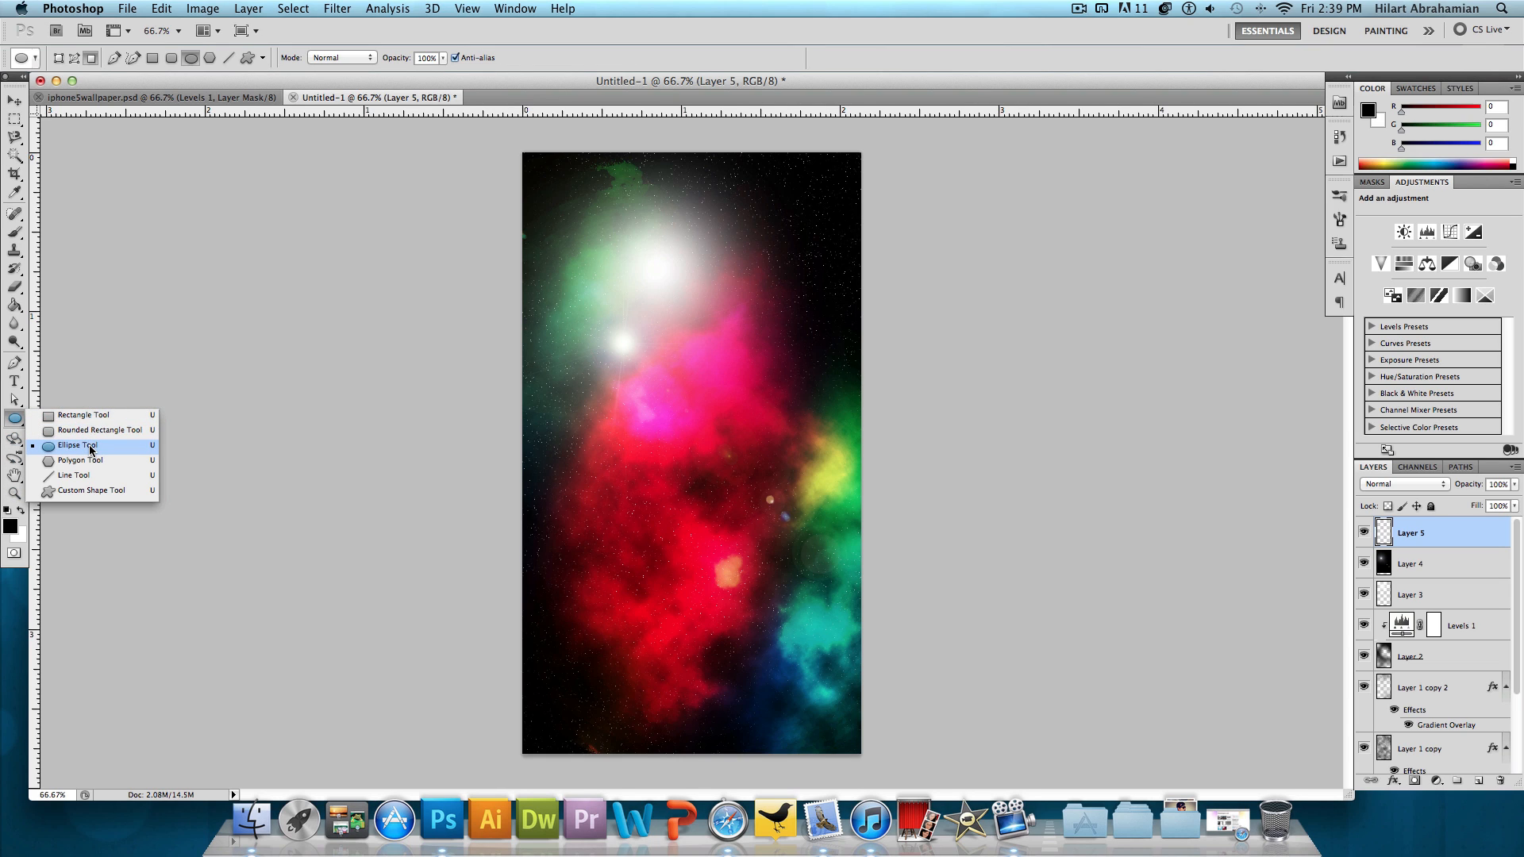
left_click(77, 444)
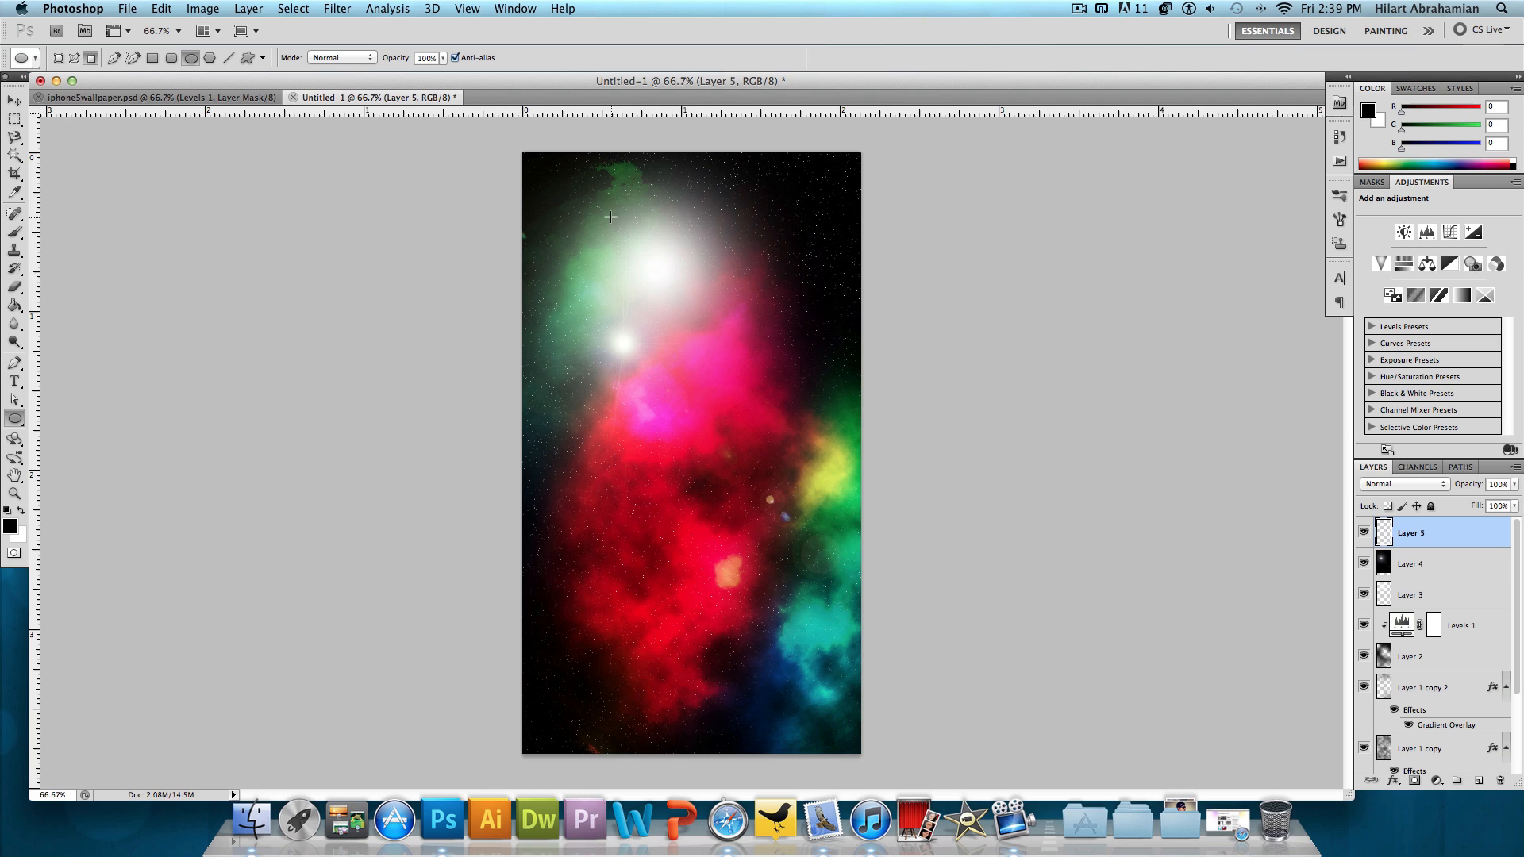
mouse_move(646, 275)
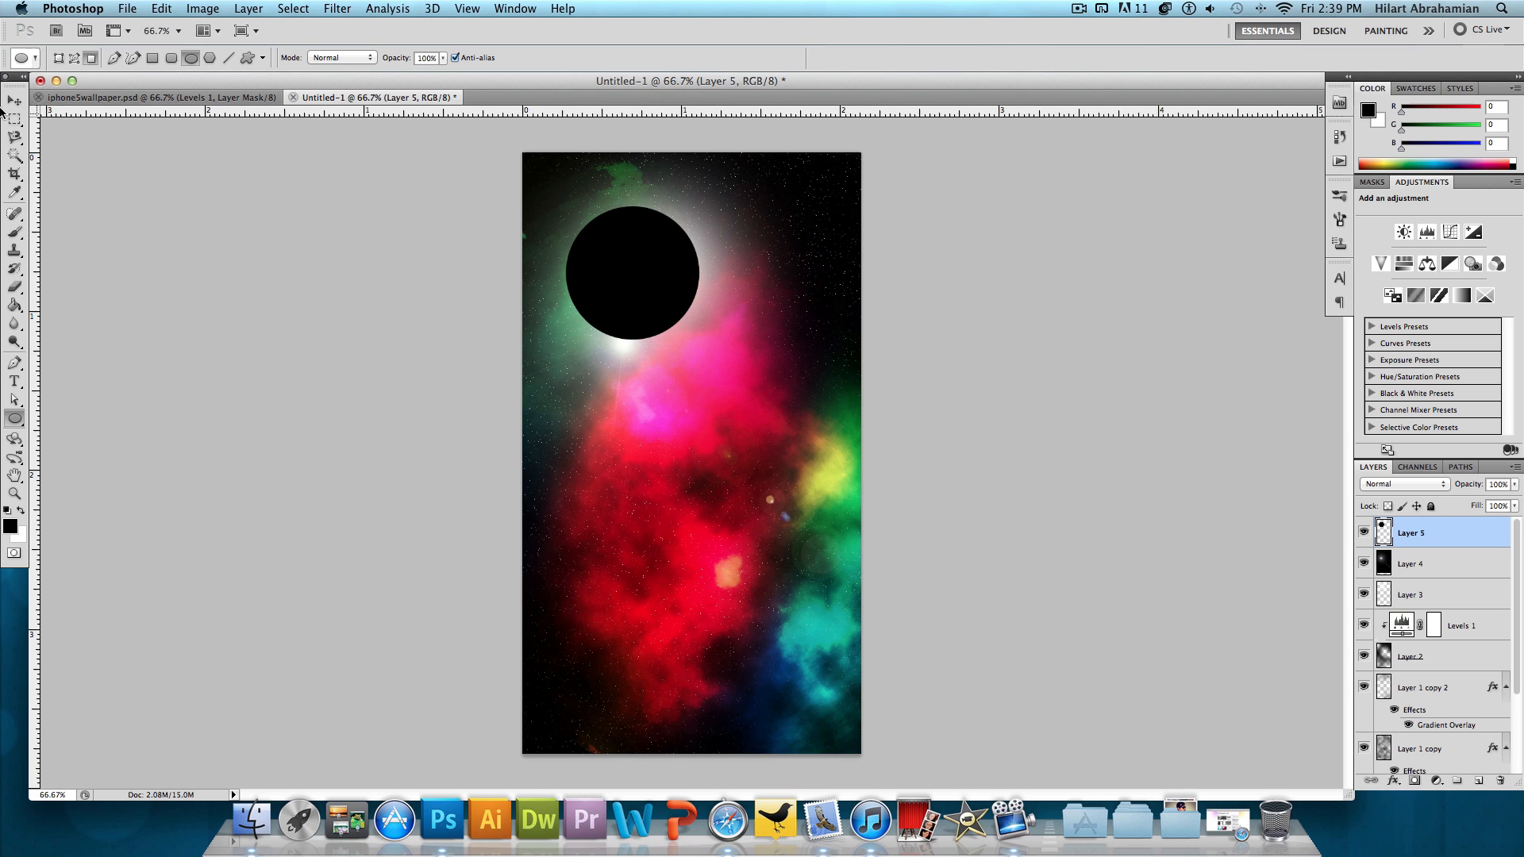
double_click(1409, 594)
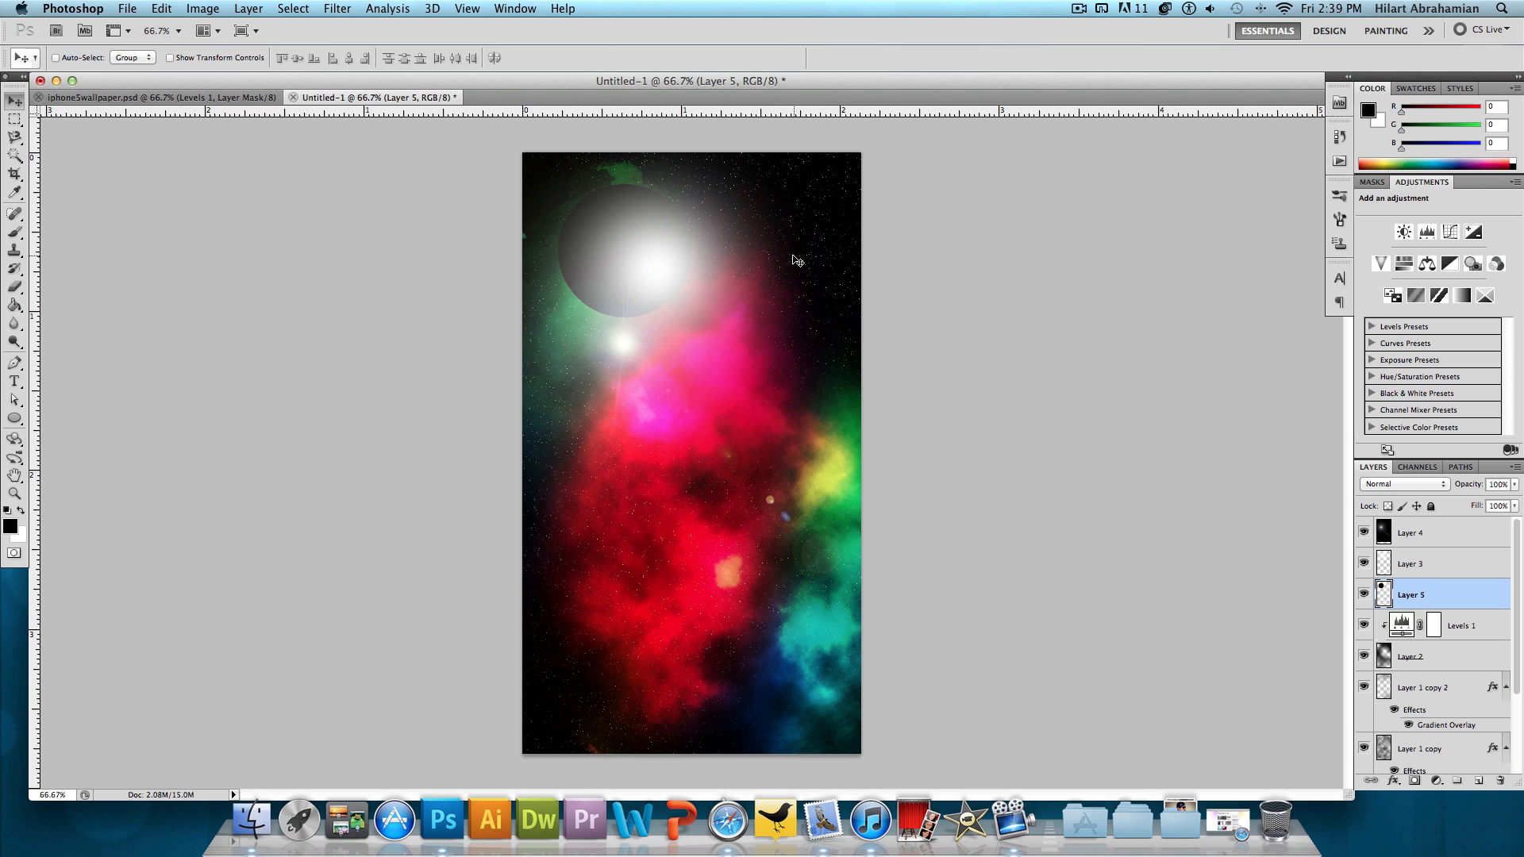
mouse_move(76, 86)
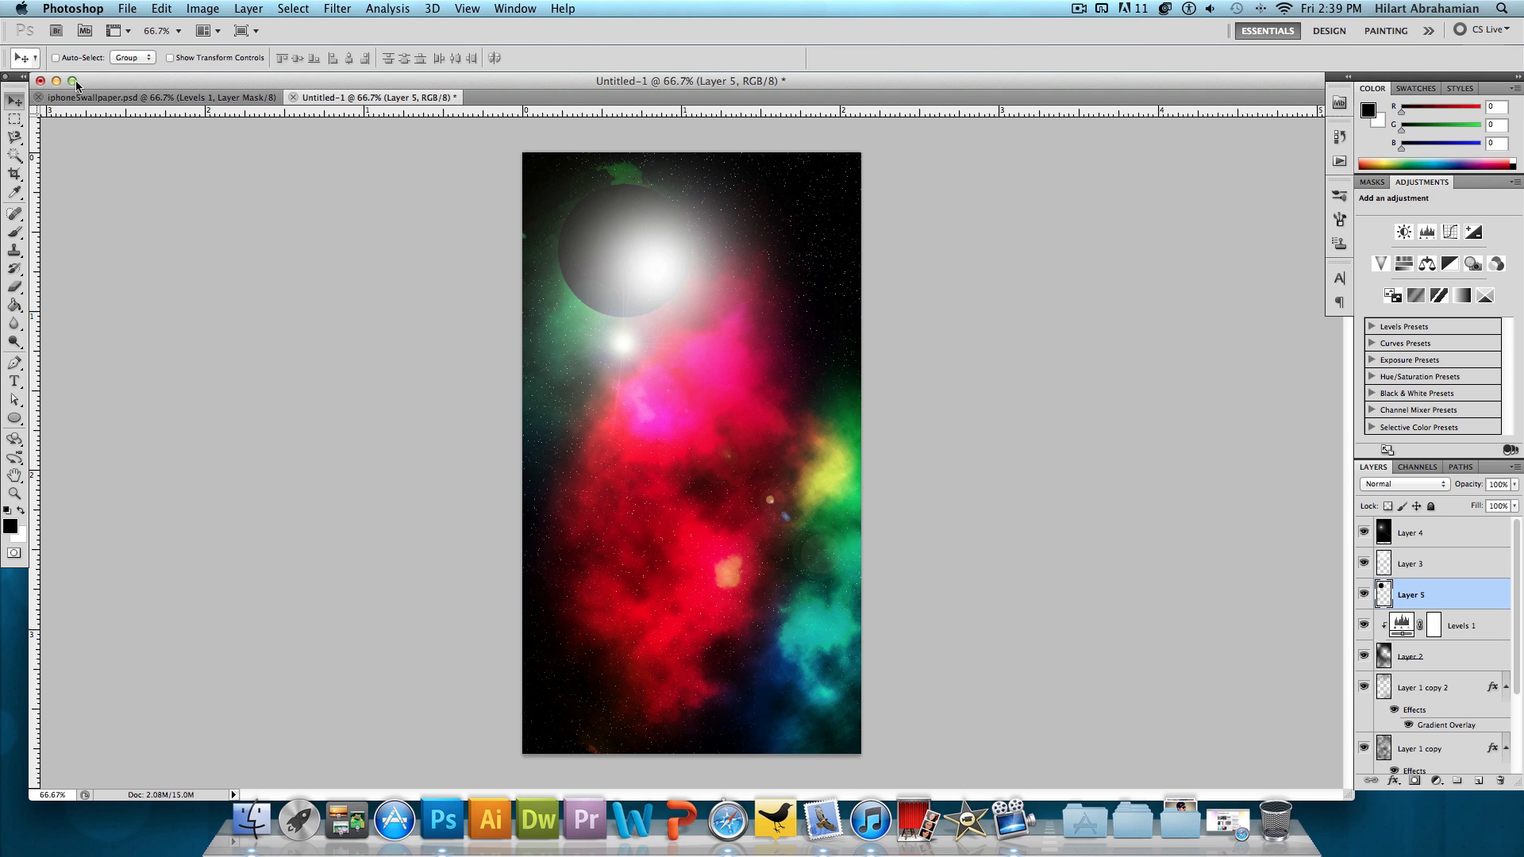